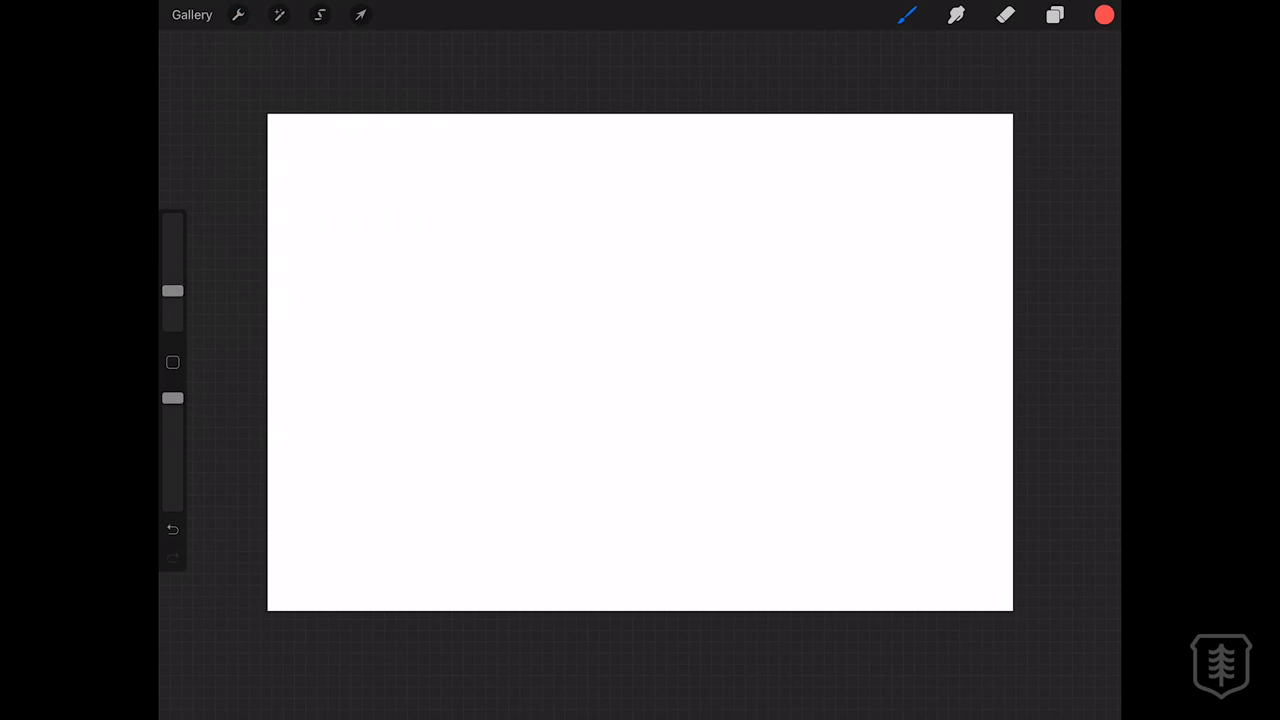
# Step: Turn on the Drawing Guide from the Actions > Canvas settings
pyautogui.click(238, 14)
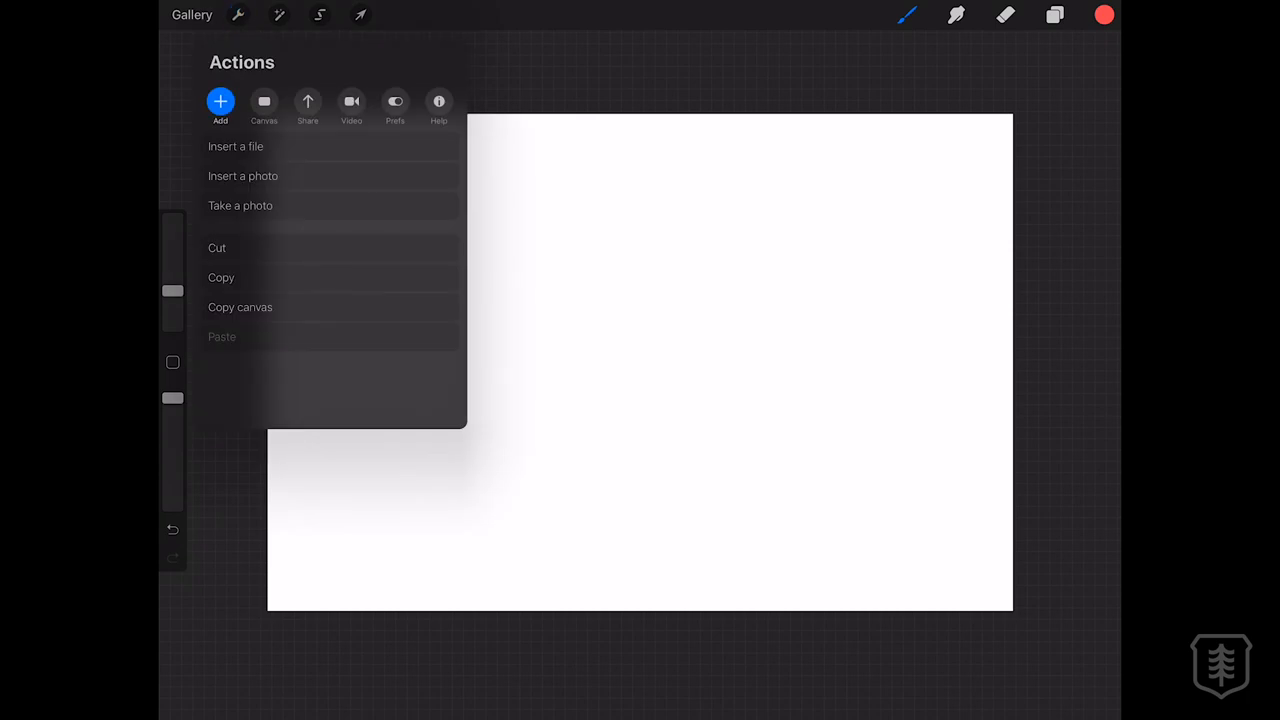
pyautogui.click(264, 104)
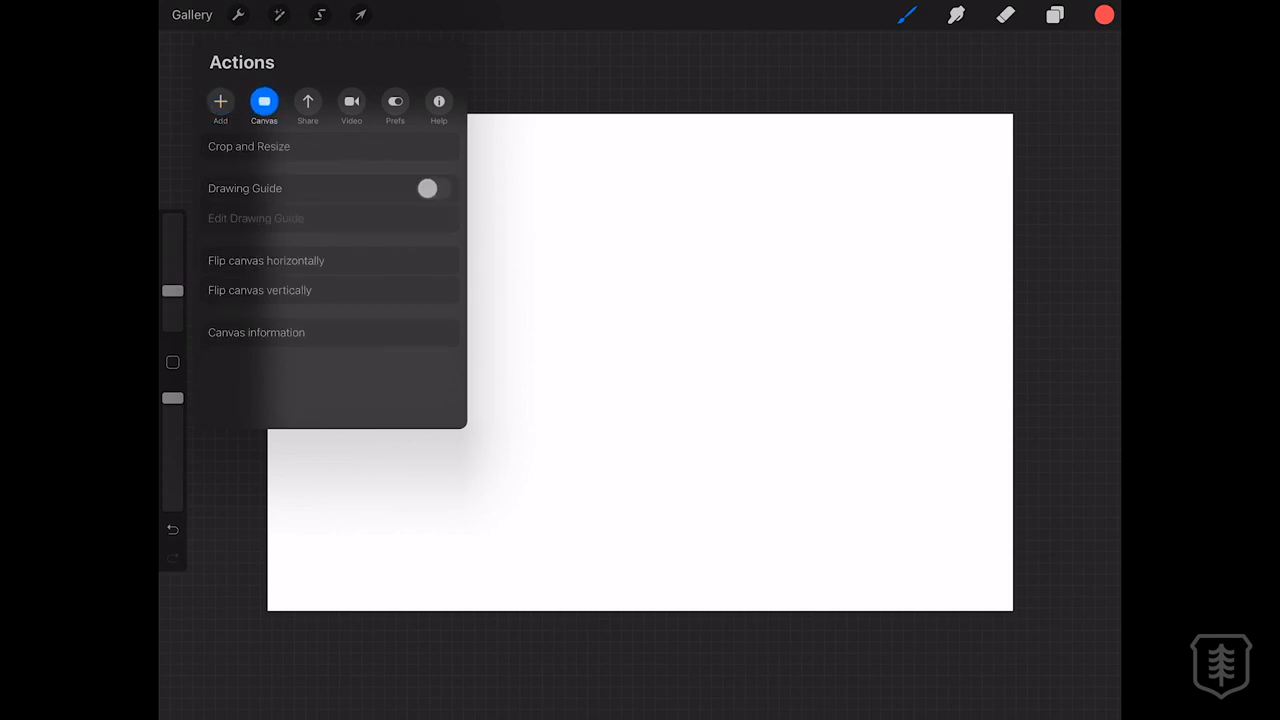
pyautogui.click(428, 188)
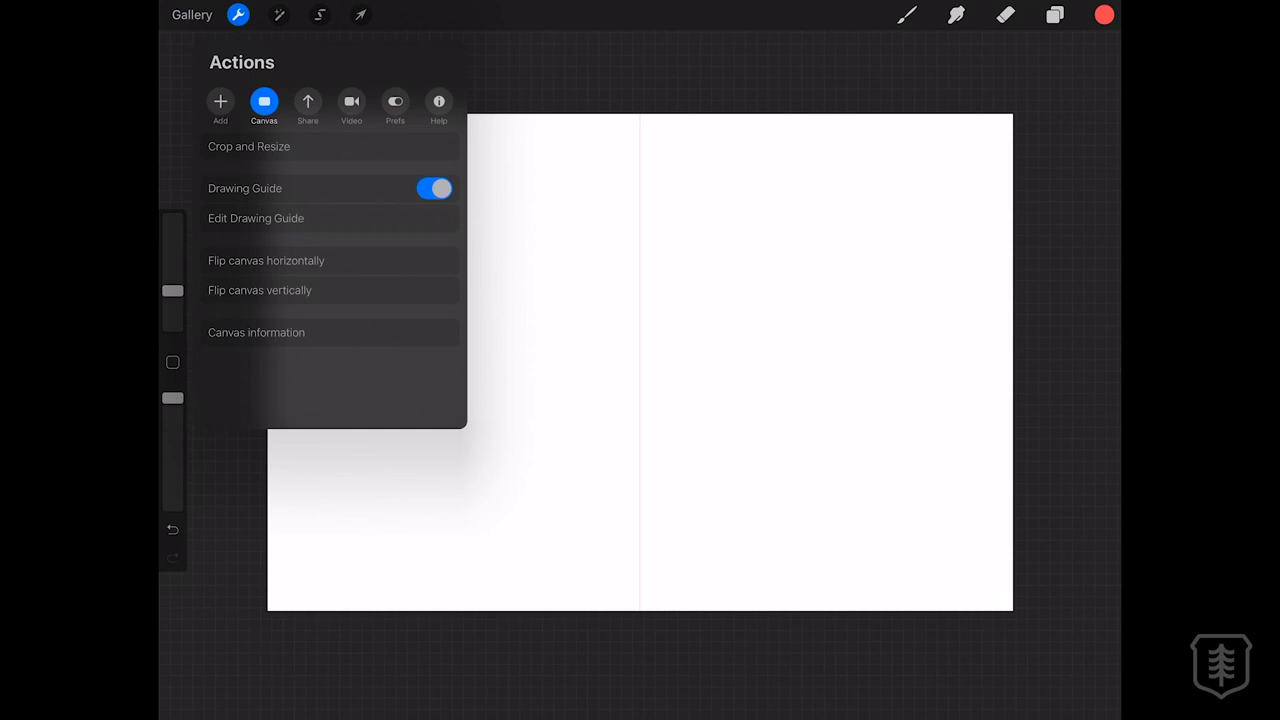
# Step: Preview the 2D Grid and Perspective guides, then return to Symmetry options
pyautogui.click(256, 218)
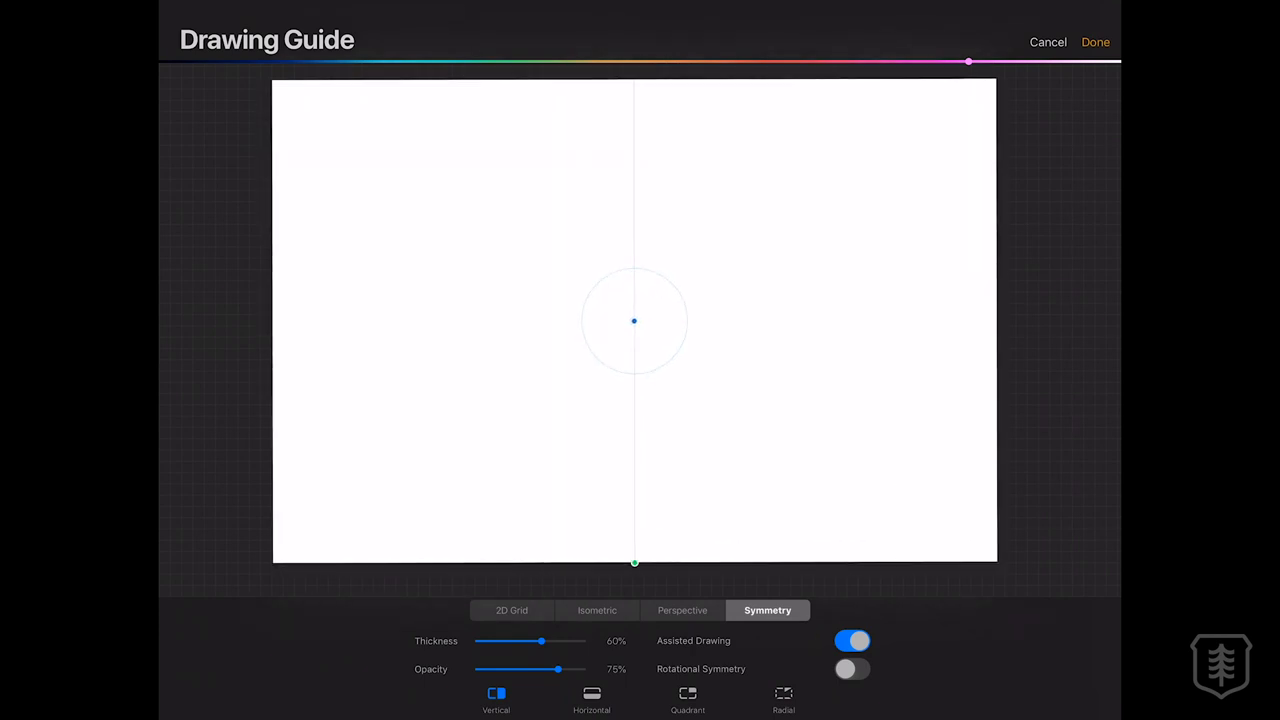
pyautogui.click(512, 610)
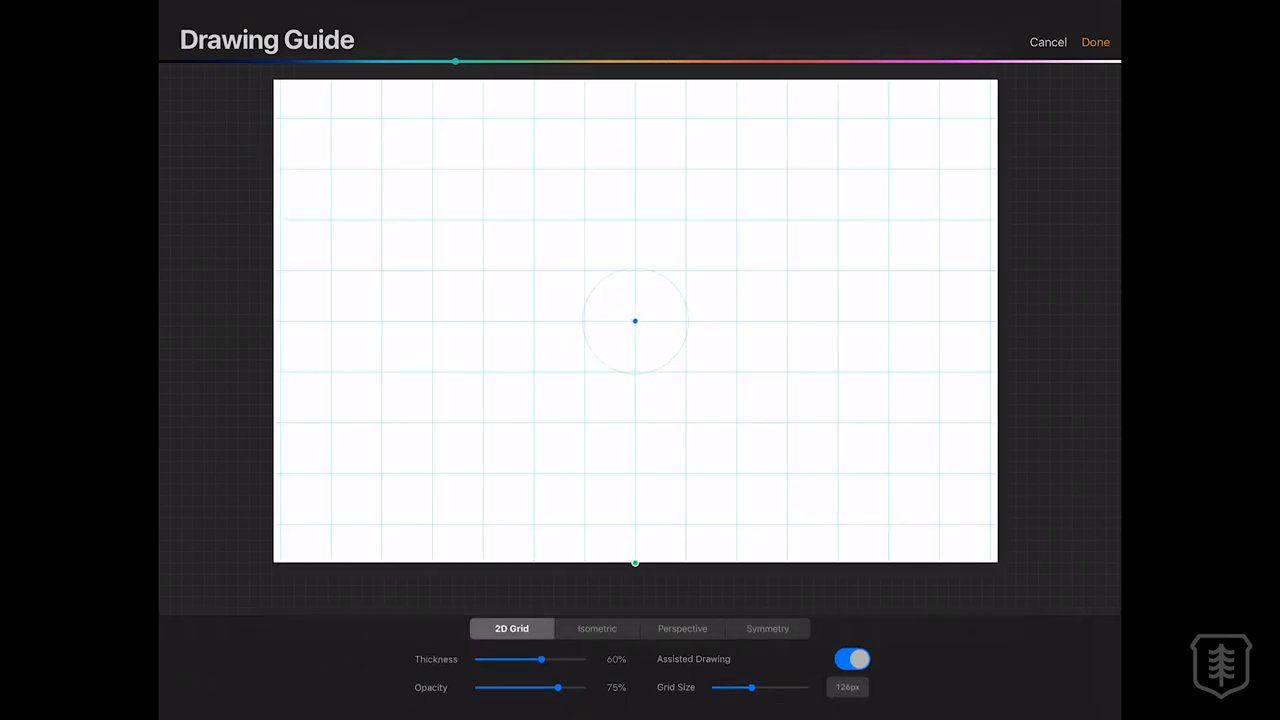
pyautogui.click(682, 628)
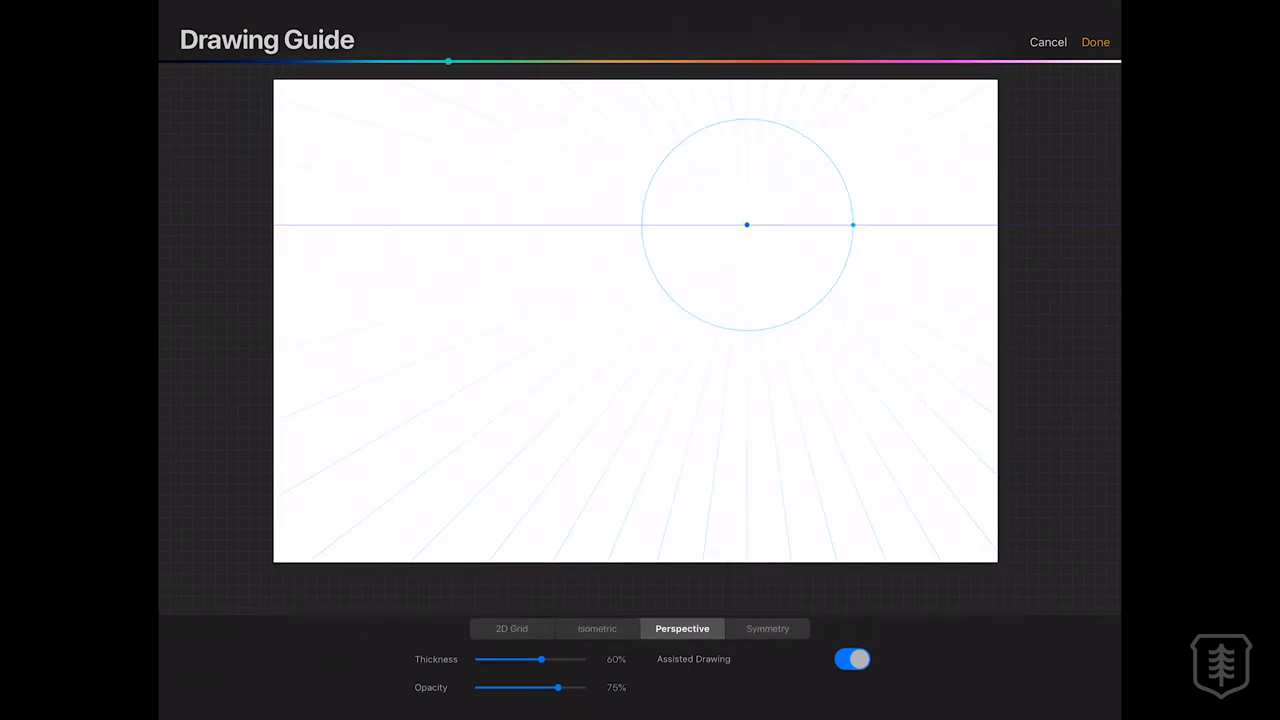
pyautogui.click(768, 628)
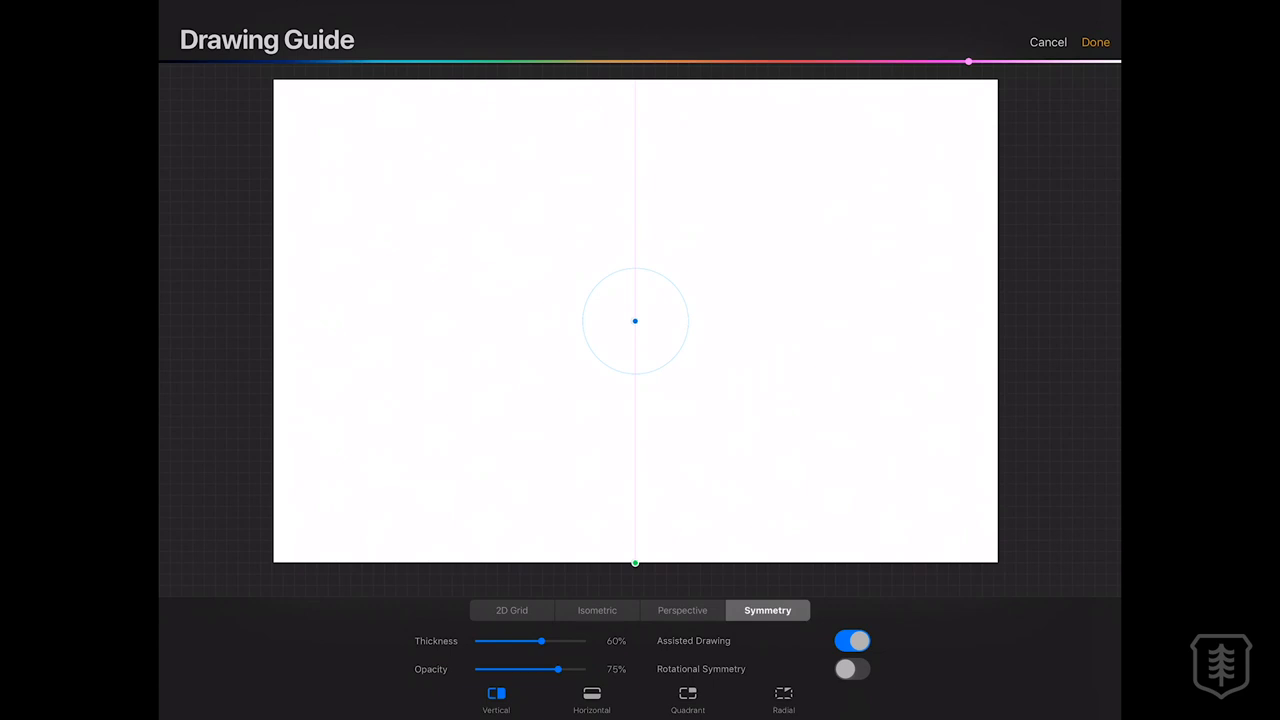
# Step: Try Horizontal symmetry, then set the guide to Radial symmetry
pyautogui.click(592, 700)
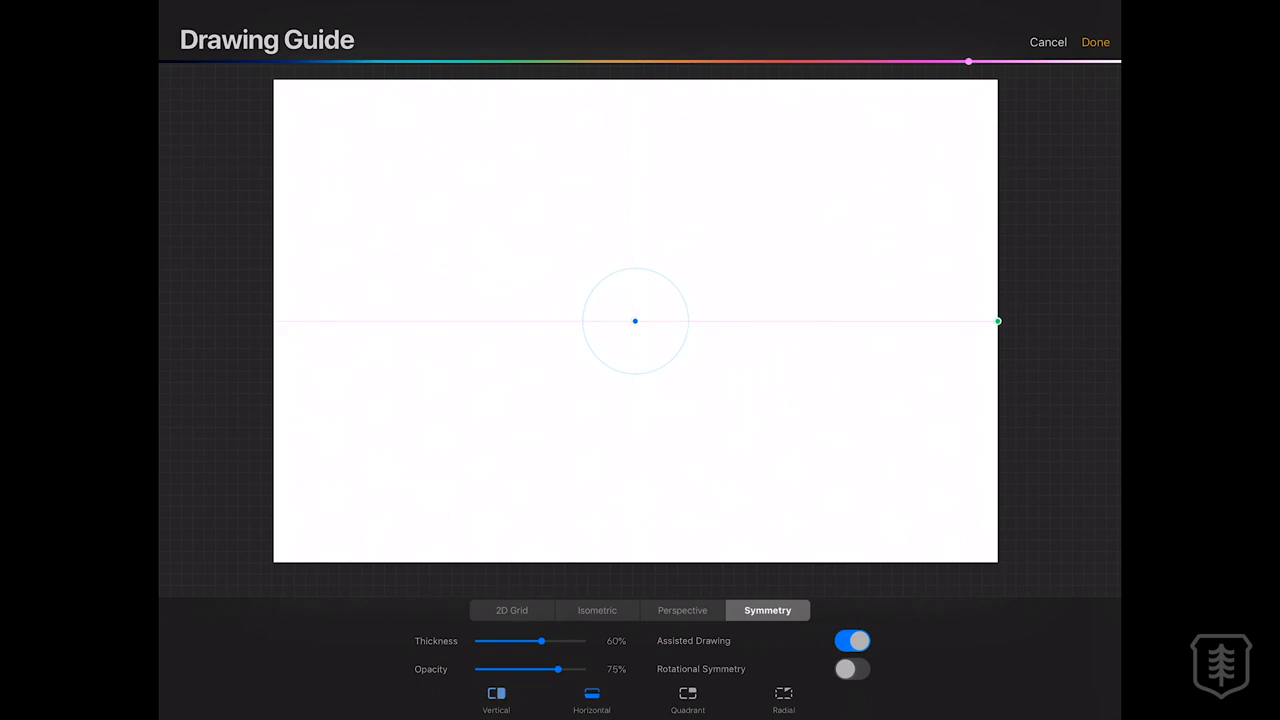
pyautogui.click(688, 696)
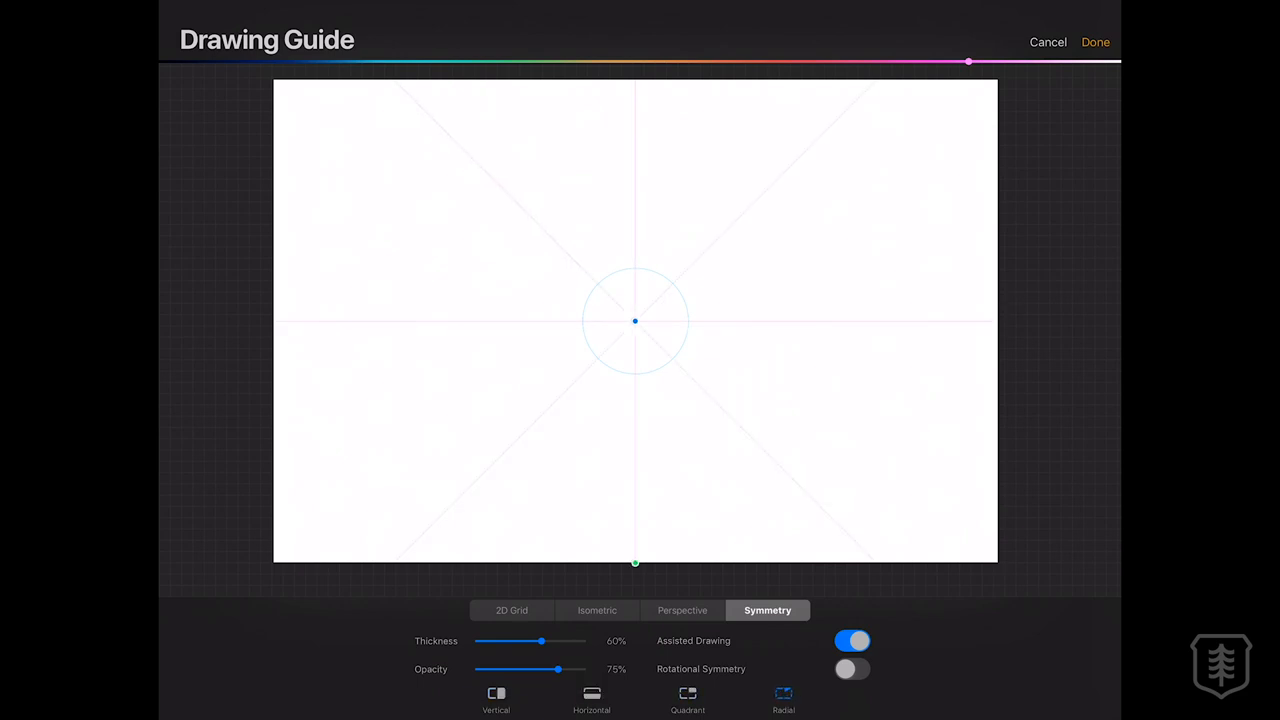
# Step: Recolour the guide through orange, green, pink and red, settling on light blue
pyautogui.moveTo(968, 62); pyautogui.dragTo(584, 62)
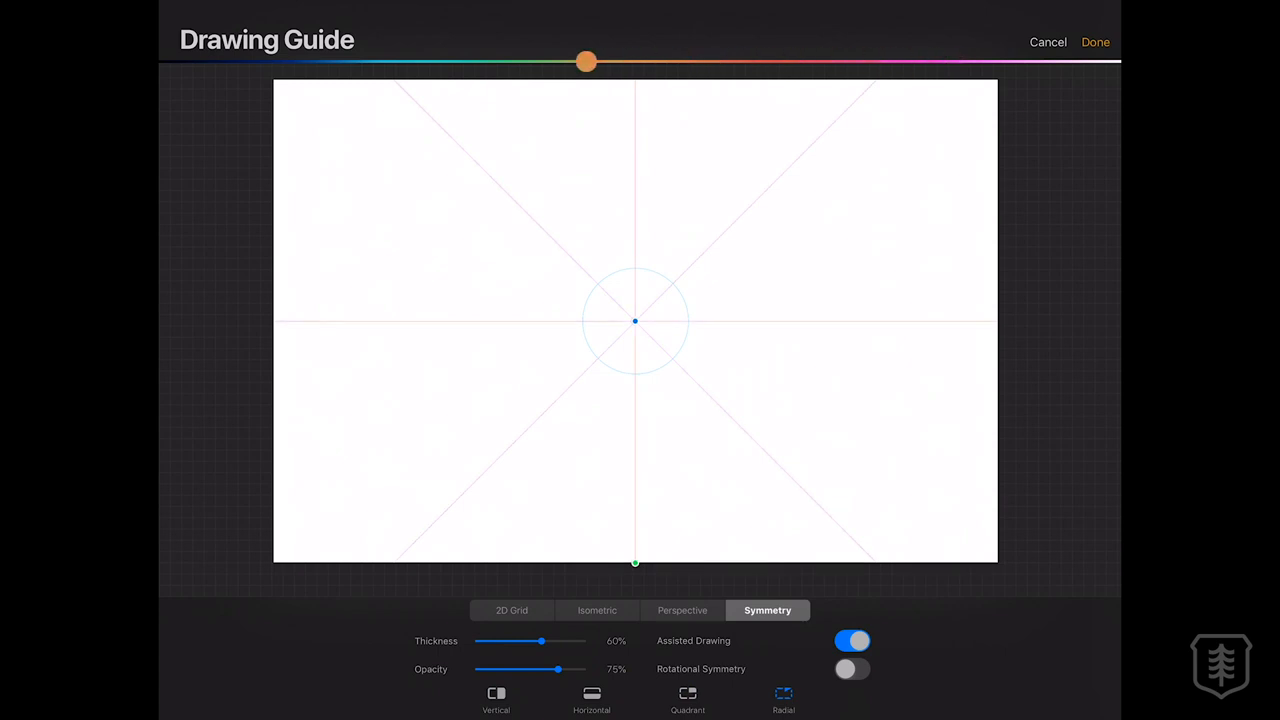
pyautogui.moveTo(586, 60); pyautogui.dragTo(598, 60)
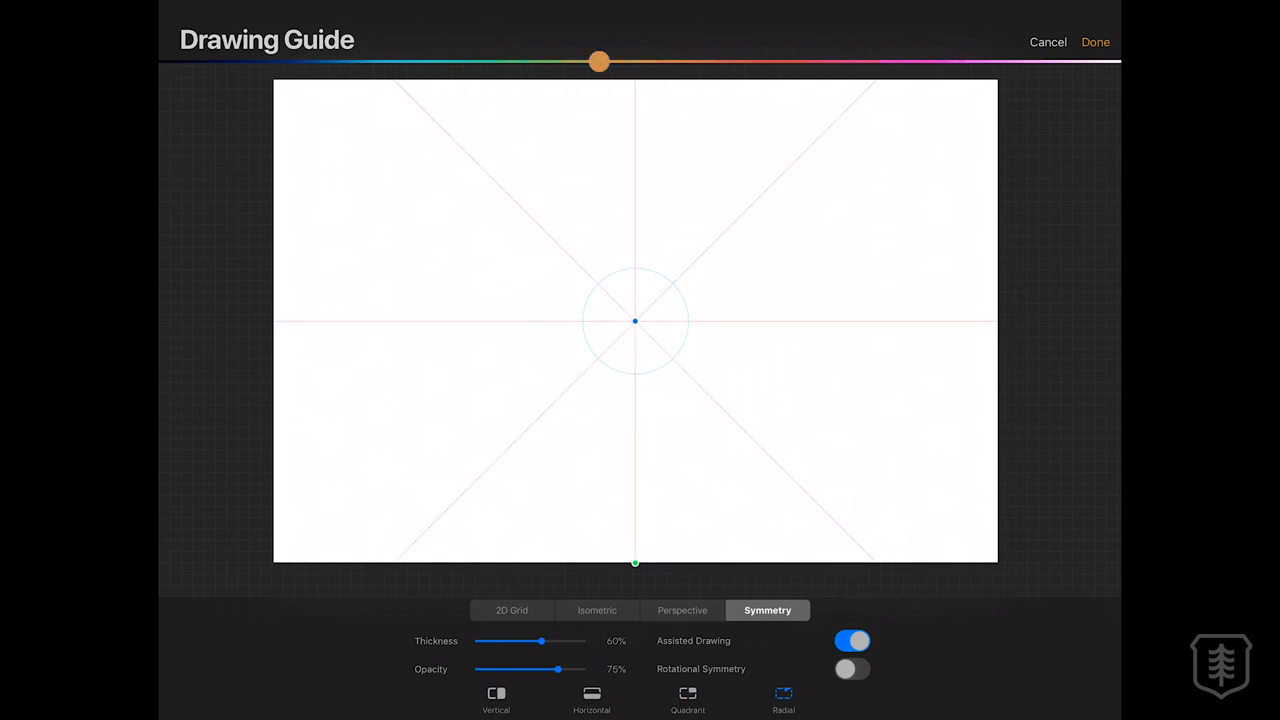
pyautogui.moveTo(598, 60); pyautogui.dragTo(532, 60)
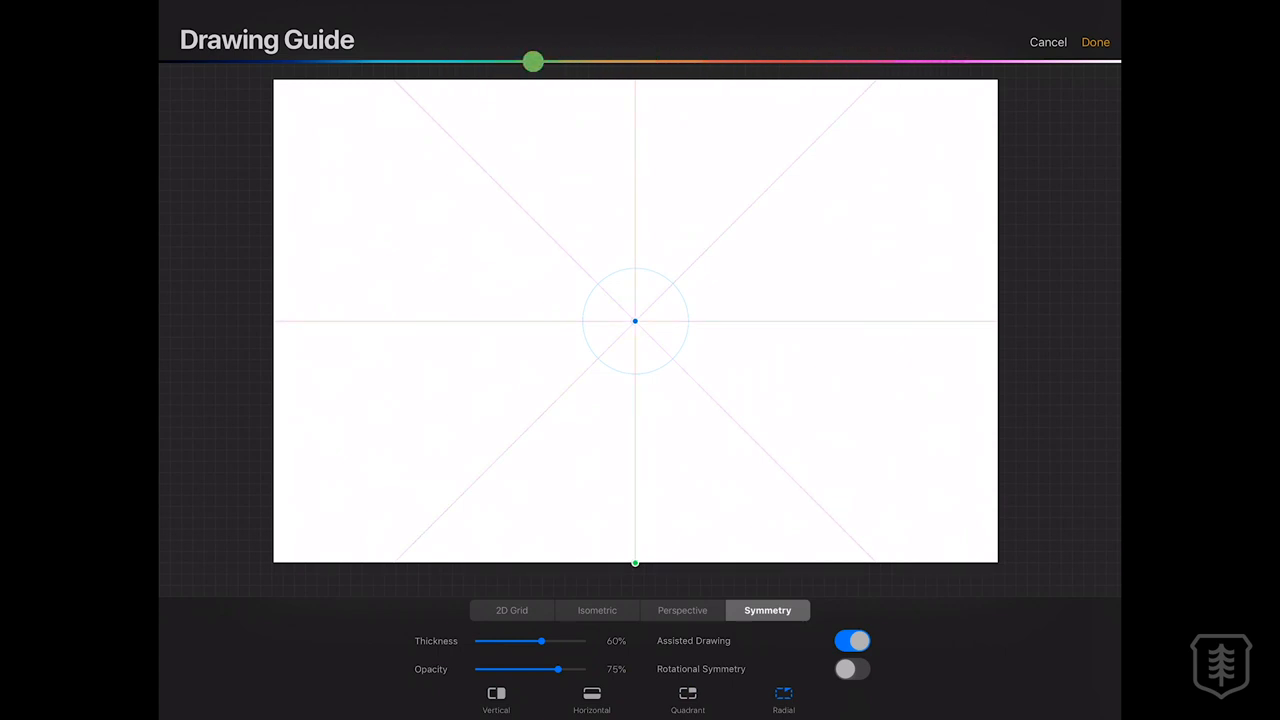
pyautogui.moveTo(532, 60); pyautogui.dragTo(570, 60)
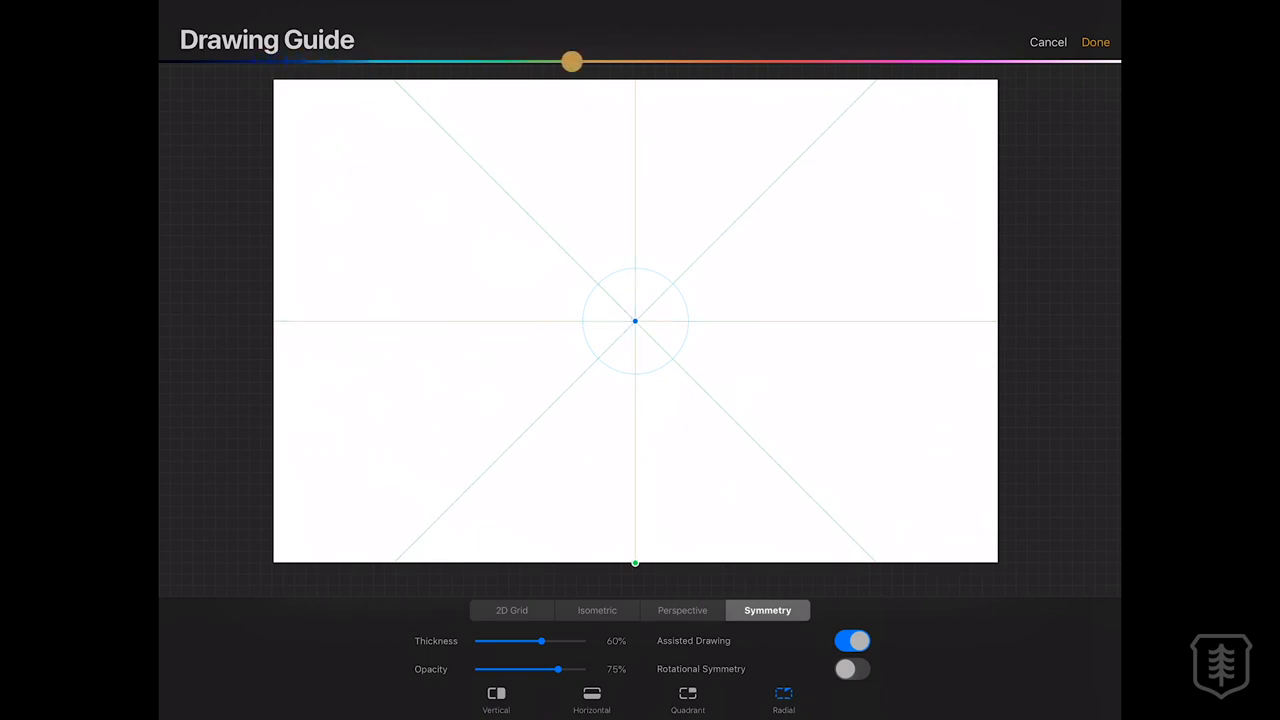
pyautogui.moveTo(570, 60); pyautogui.dragTo(320, 60)
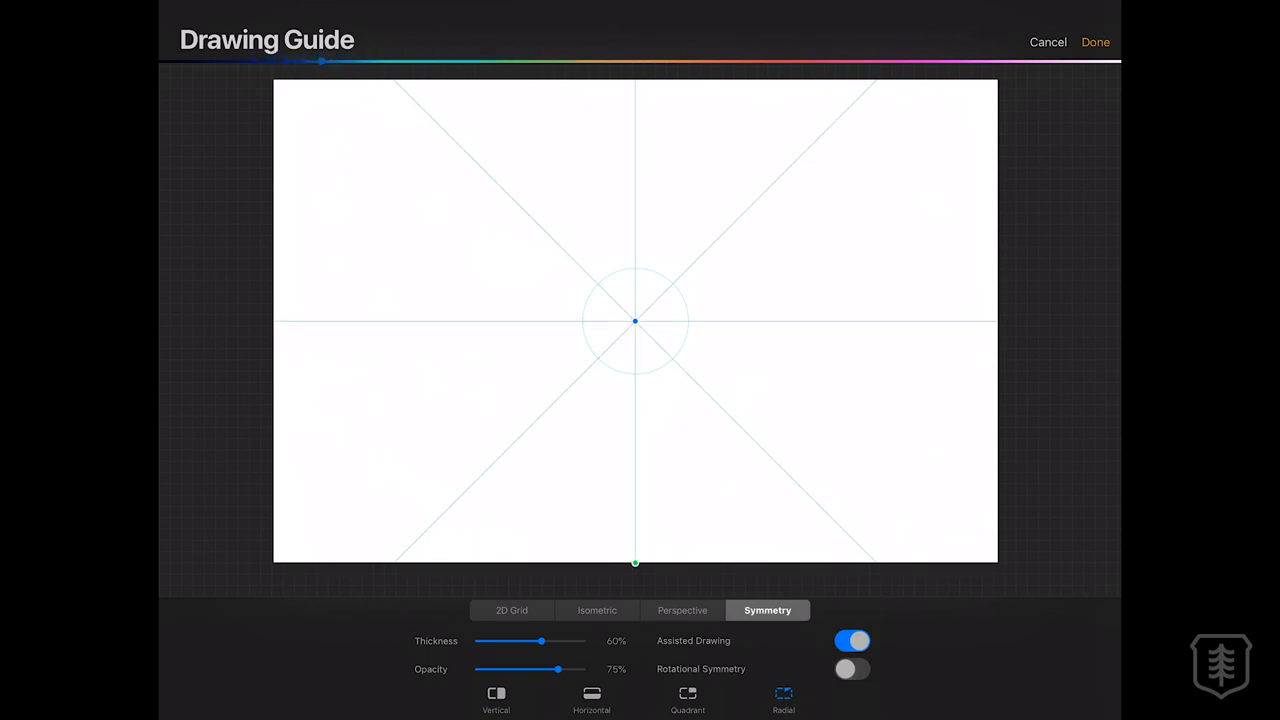
pyautogui.moveTo(320, 62); pyautogui.dragTo(908, 62)
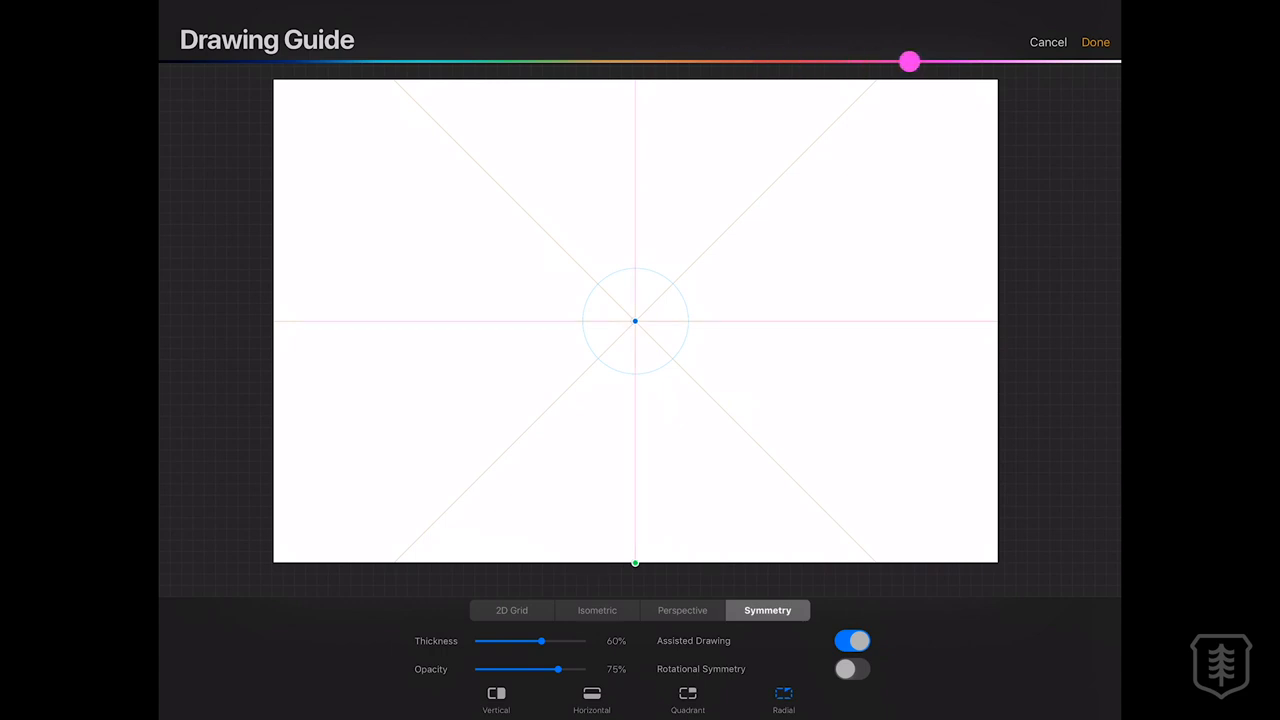
pyautogui.moveTo(908, 60); pyautogui.dragTo(756, 60)
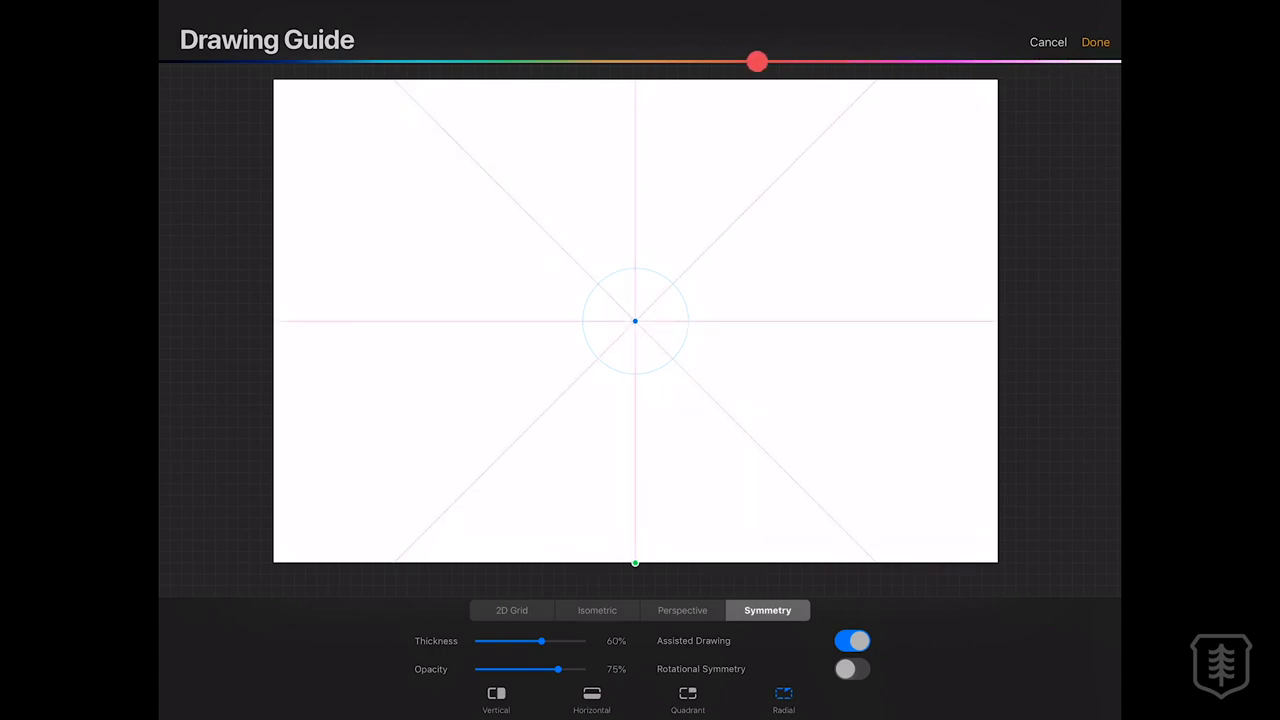
pyautogui.moveTo(756, 62); pyautogui.dragTo(590, 62)
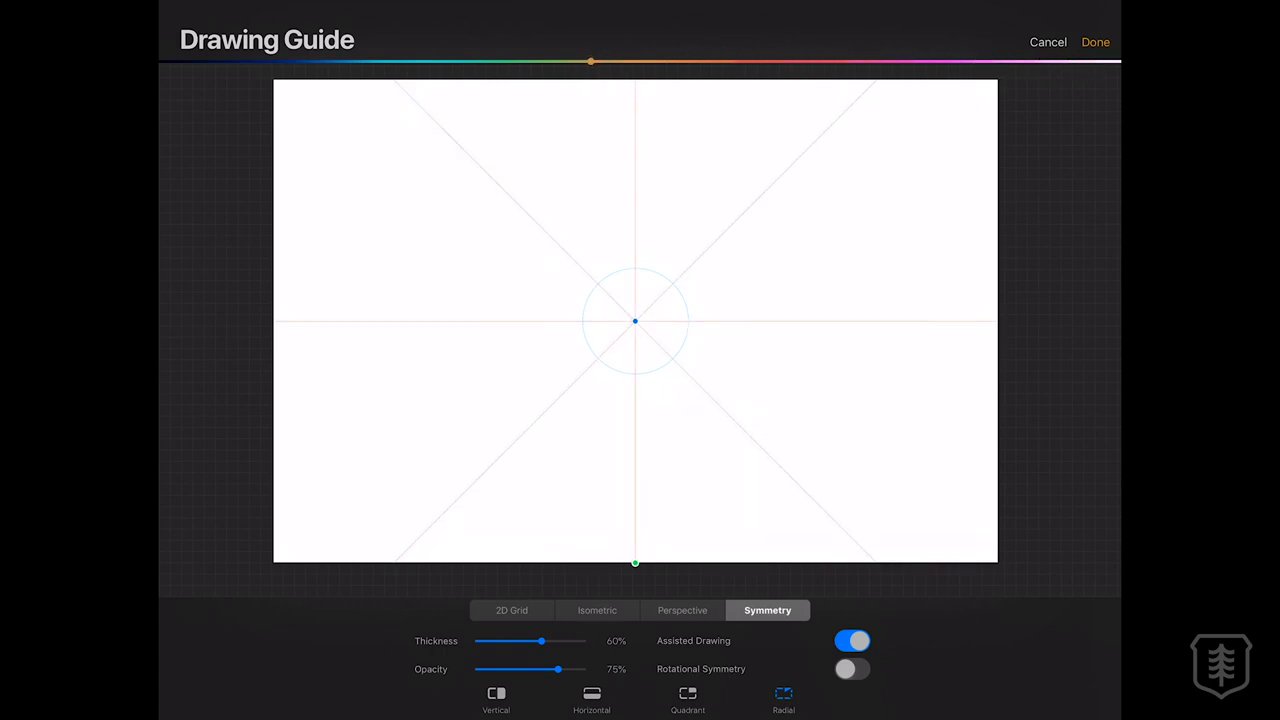
pyautogui.moveTo(590, 62); pyautogui.dragTo(332, 62)
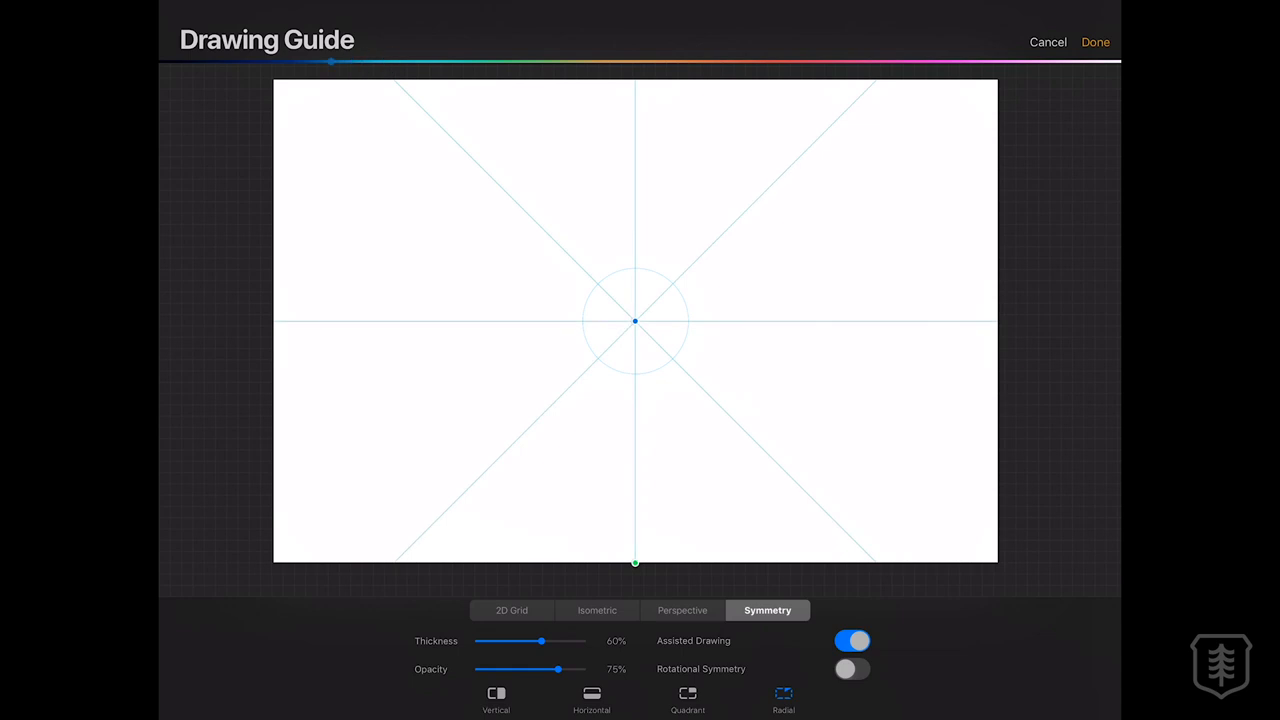
# Step: Apply the guide, then reset it to Vertical symmetry and return to the canvas
pyautogui.click(1096, 42)
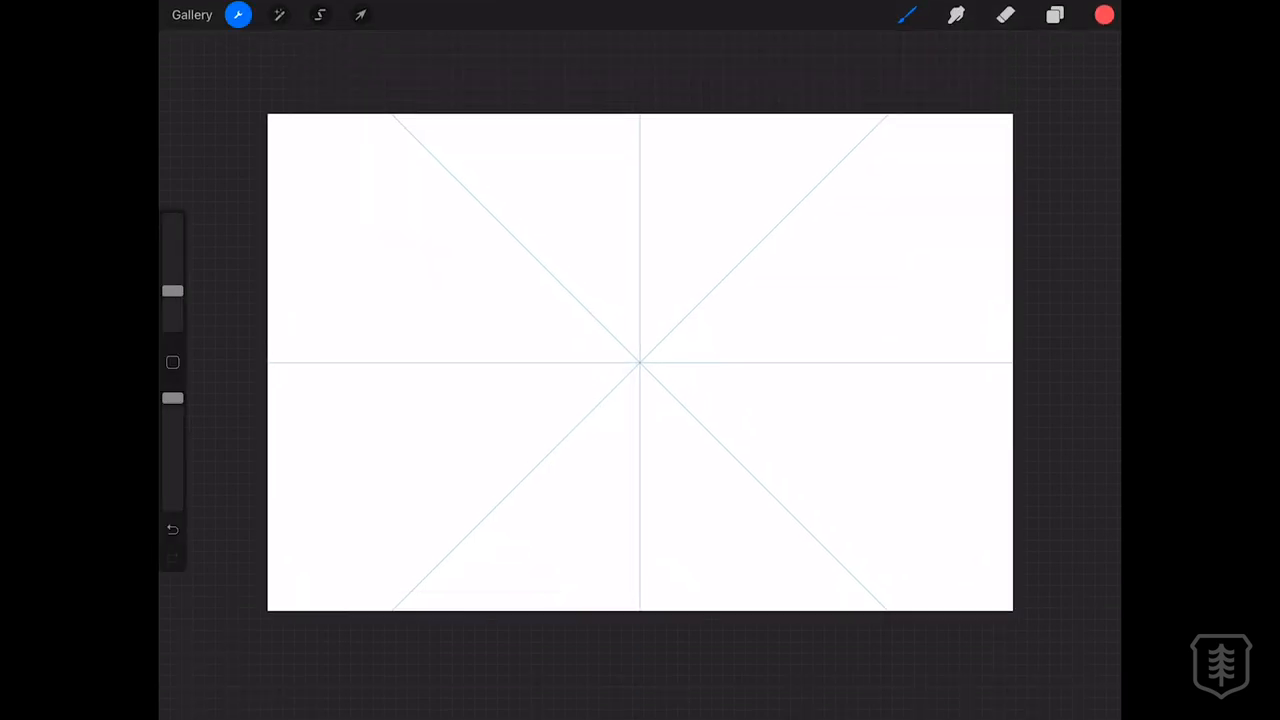
pyautogui.click(280, 14)
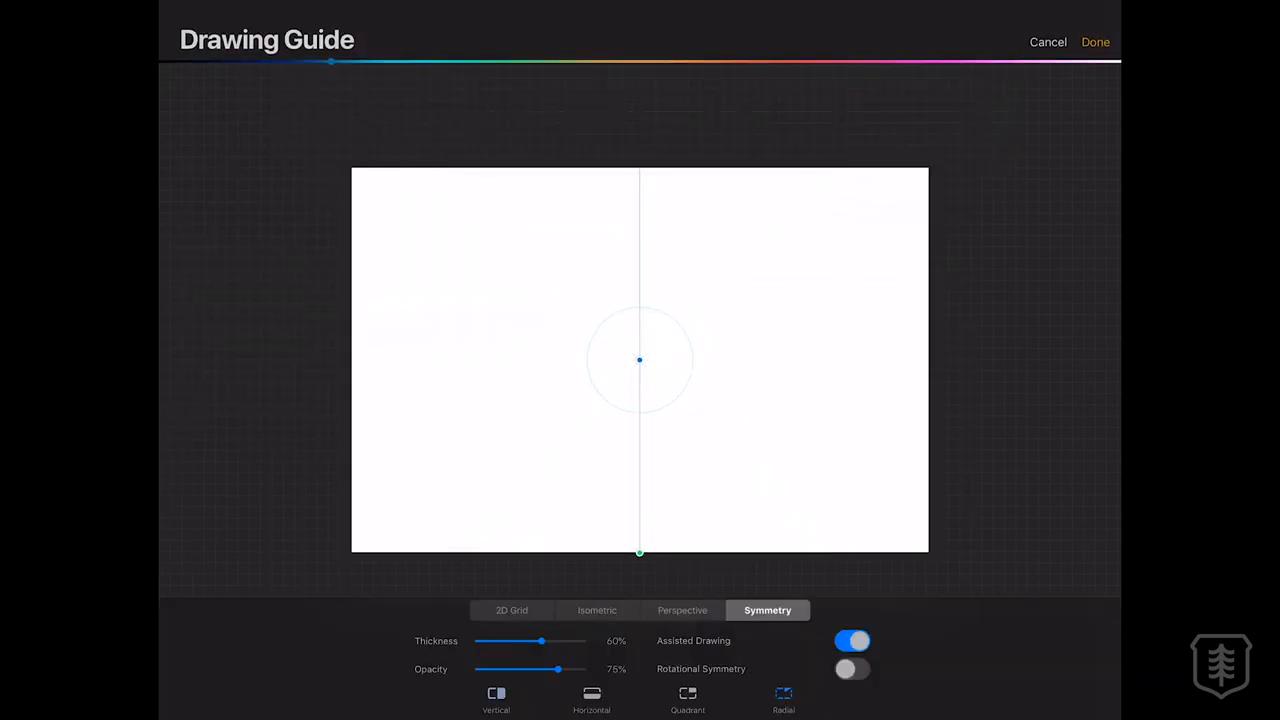
pyautogui.click(1096, 42)
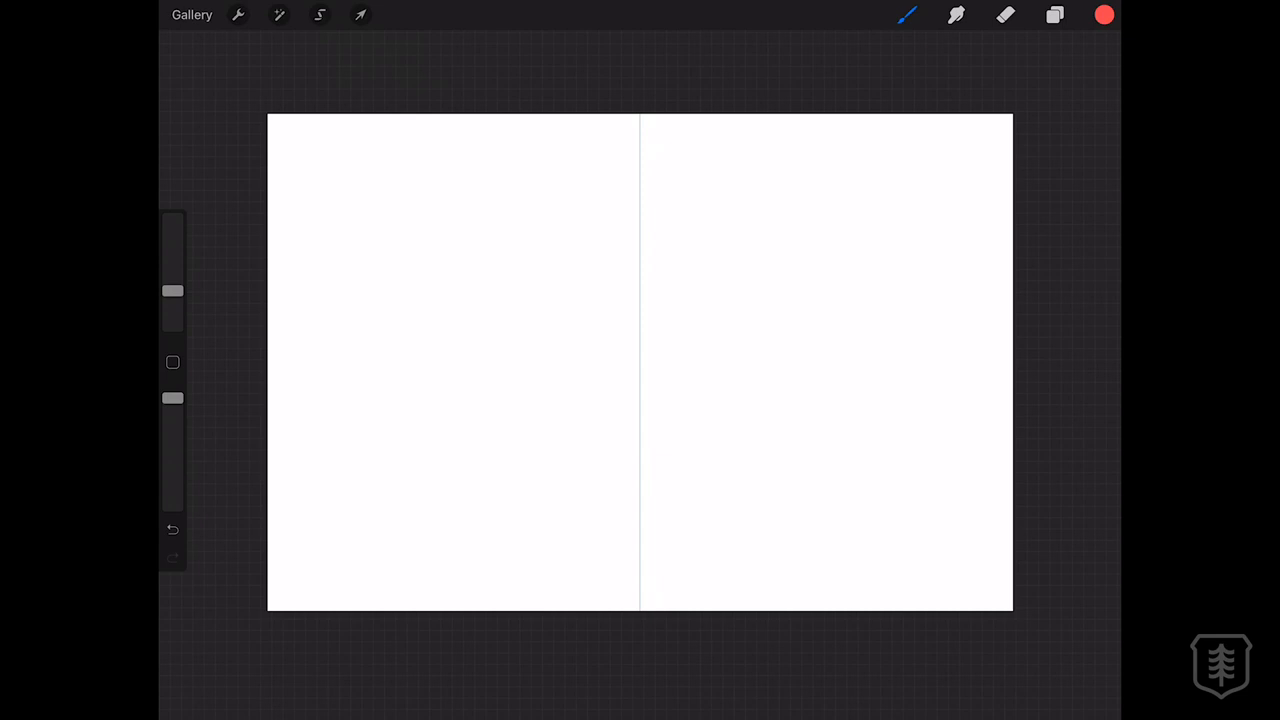
# Step: Draw a mirrored wavy red leaf outline and fill it solid
pyautogui.moveTo(600, 180); pyautogui.dragTo(676, 164)
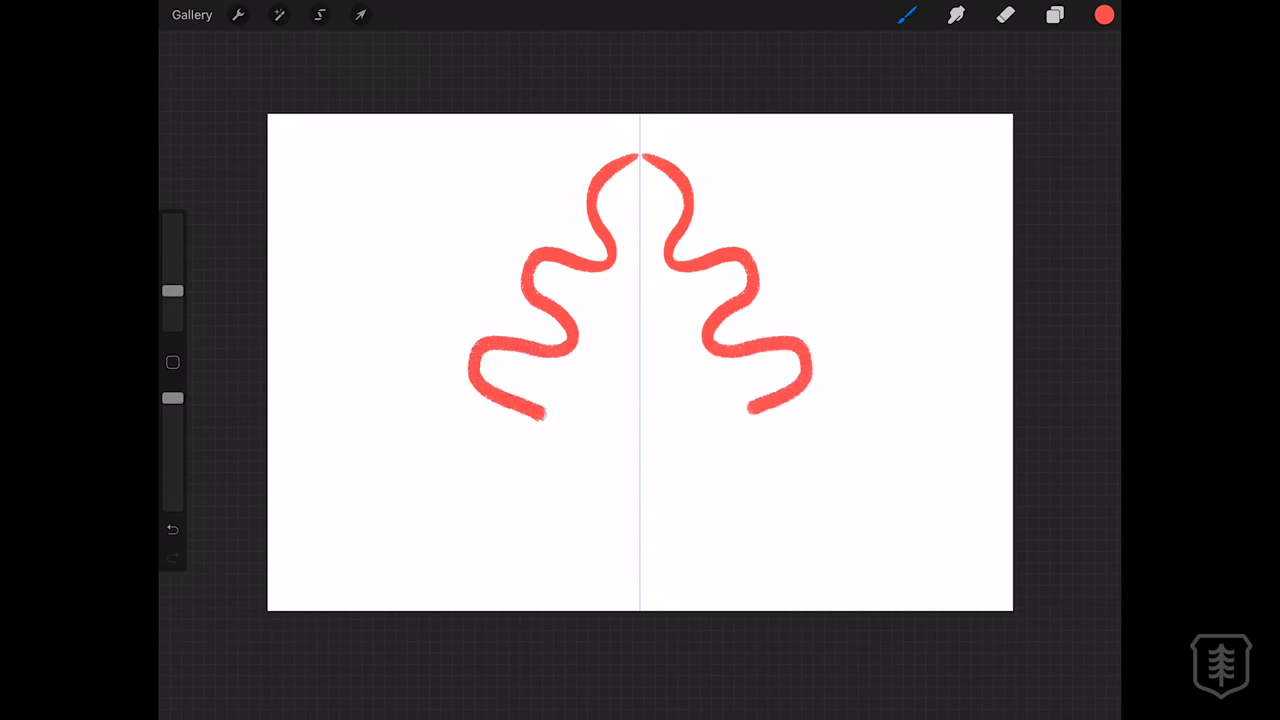
pyautogui.moveTo(540, 400); pyautogui.dragTo(640, 570)
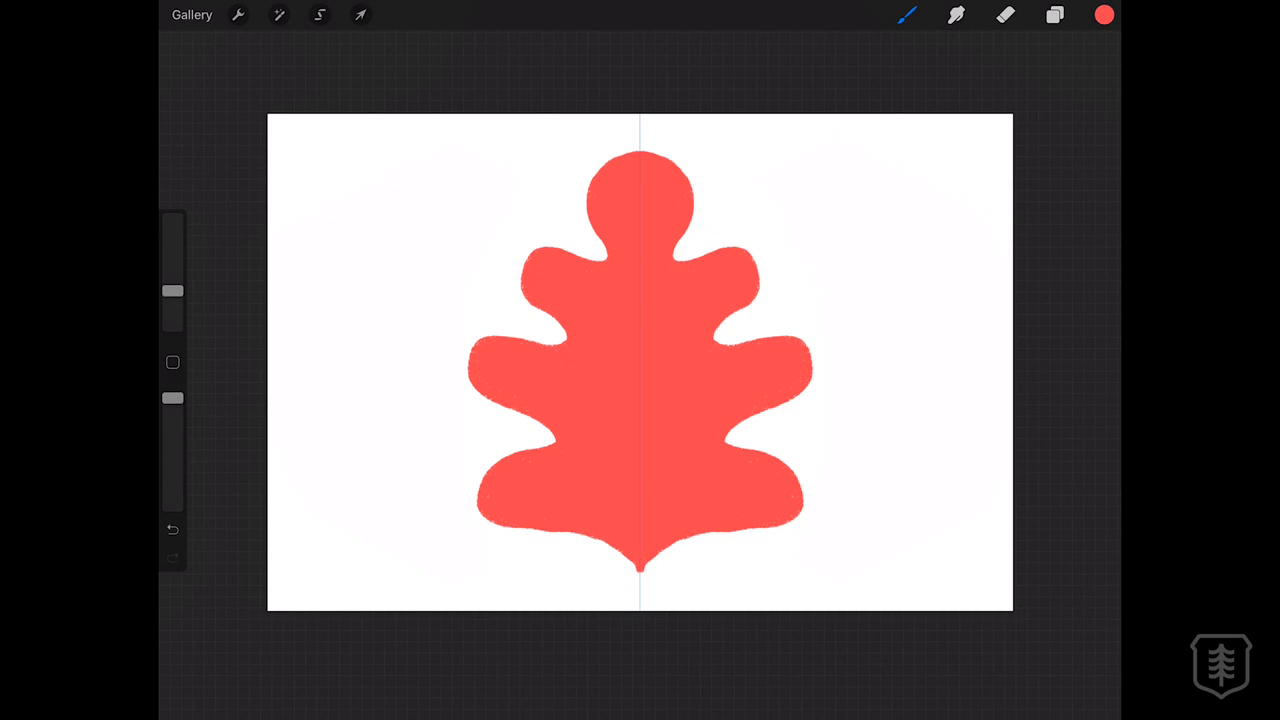
# Step: Draw the leaf's black central vein with mirrored side veins, then show the layers
pyautogui.click(1104, 14)
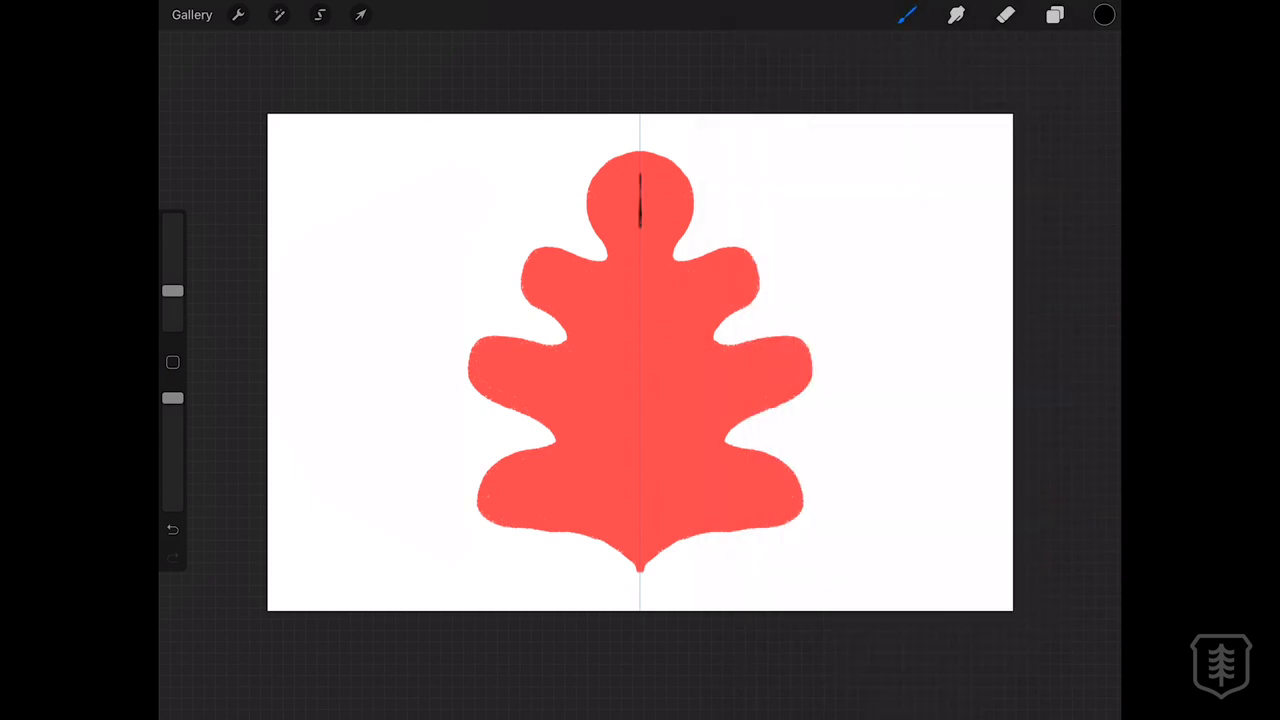
pyautogui.moveTo(640, 220); pyautogui.dragTo(640, 580)
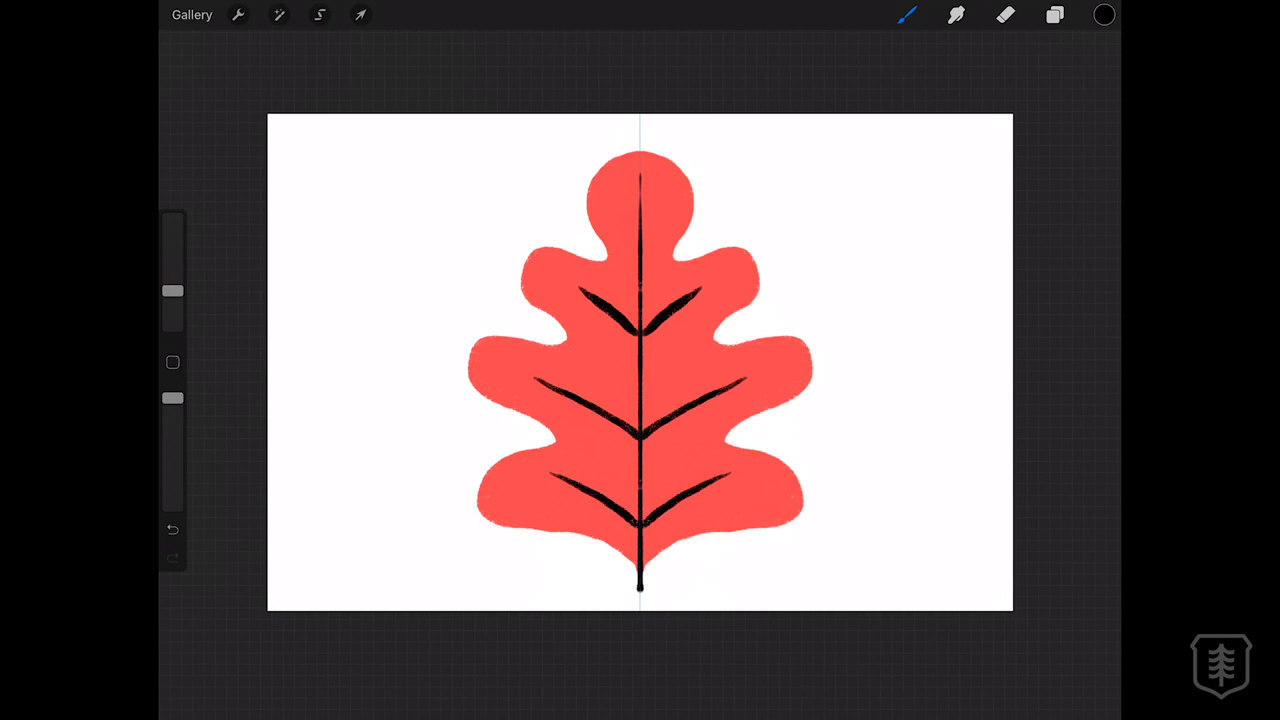
pyautogui.click(1054, 14)
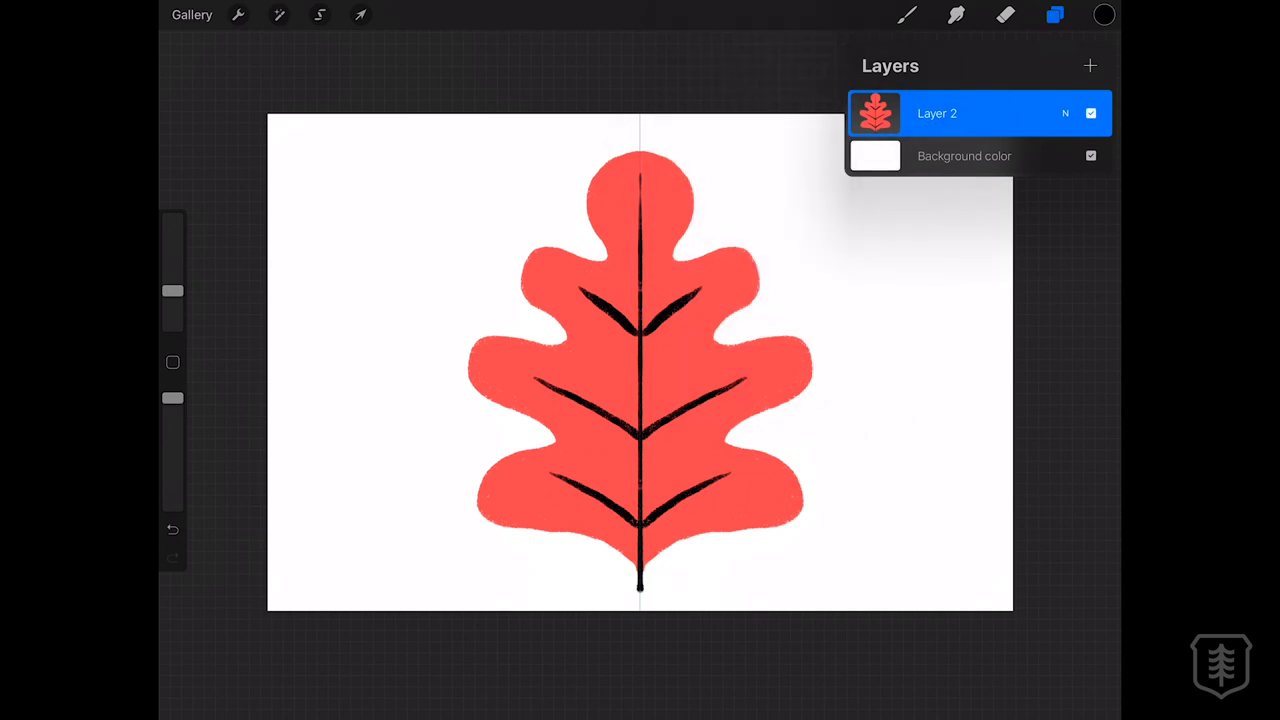
# Step: Trace an outline along the leaf's right edge and turn Drawing Assist on for Layer 2
pyautogui.click(1056, 14)
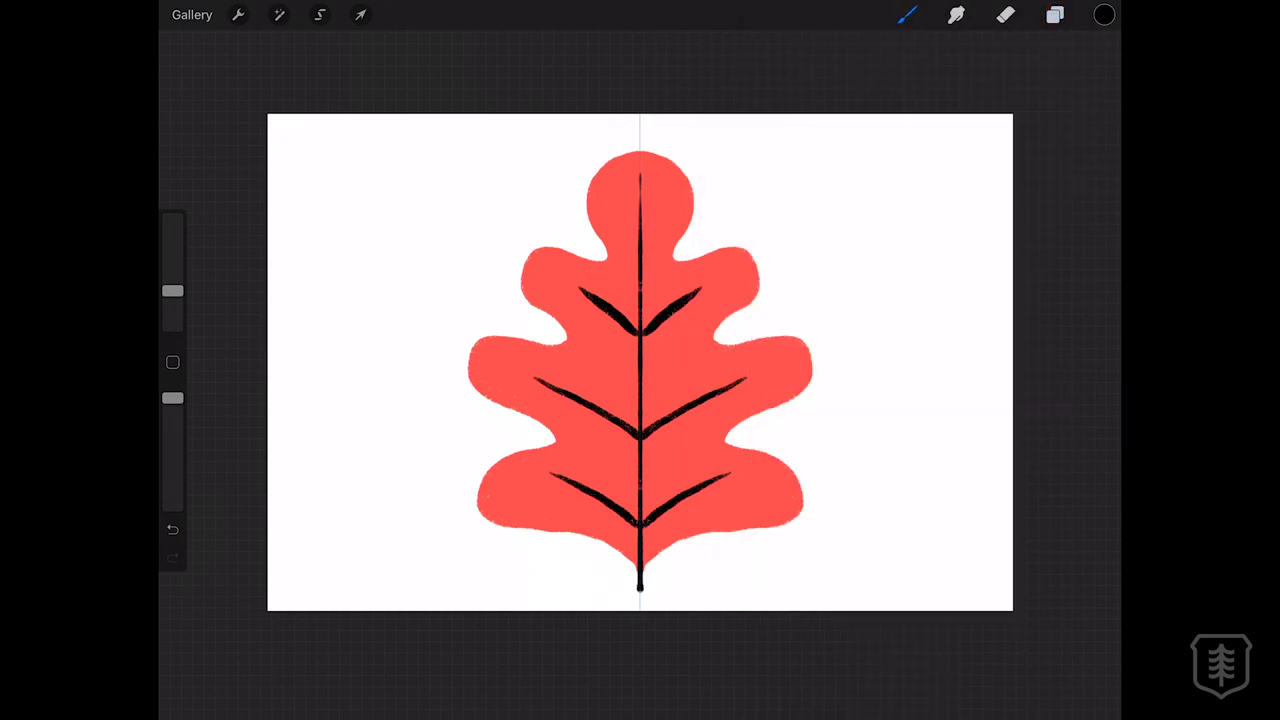
pyautogui.moveTo(660, 160); pyautogui.dragTo(700, 260)
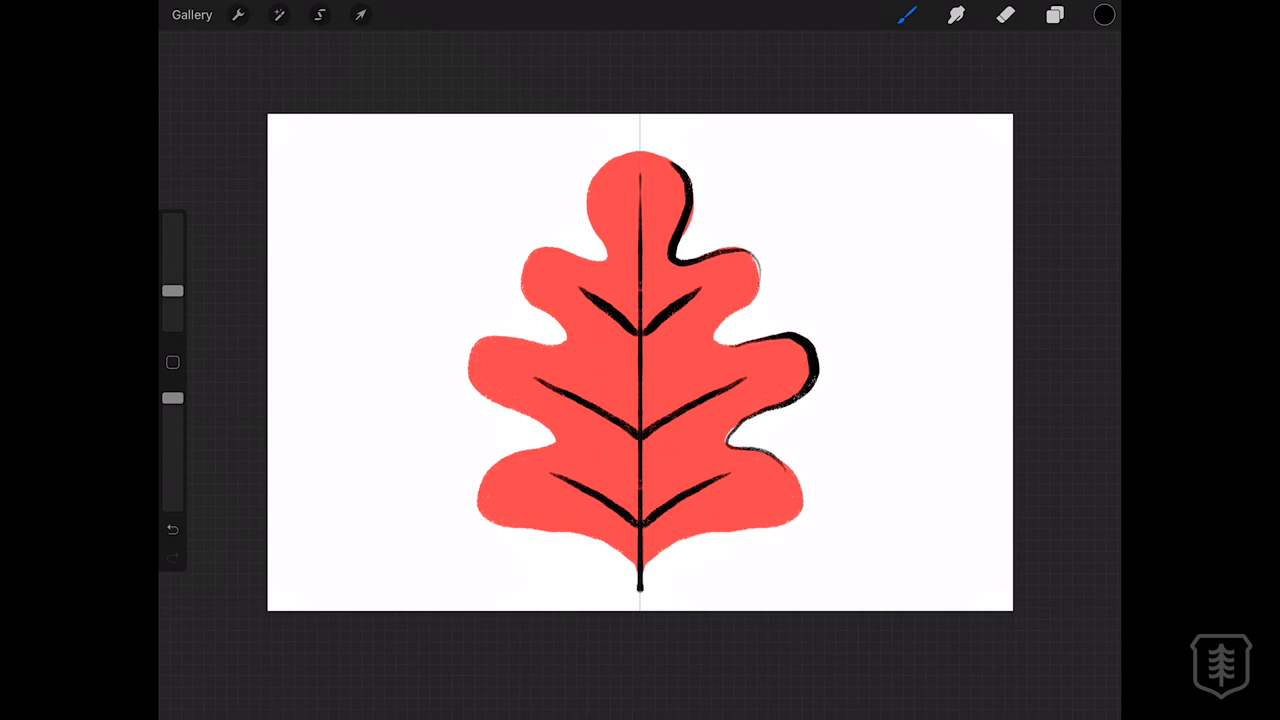
pyautogui.click(1056, 14)
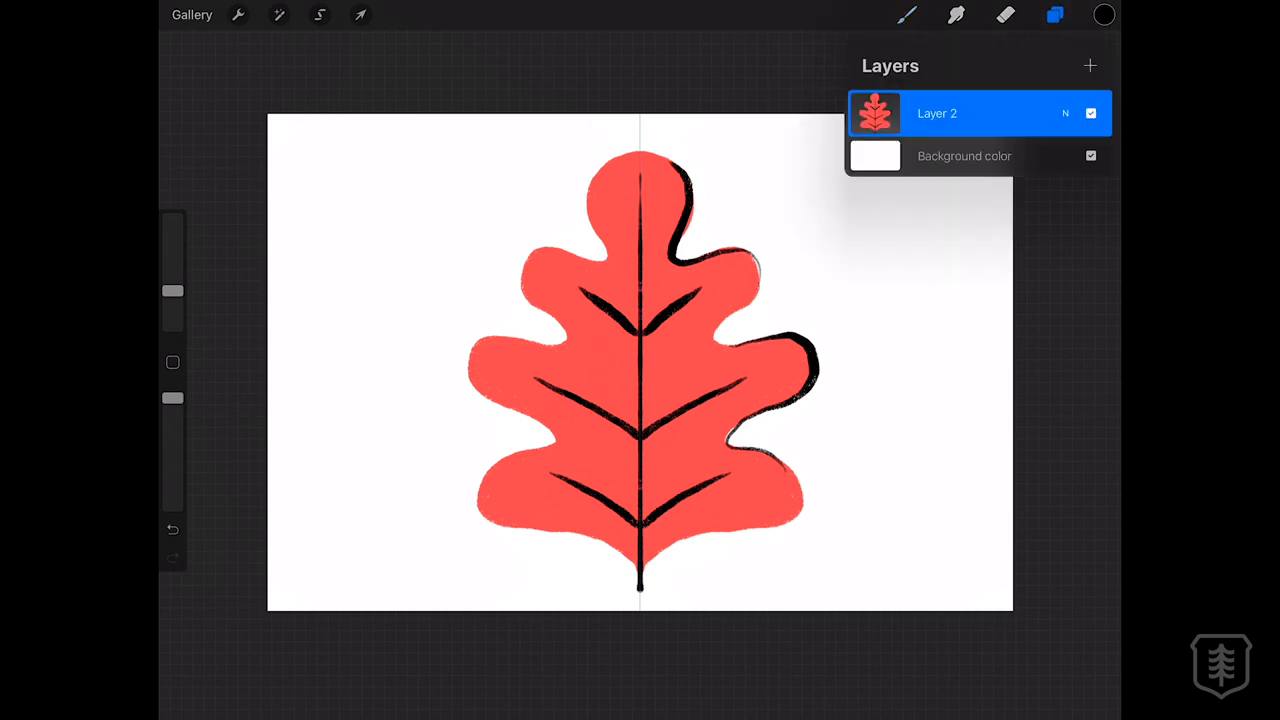
pyautogui.click(936, 112)
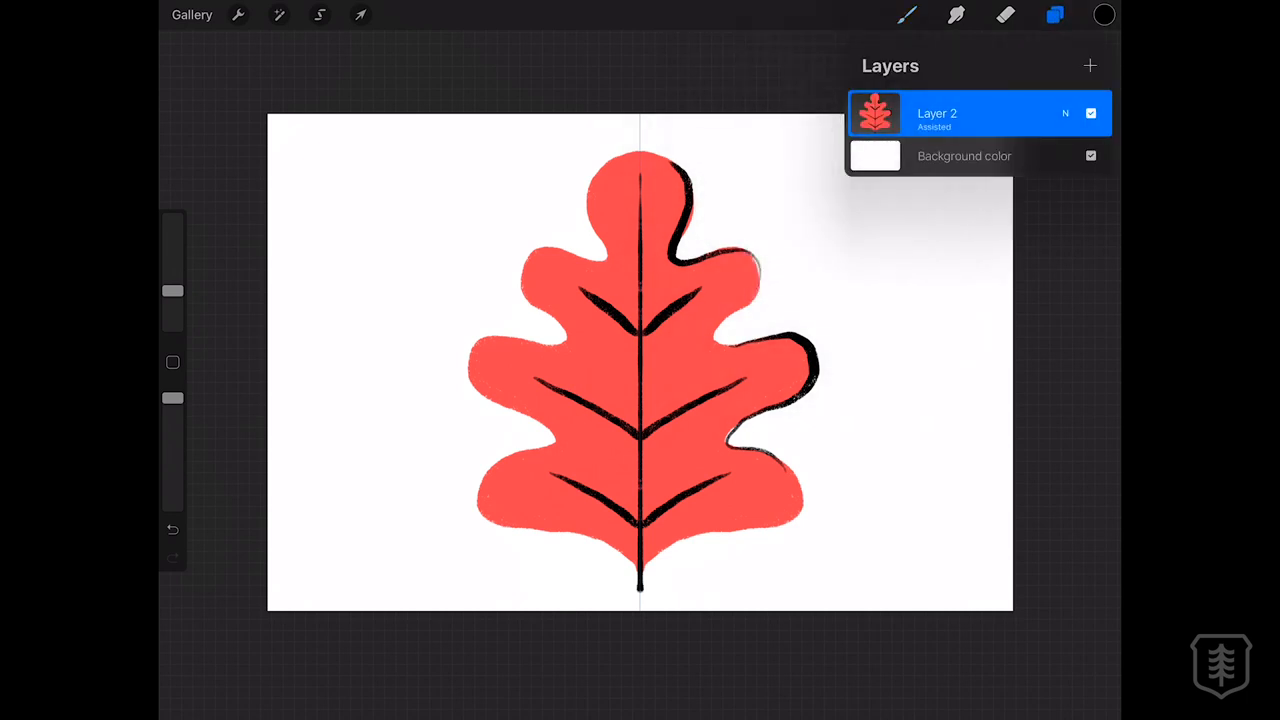
# Step: Undo the mirrored stroke, turn Drawing Assist off and draw an unmirrored test stroke
pyautogui.click(1054, 14)
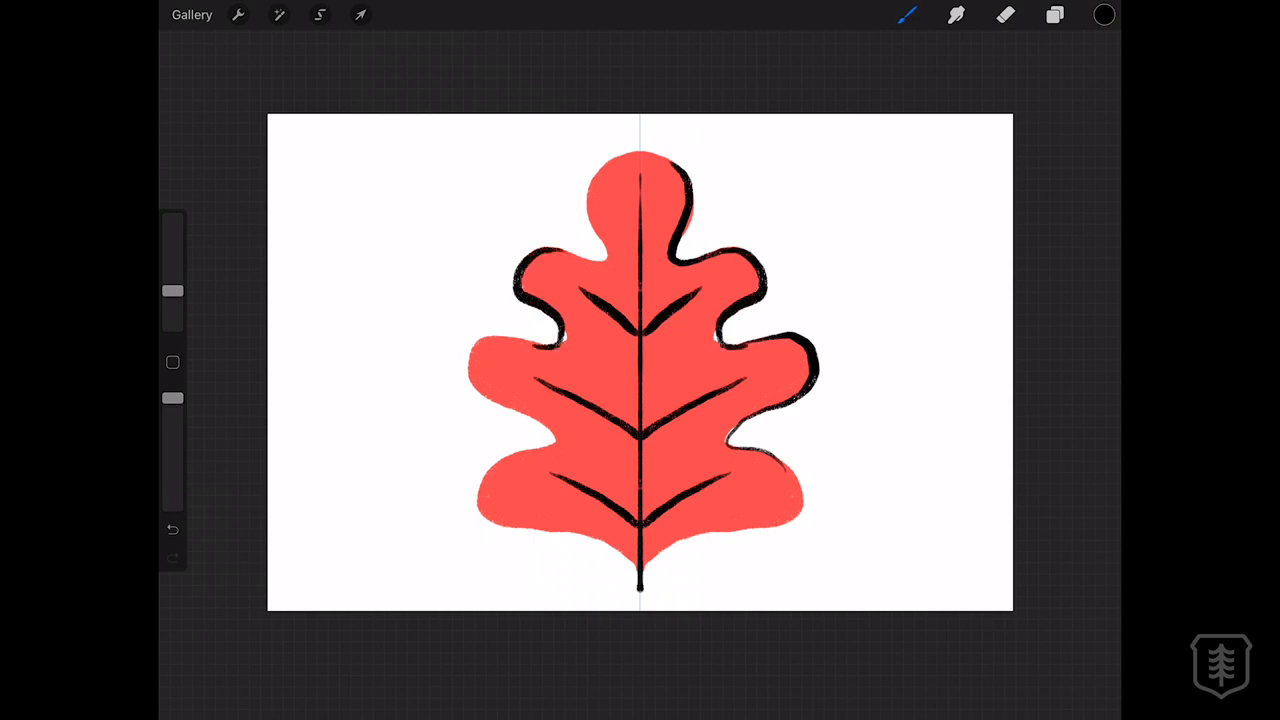
pyautogui.click(1054, 14)
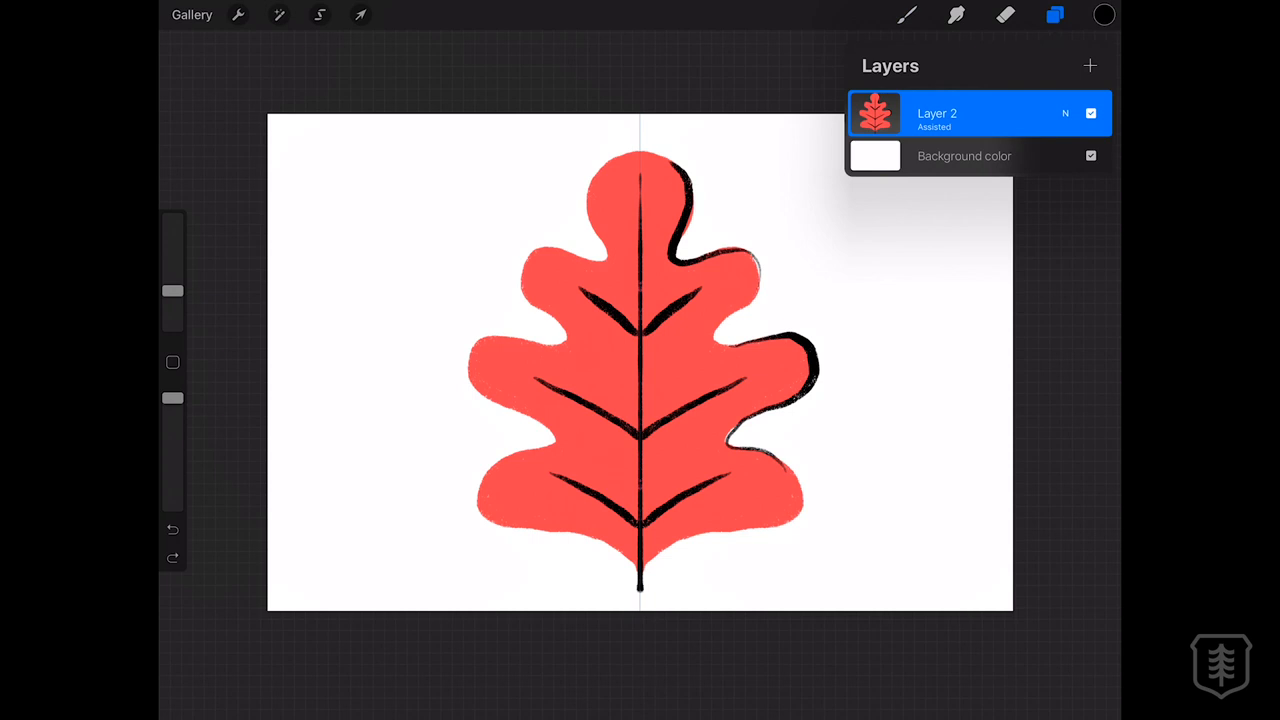
pyautogui.click(1090, 64)
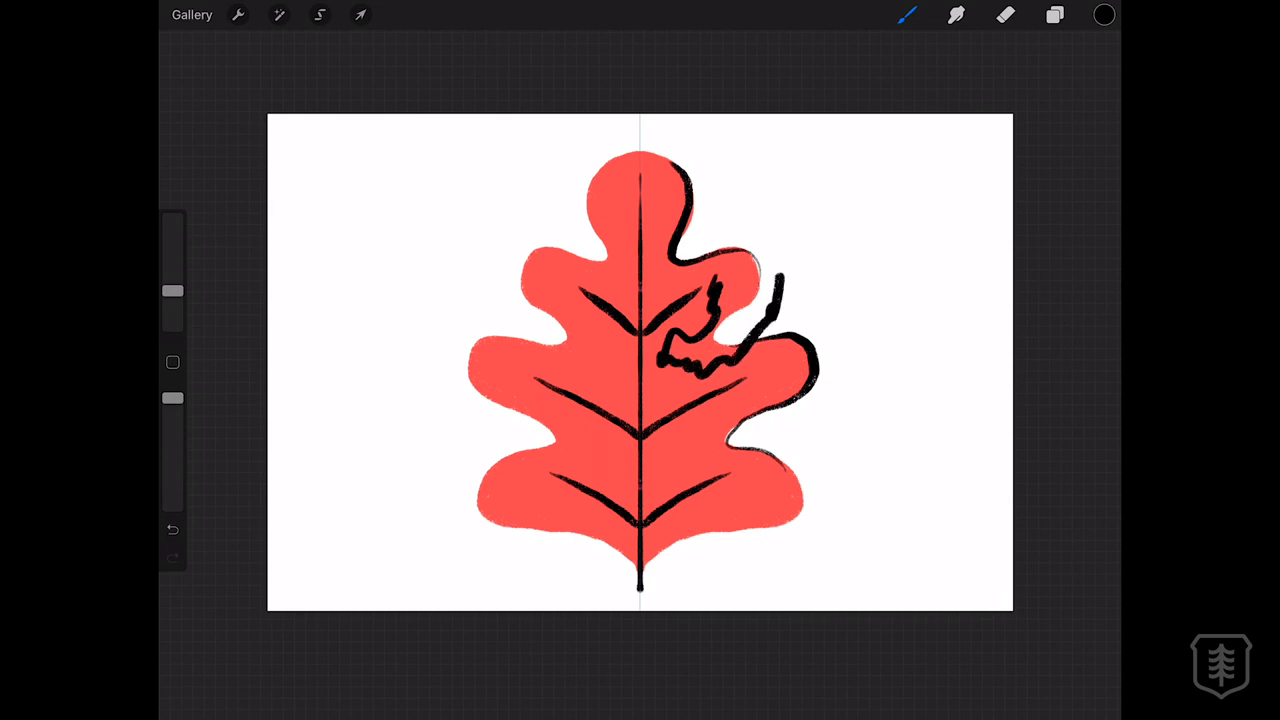
pyautogui.click(1056, 14)
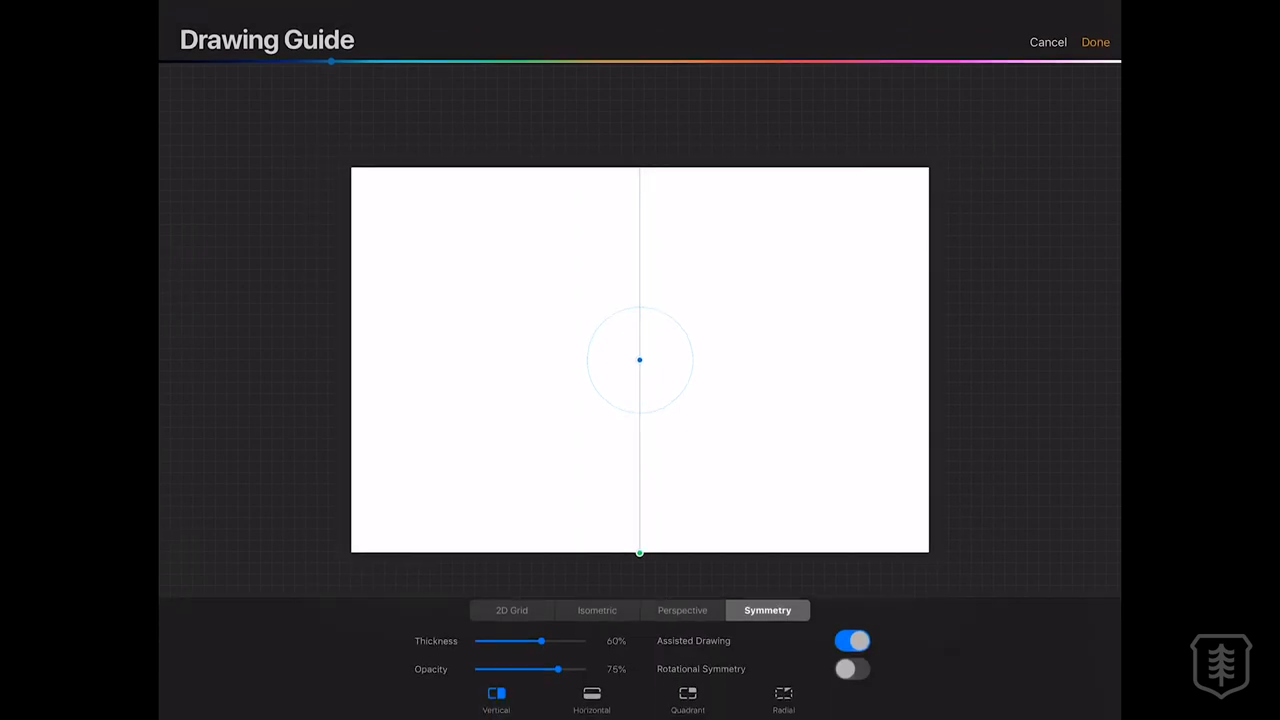
# Step: Switch the symmetry guide to Horizontal and confirm it
pyautogui.click(592, 698)
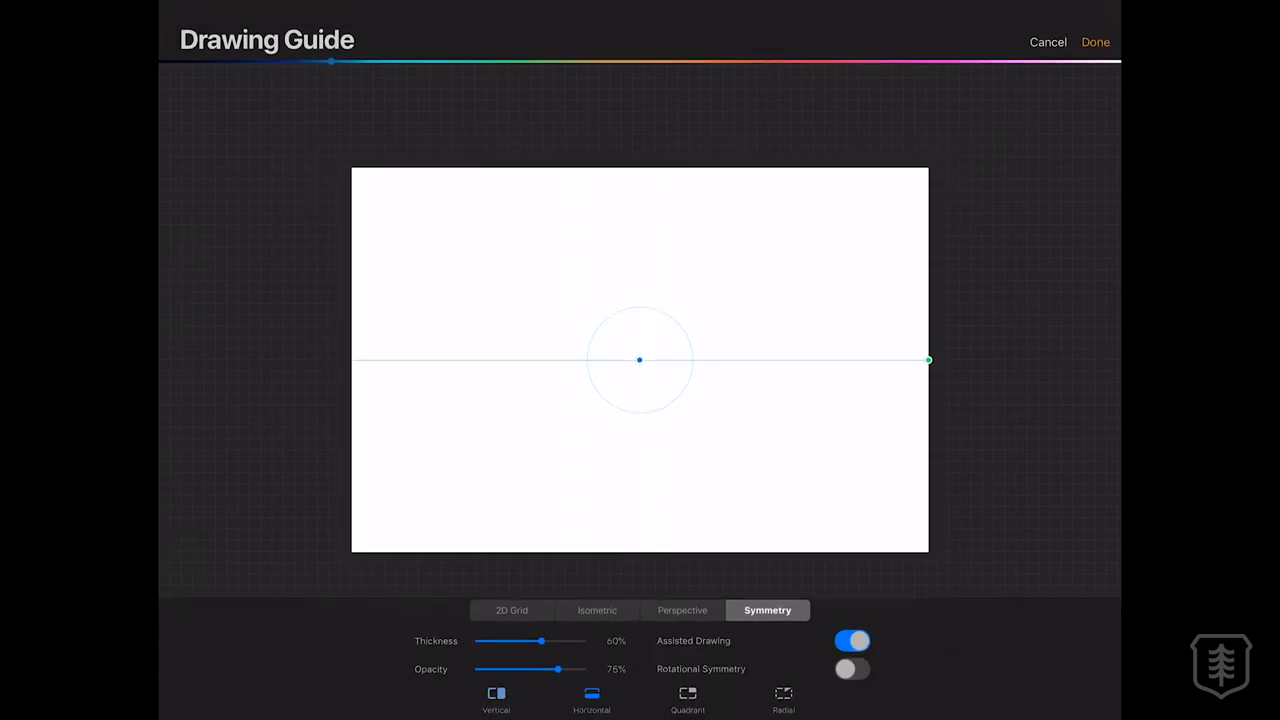
pyautogui.click(1096, 42)
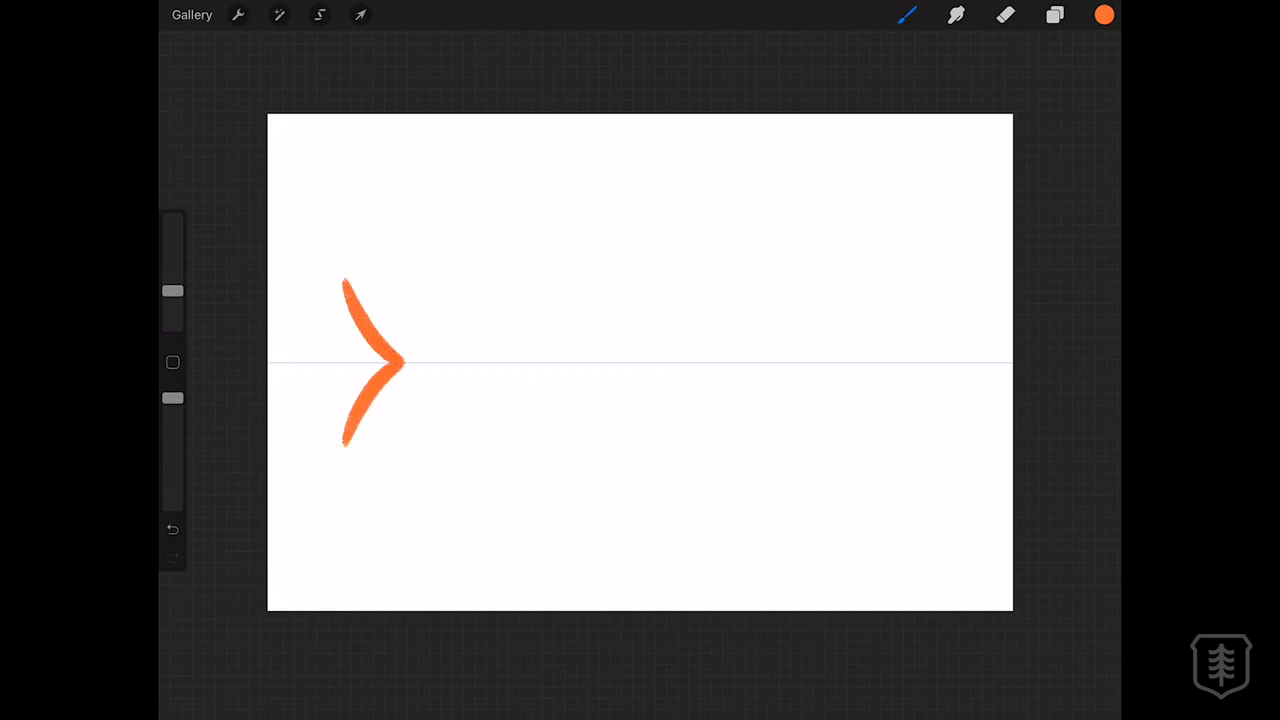
# Step: Draw the mirrored fish outline, fill it orange, and add black gills and tail stripes
pyautogui.moveTo(350, 290); pyautogui.dragTo(600, 216)
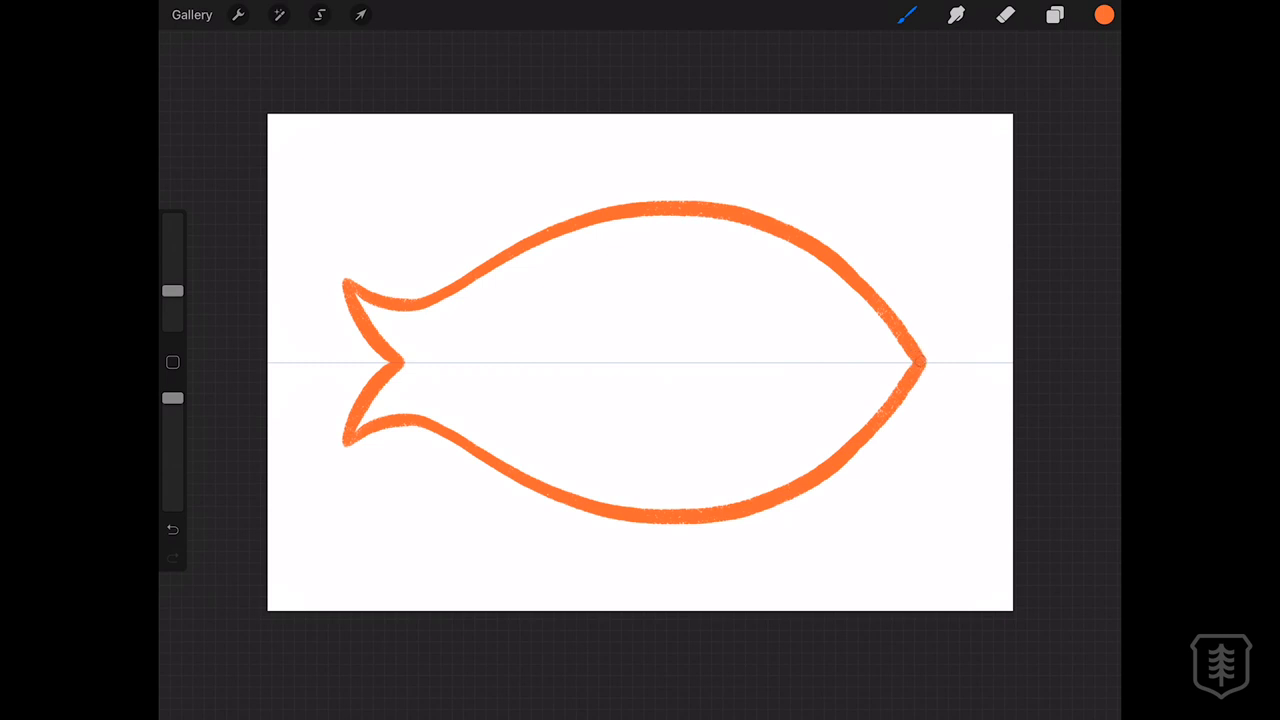
pyautogui.click(816, 256)
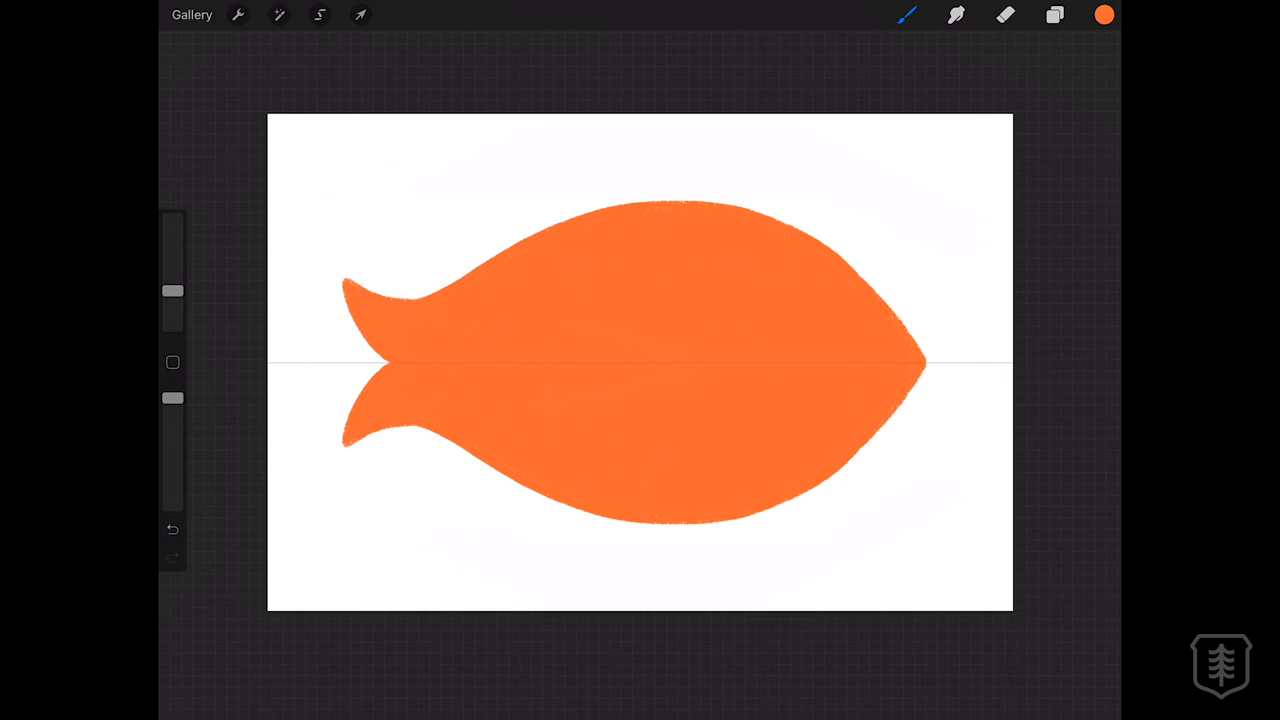
pyautogui.click(906, 14)
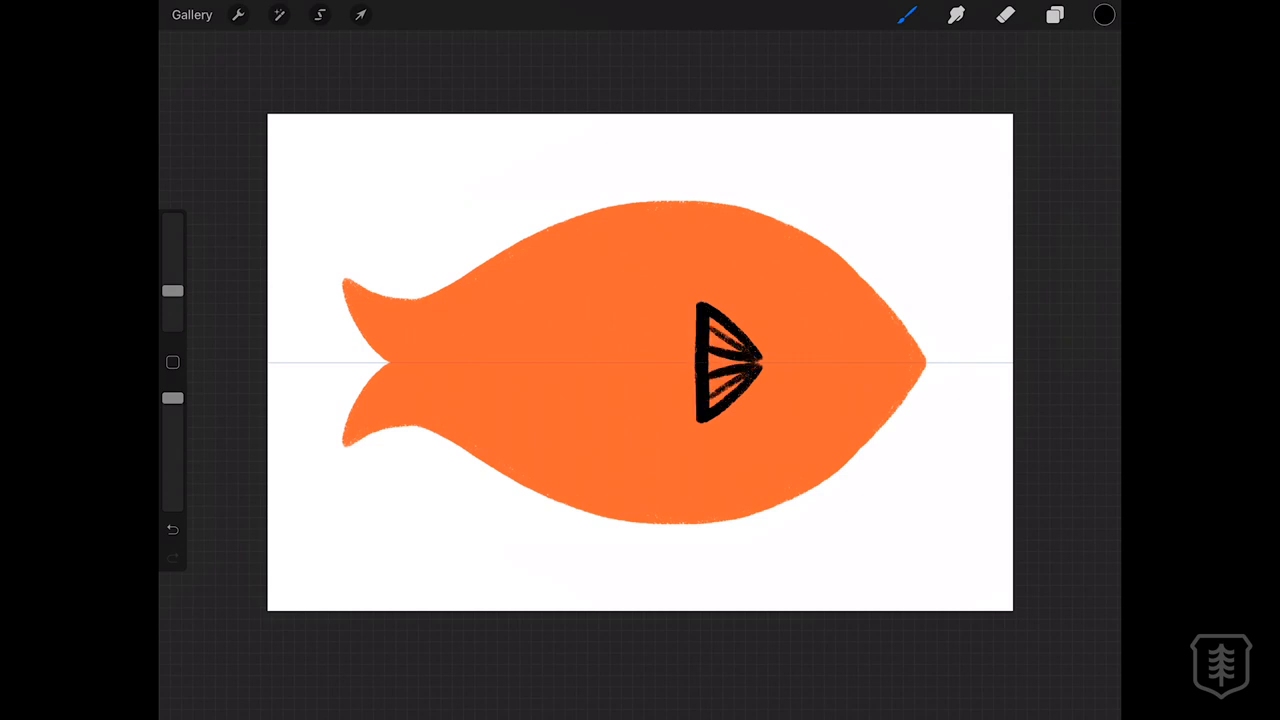
pyautogui.moveTo(830, 290); pyautogui.dragTo(830, 430)
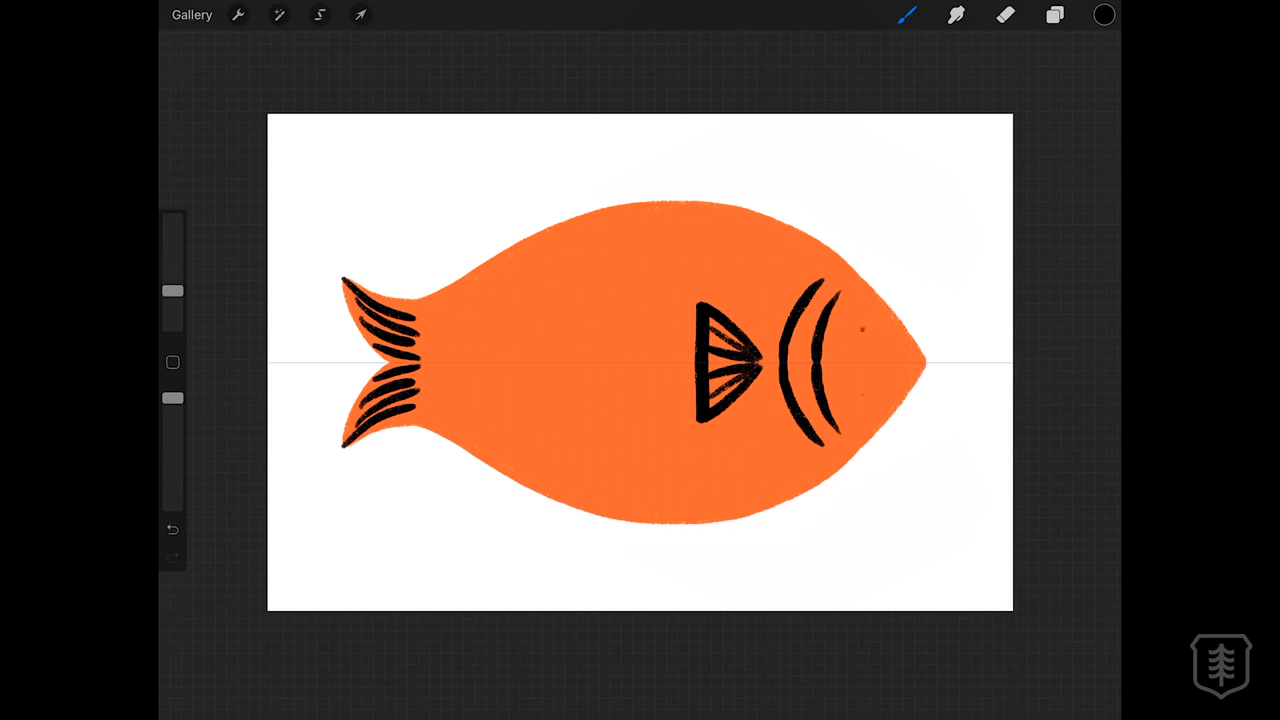
# Step: Add fins, an eye, scales, a smile and bubbles, then clear the fish from Layer 2
pyautogui.click(1054, 14)
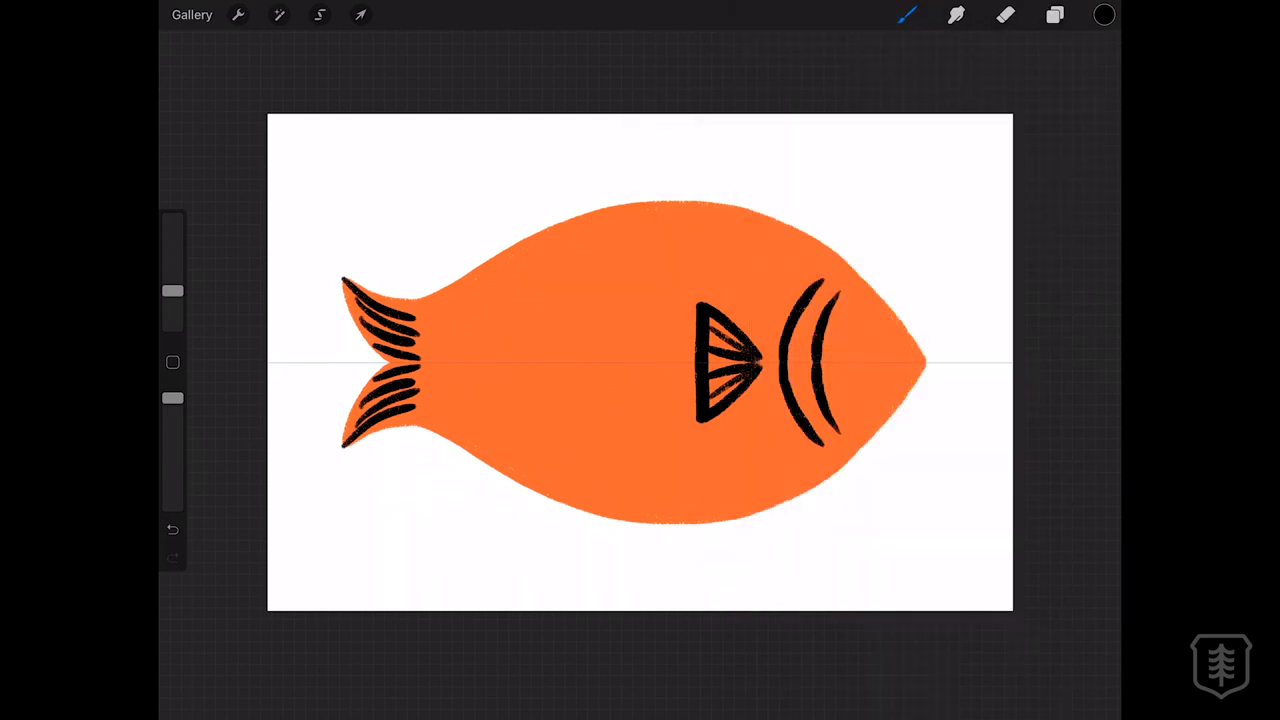
pyautogui.moveTo(650, 204); pyautogui.dragTo(730, 196)
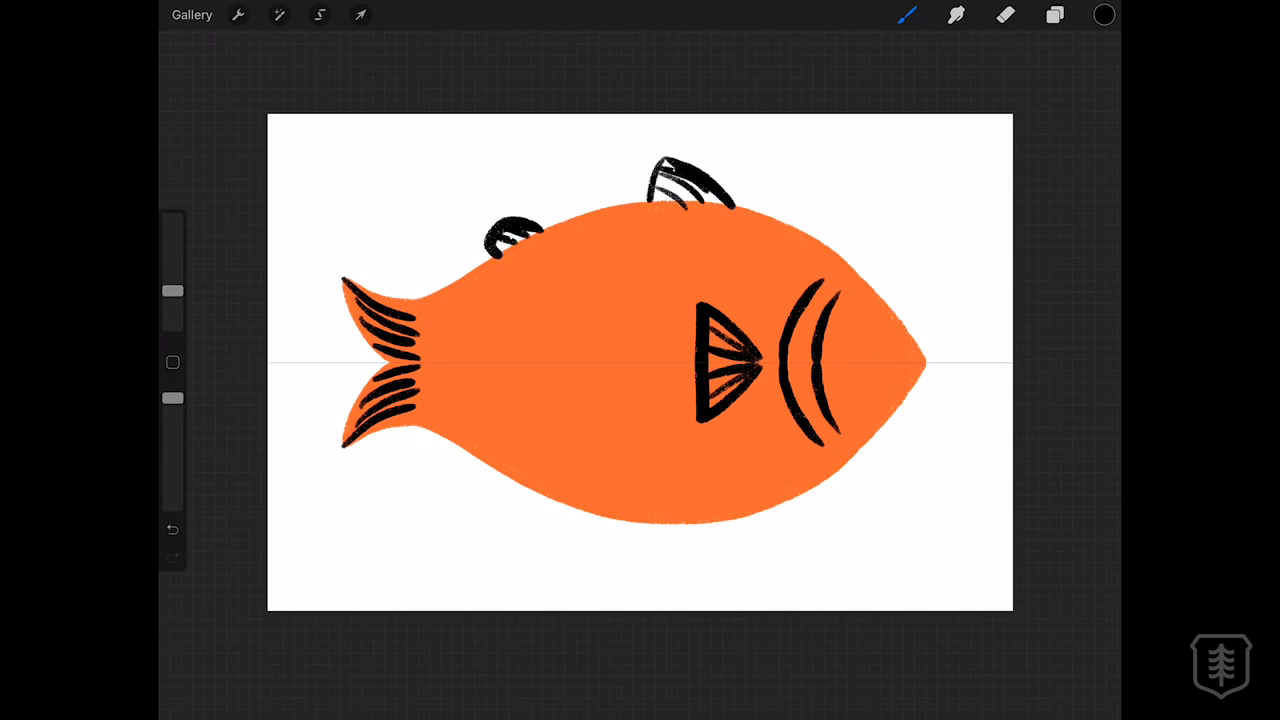
pyautogui.click(872, 344)
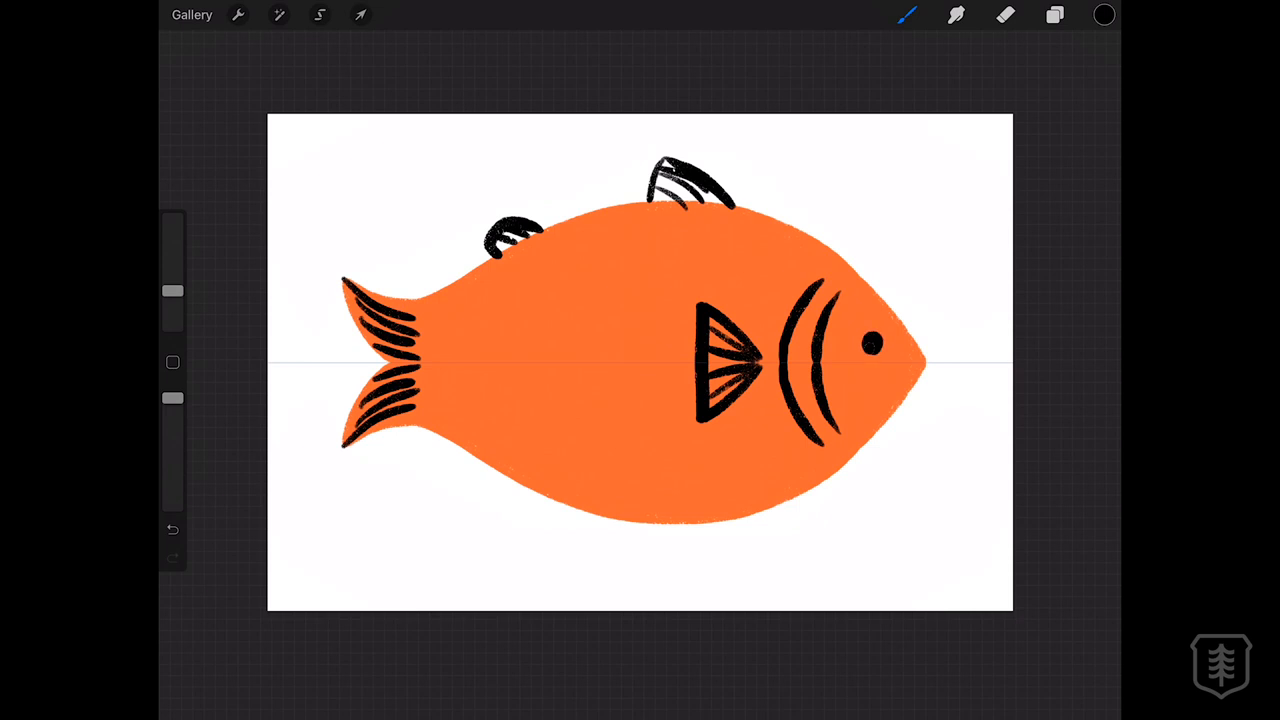
pyautogui.moveTo(900, 400); pyautogui.dragTo(960, 256)
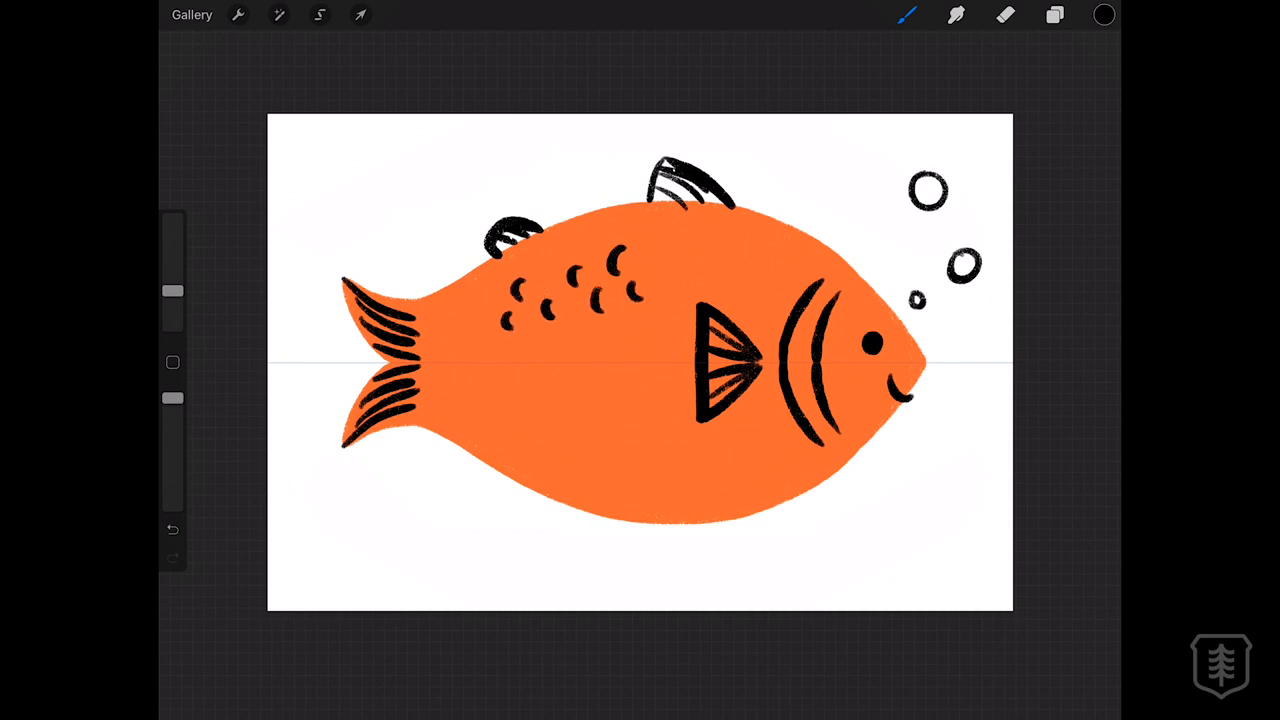
pyautogui.click(1054, 14)
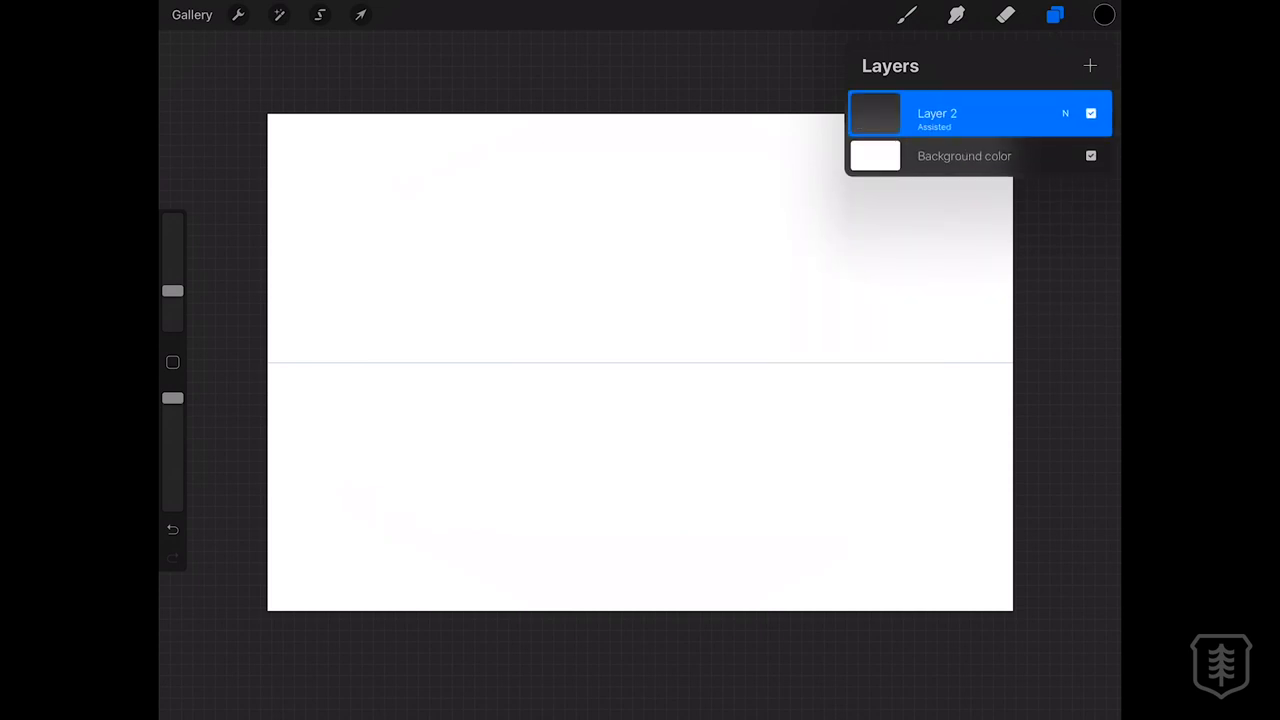
# Step: Set the drawing guide to Quadrant symmetry and return to the canvas
pyautogui.click(238, 16)
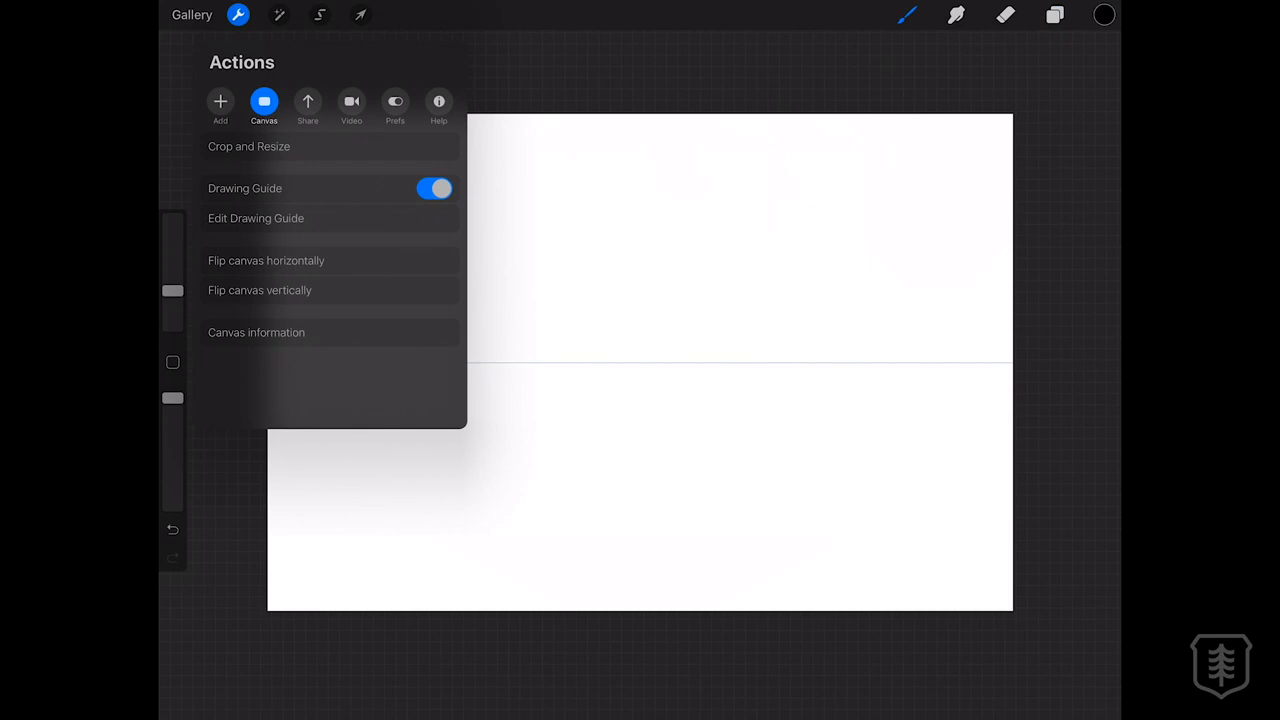
pyautogui.click(256, 218)
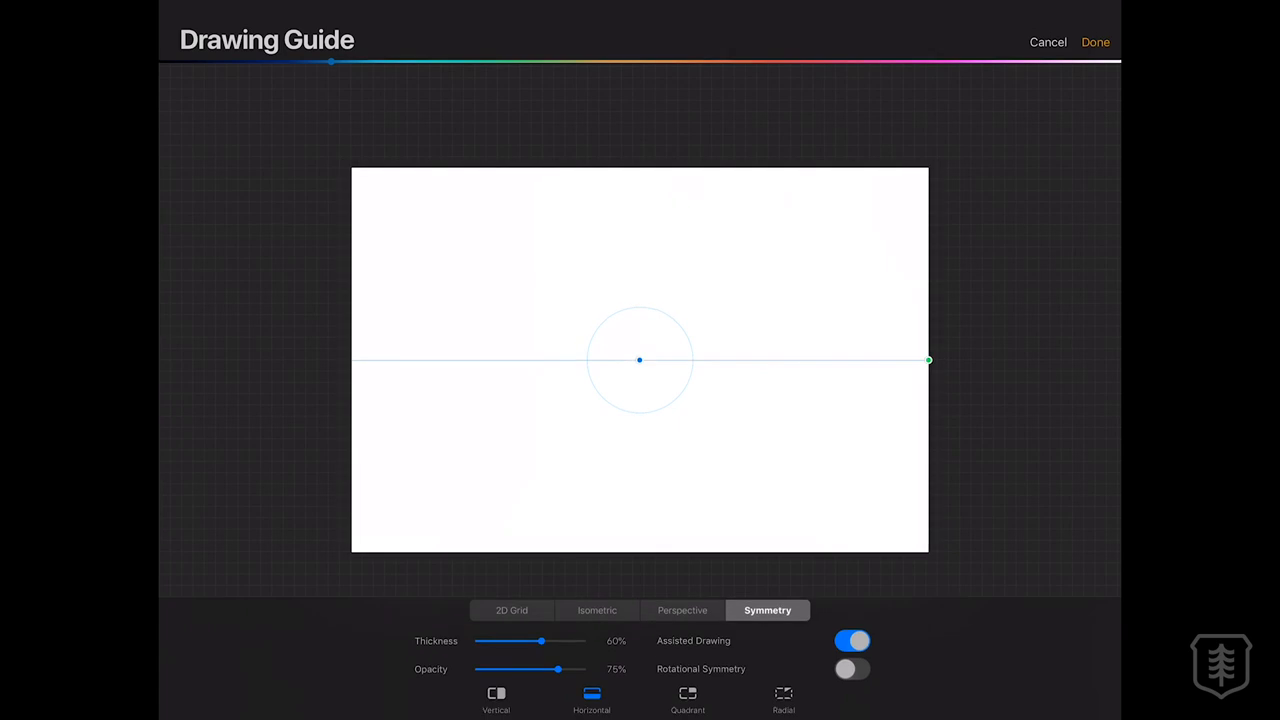
pyautogui.click(688, 700)
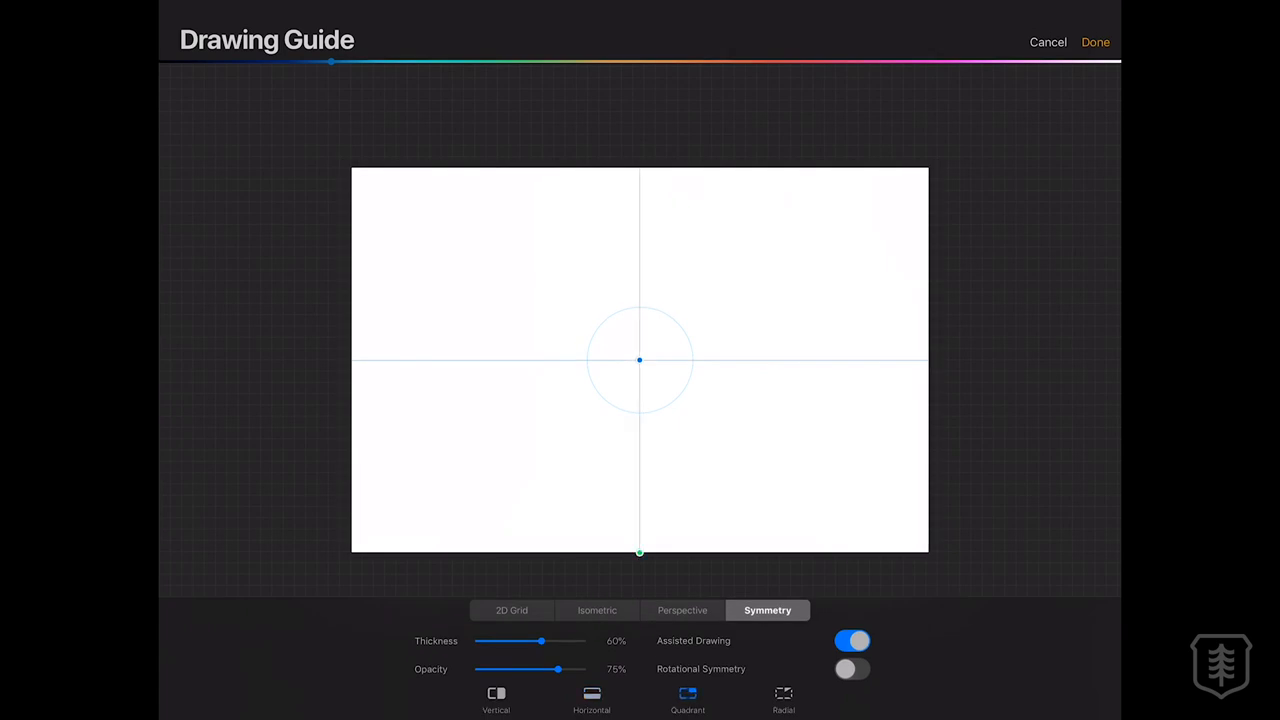
pyautogui.click(1096, 42)
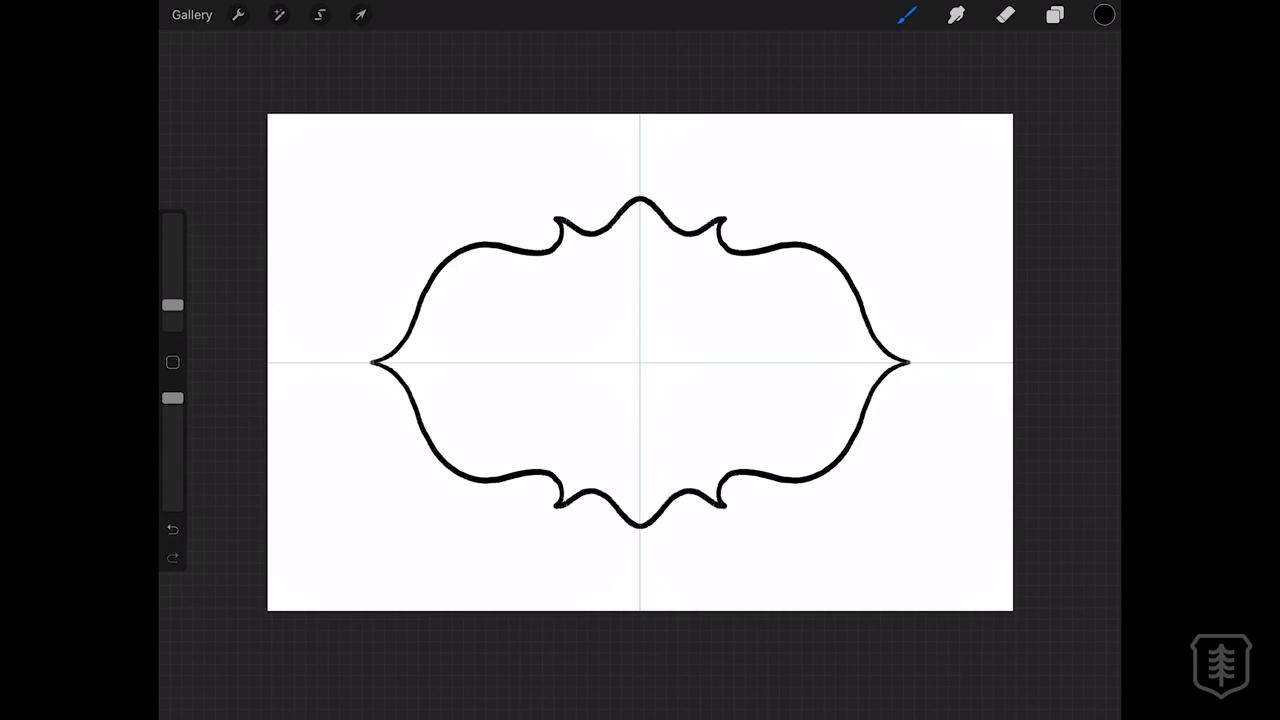
# Step: Fill the label solid black and switch to white for the inner border decorations
pyautogui.click(1104, 14)
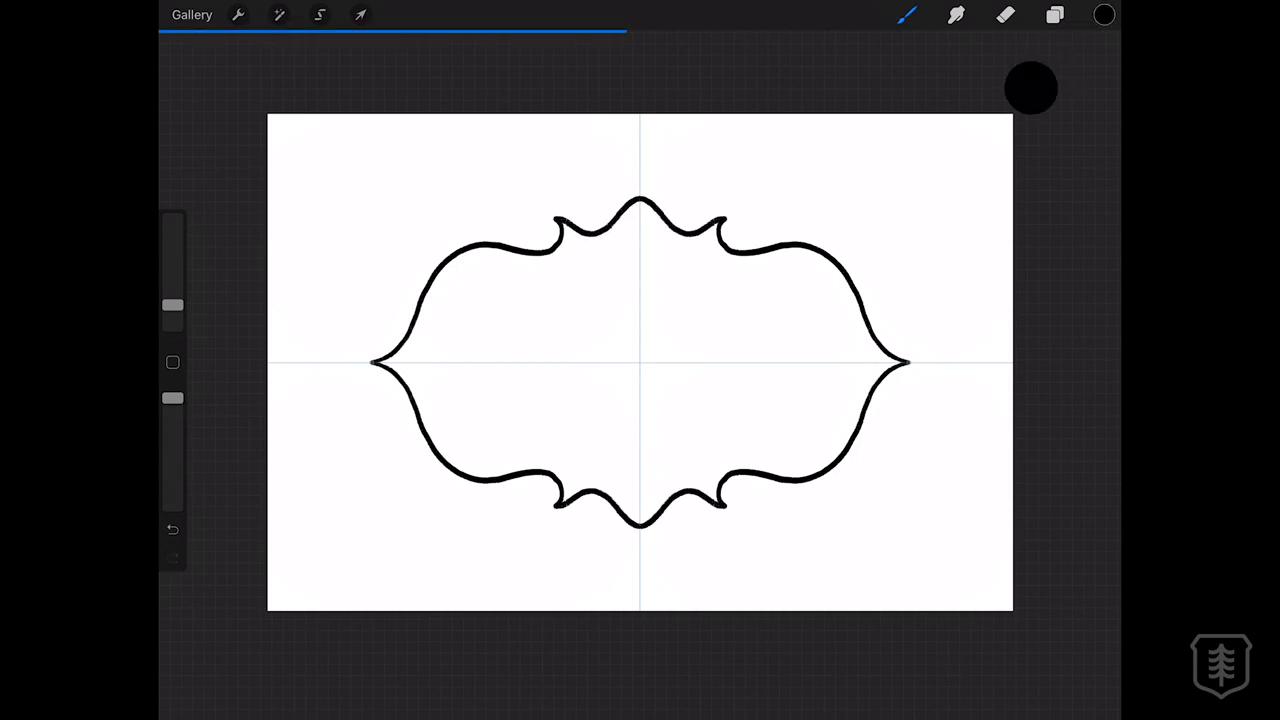
pyautogui.click(640, 360)
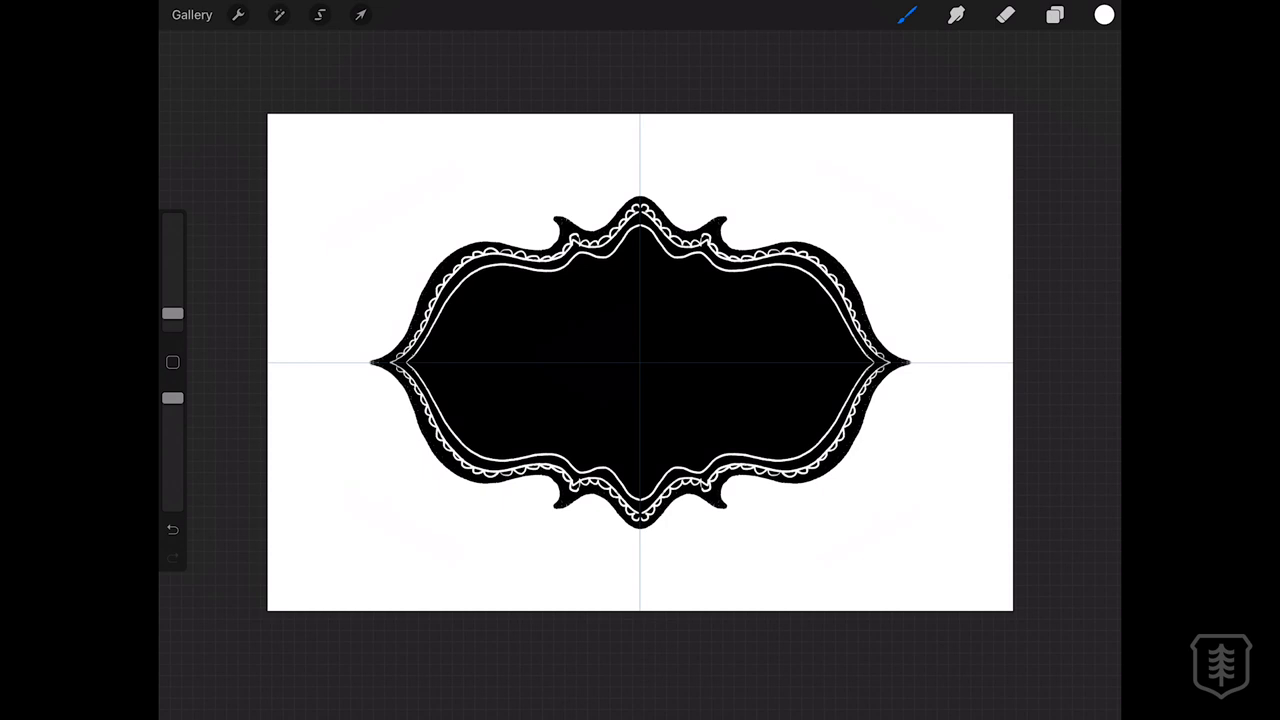
# Step: Reach the Drawing Guide settings from Actions > Canvas over the finished black label
pyautogui.click(238, 14)
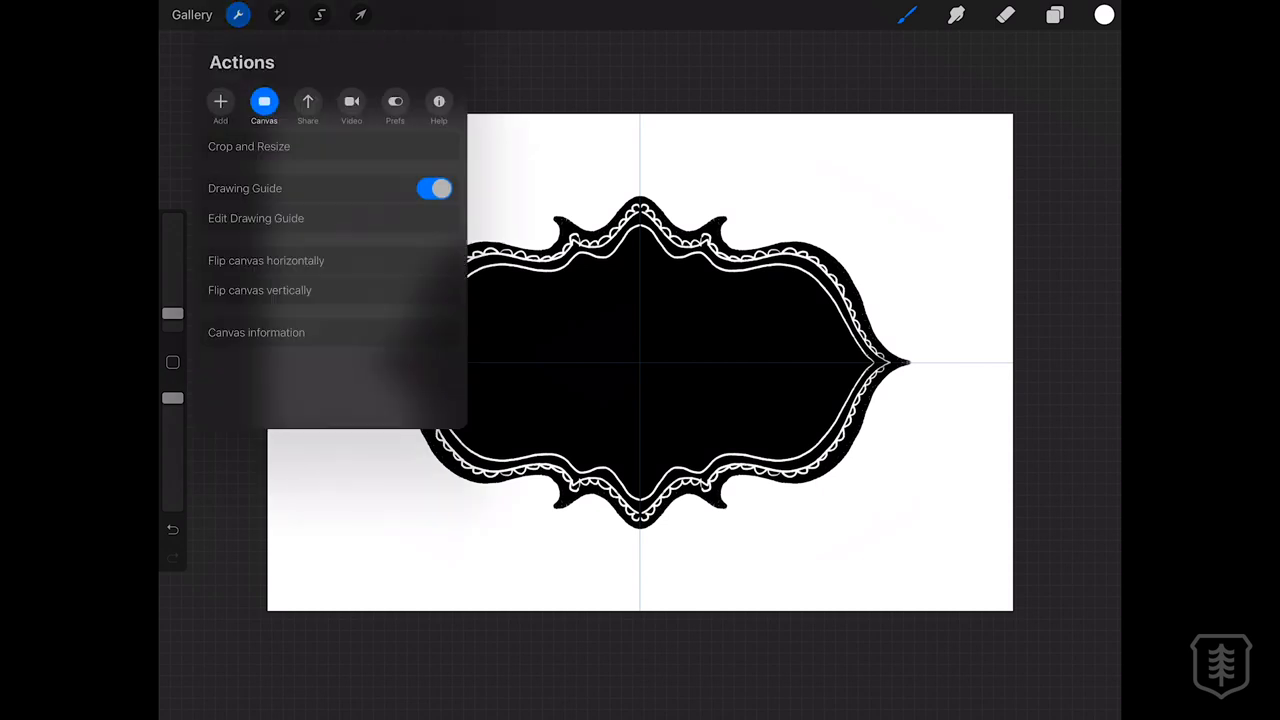
pyautogui.click(434, 188)
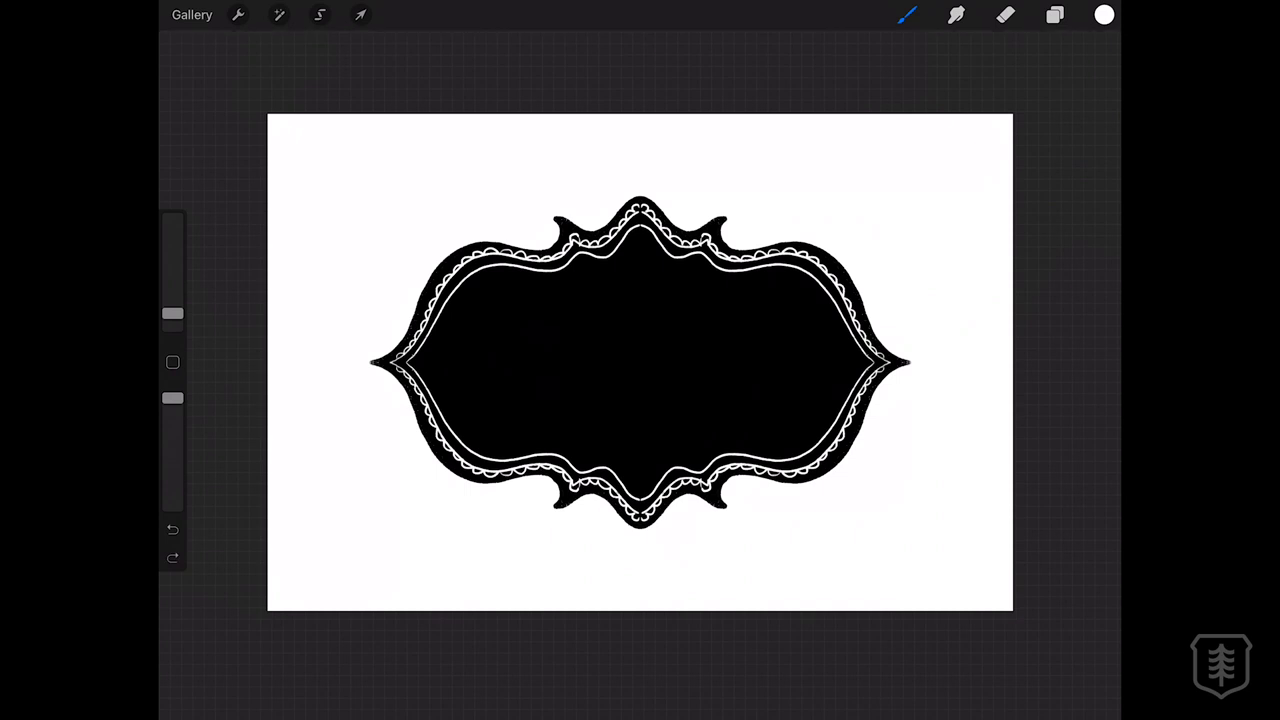
pyautogui.click(238, 14)
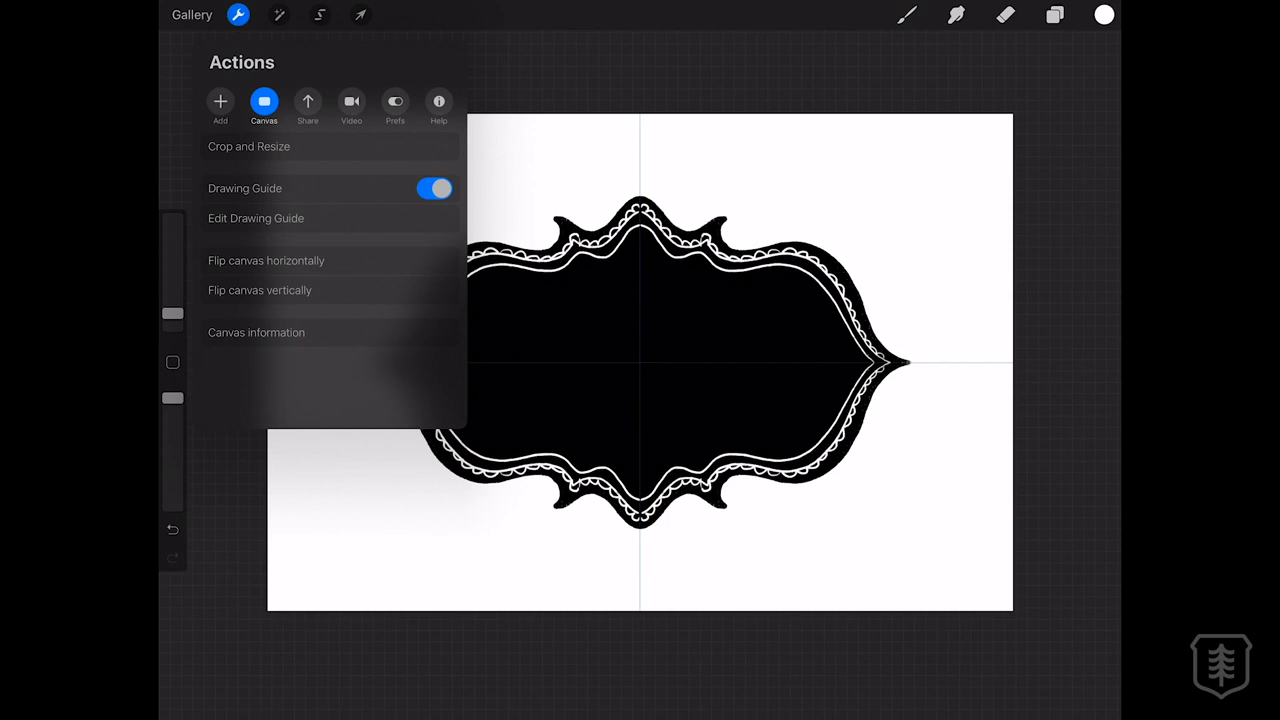
pyautogui.click(256, 218)
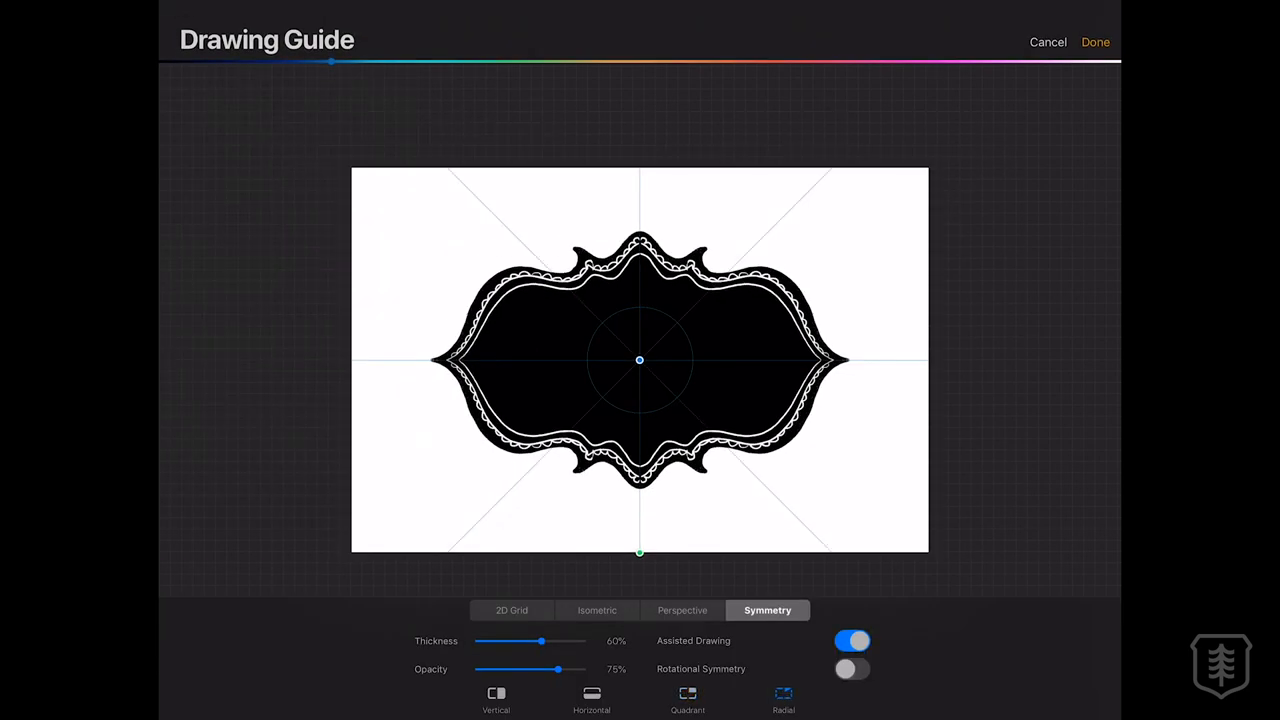
# Step: Confirm the radial symmetry guide and clear the black label from Layer 2
pyautogui.click(1096, 42)
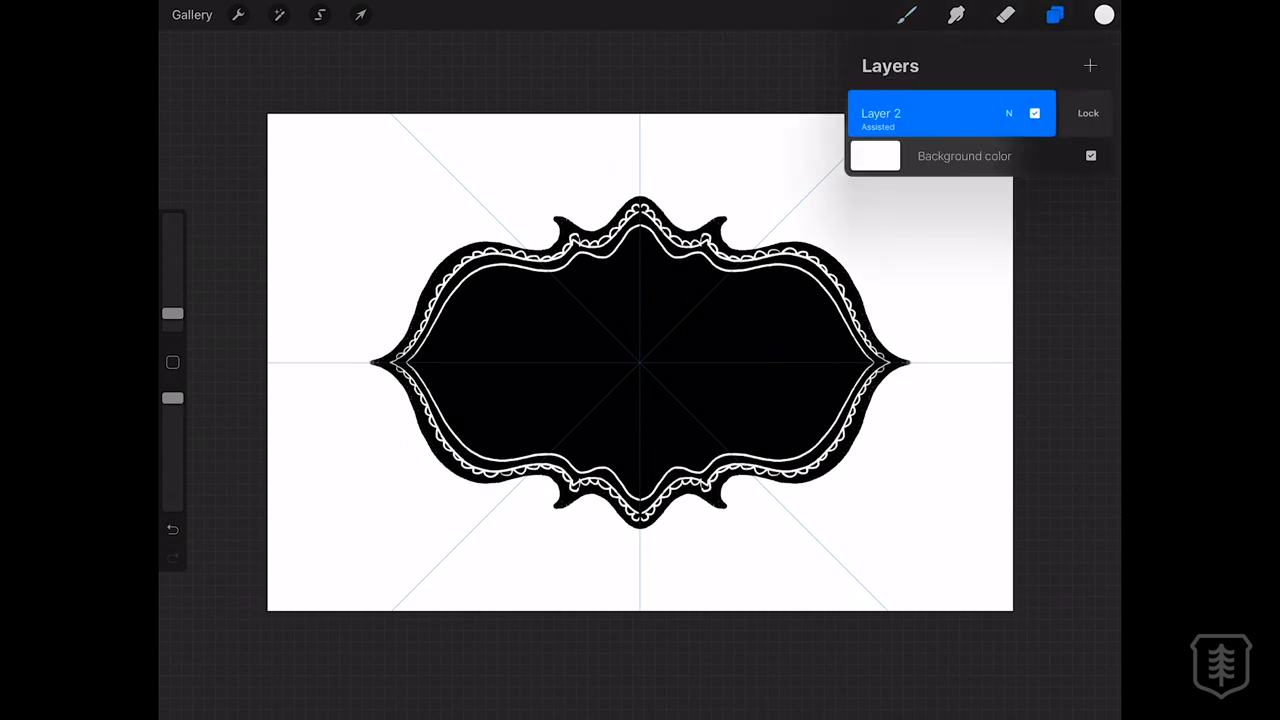
pyautogui.click(1104, 14)
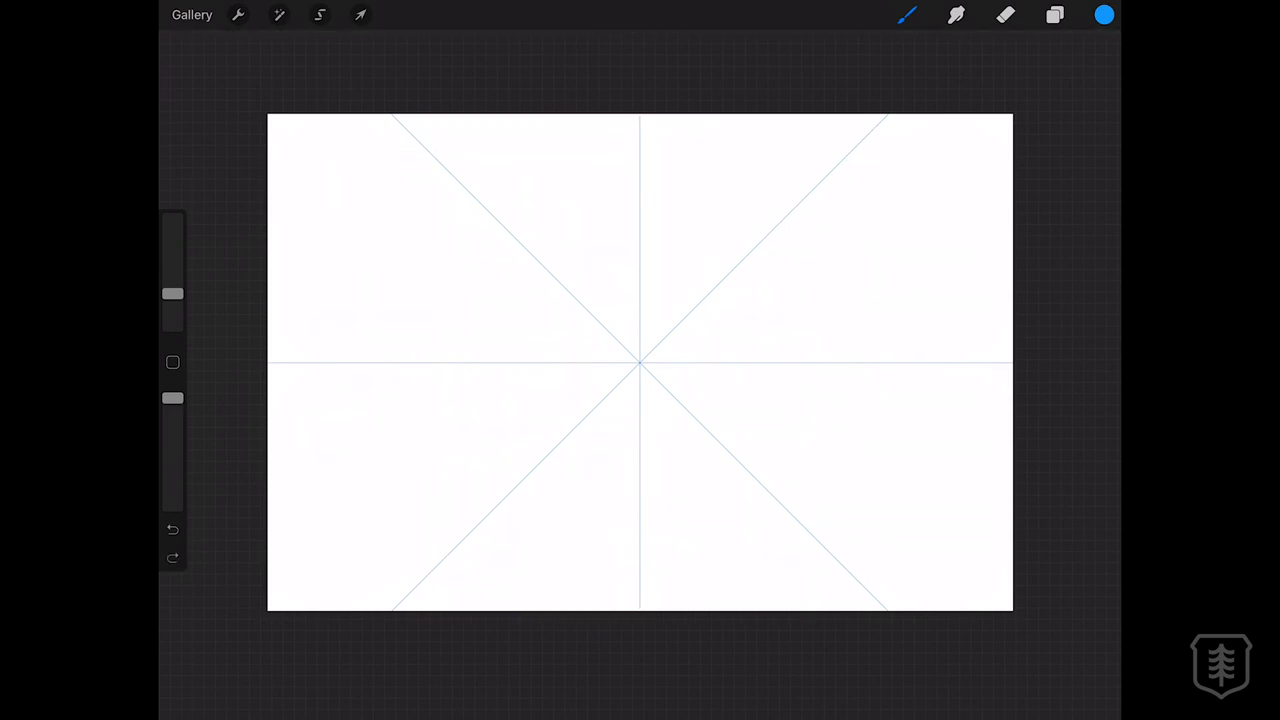
# Step: Draw one blue arm so radial symmetry mirrors an eight-armed snowflake, then clear it
pyautogui.moveTo(640, 176); pyautogui.dragTo(640, 556)
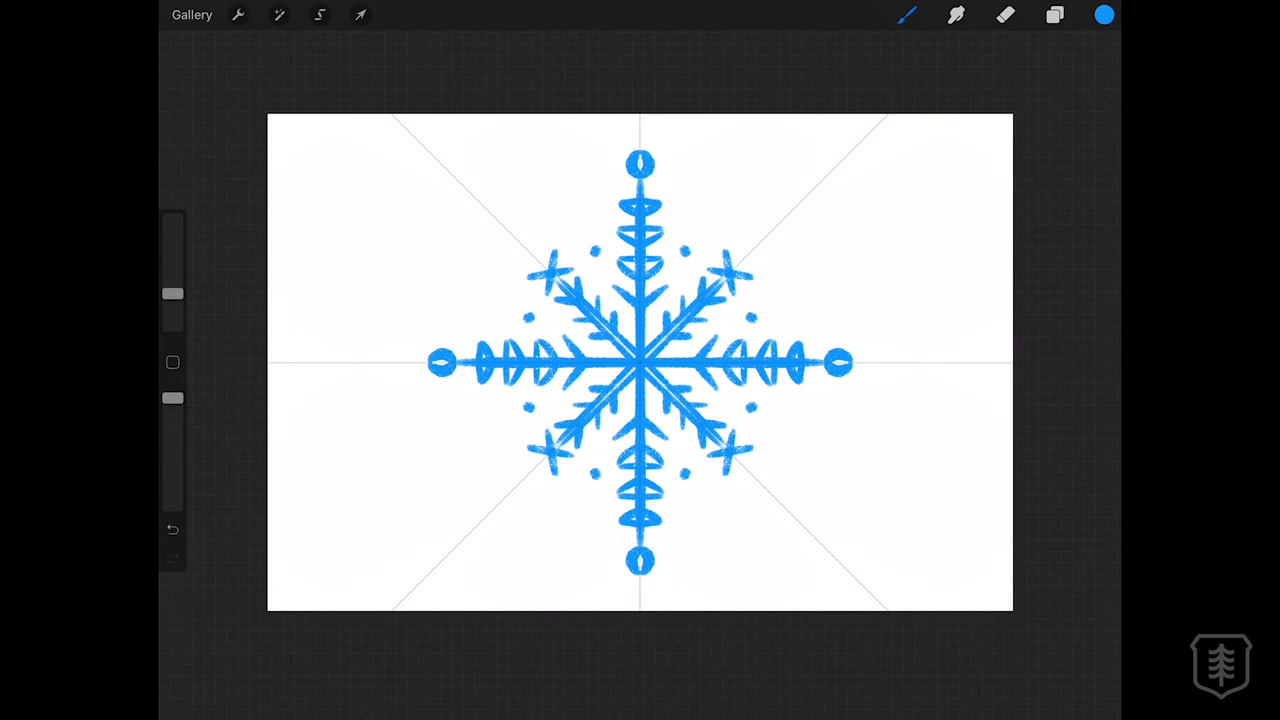
pyautogui.click(1054, 14)
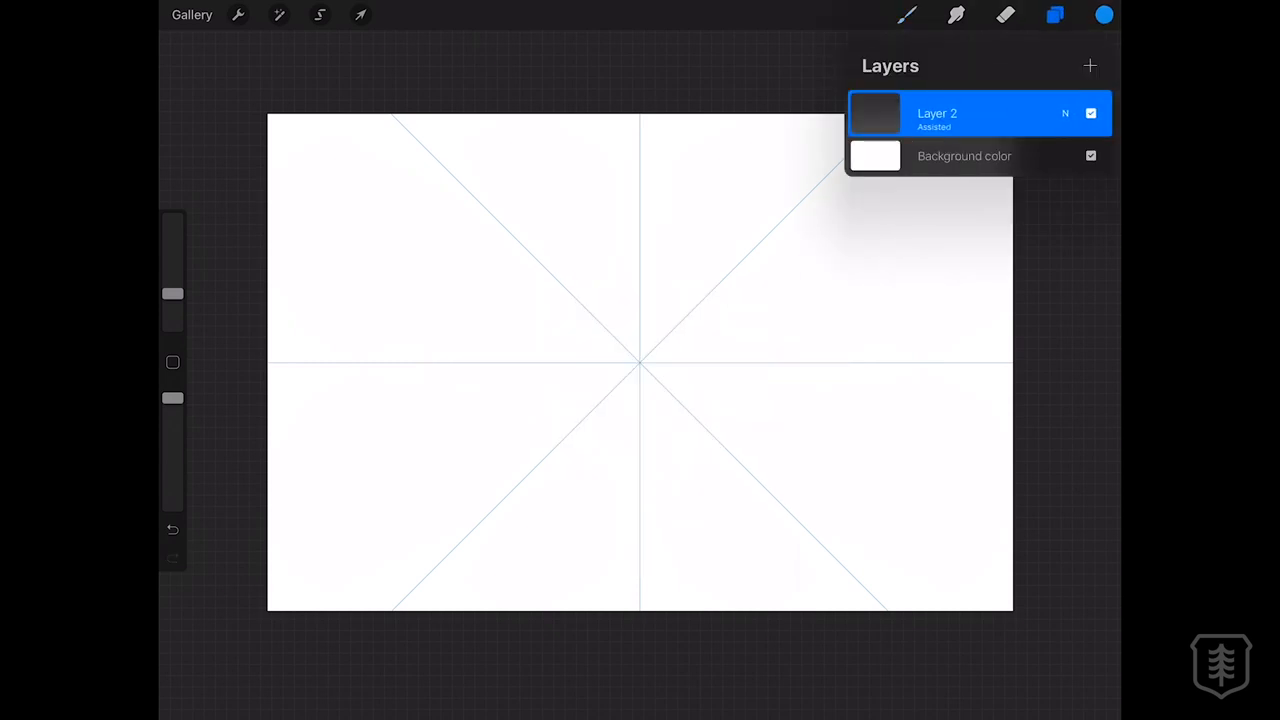
# Step: Draw a black eight-way spiderweb on the radial guide, then clear the layer
pyautogui.click(1054, 14)
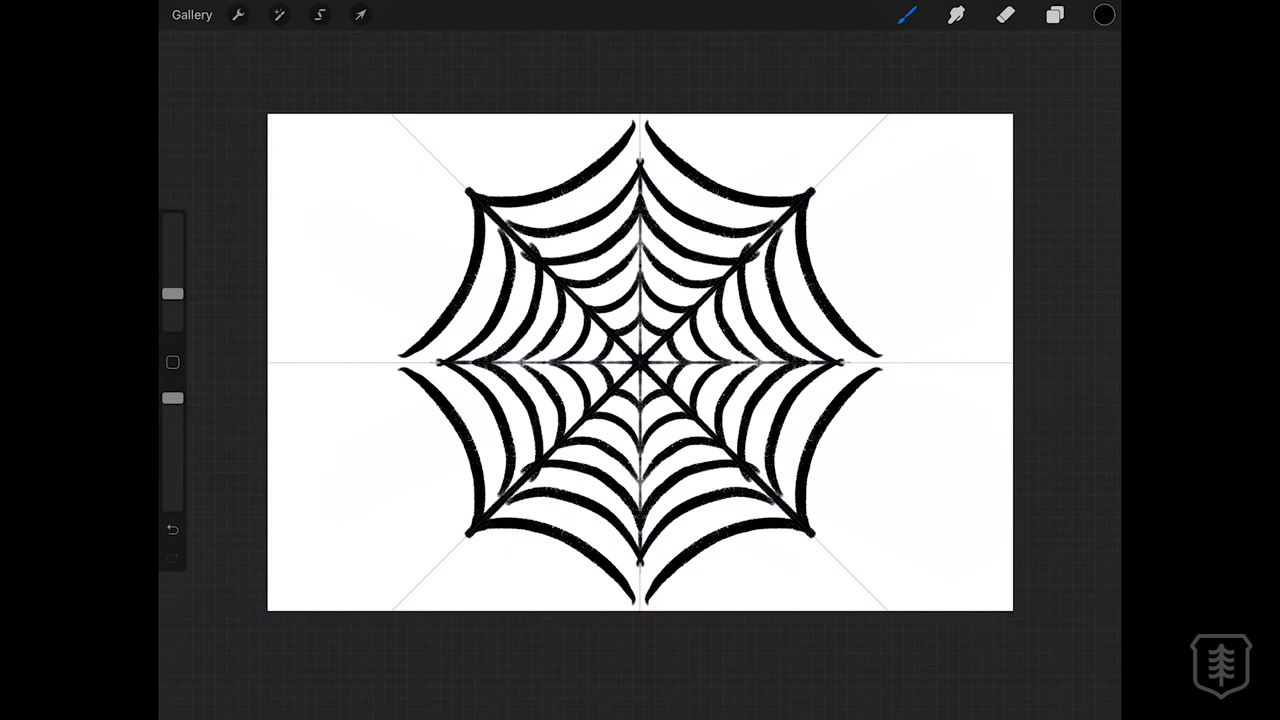
pyautogui.click(1054, 14)
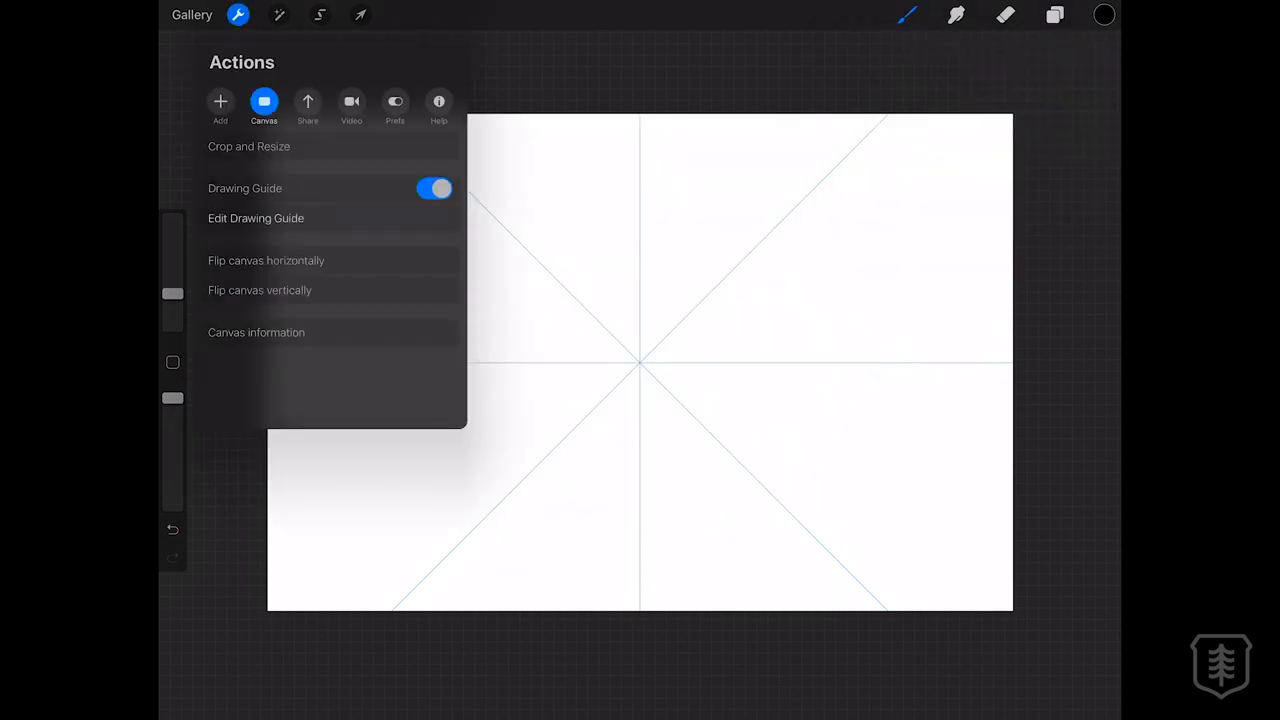
# Step: Switch the radial guide to Rotational Symmetry and confirm it
pyautogui.click(256, 218)
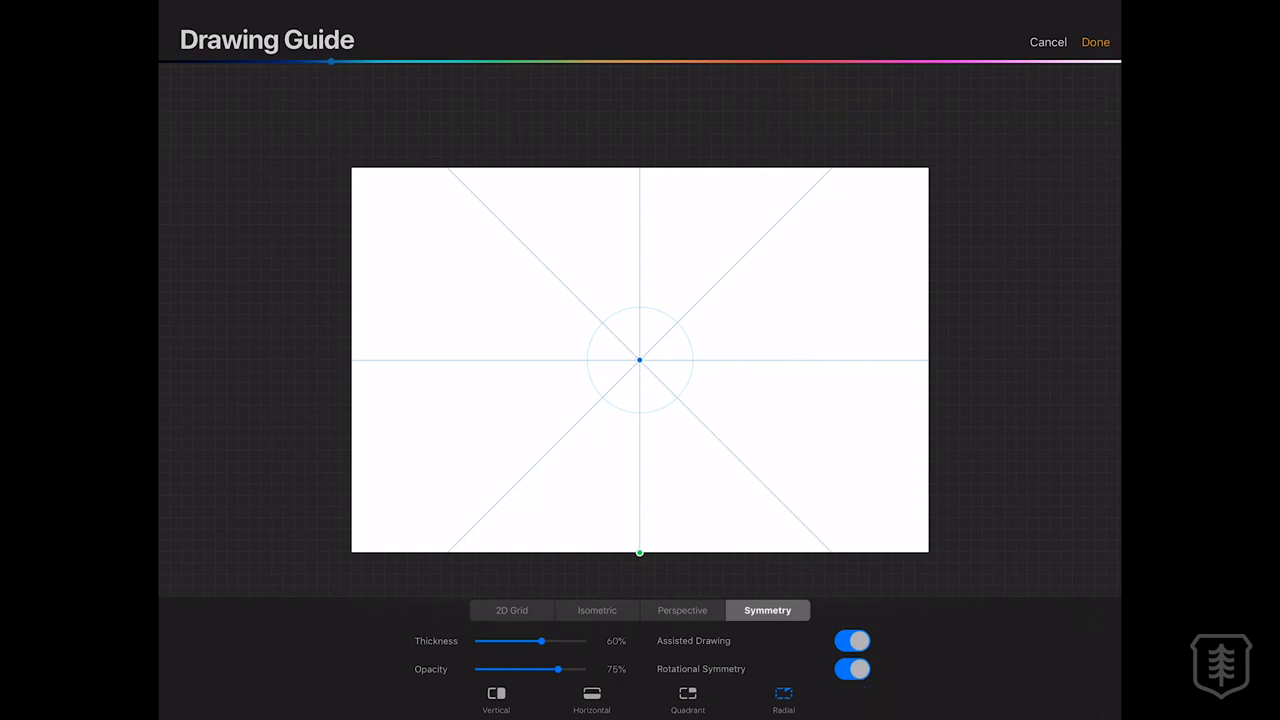
pyautogui.click(1096, 42)
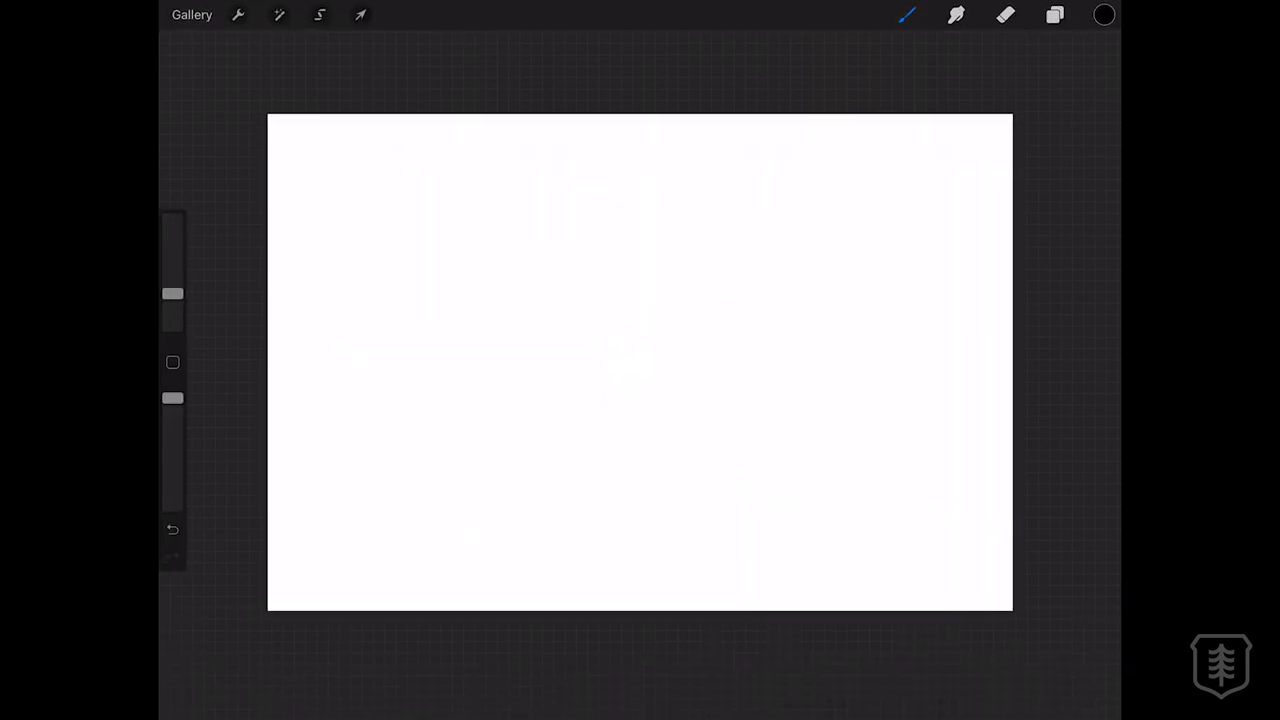
pyautogui.click(238, 14)
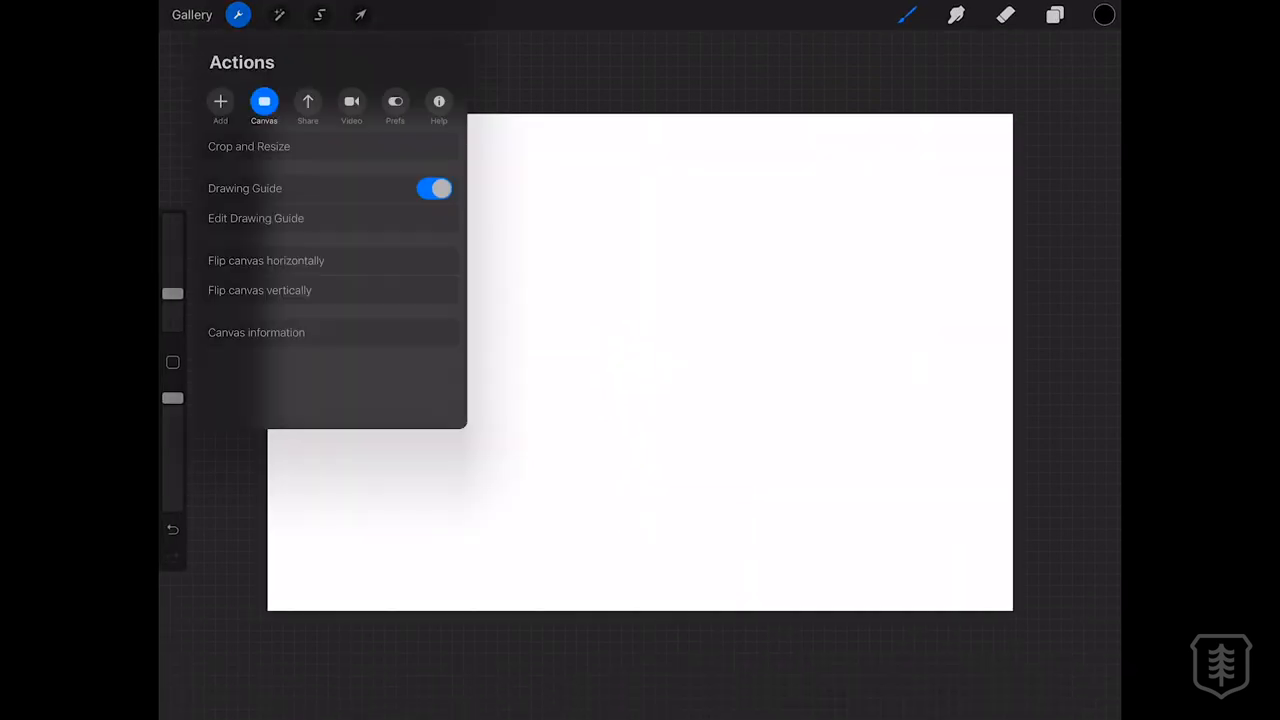
# Step: Set the paint colour to green, draw a swirl and undo it before drawing the circling arrows
pyautogui.click(256, 218)
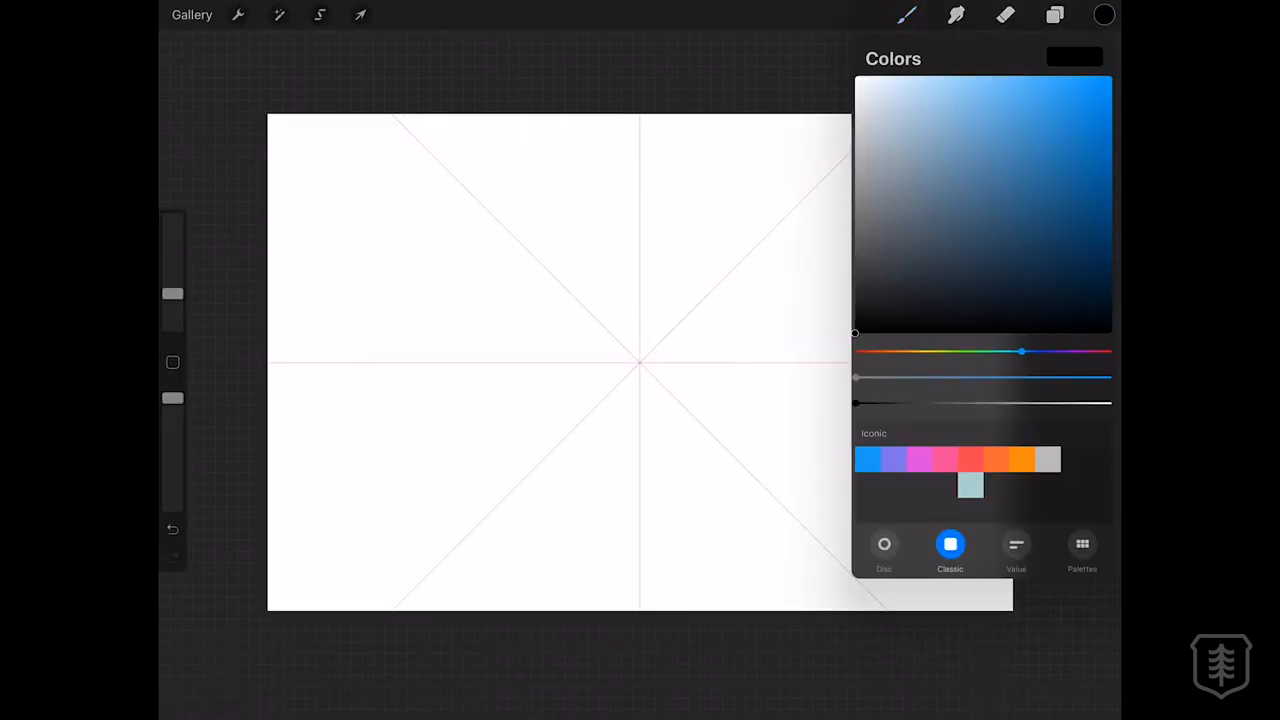
pyautogui.moveTo(1020, 352); pyautogui.dragTo(962, 352)
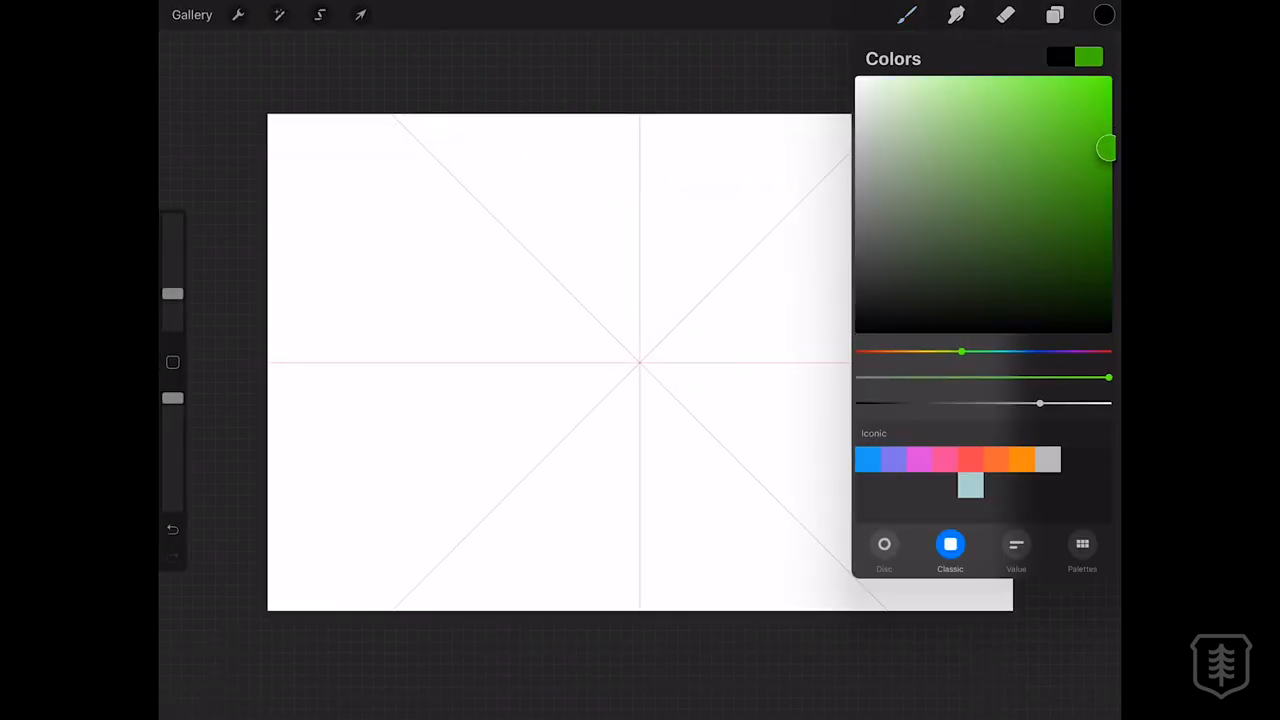
pyautogui.click(1104, 14)
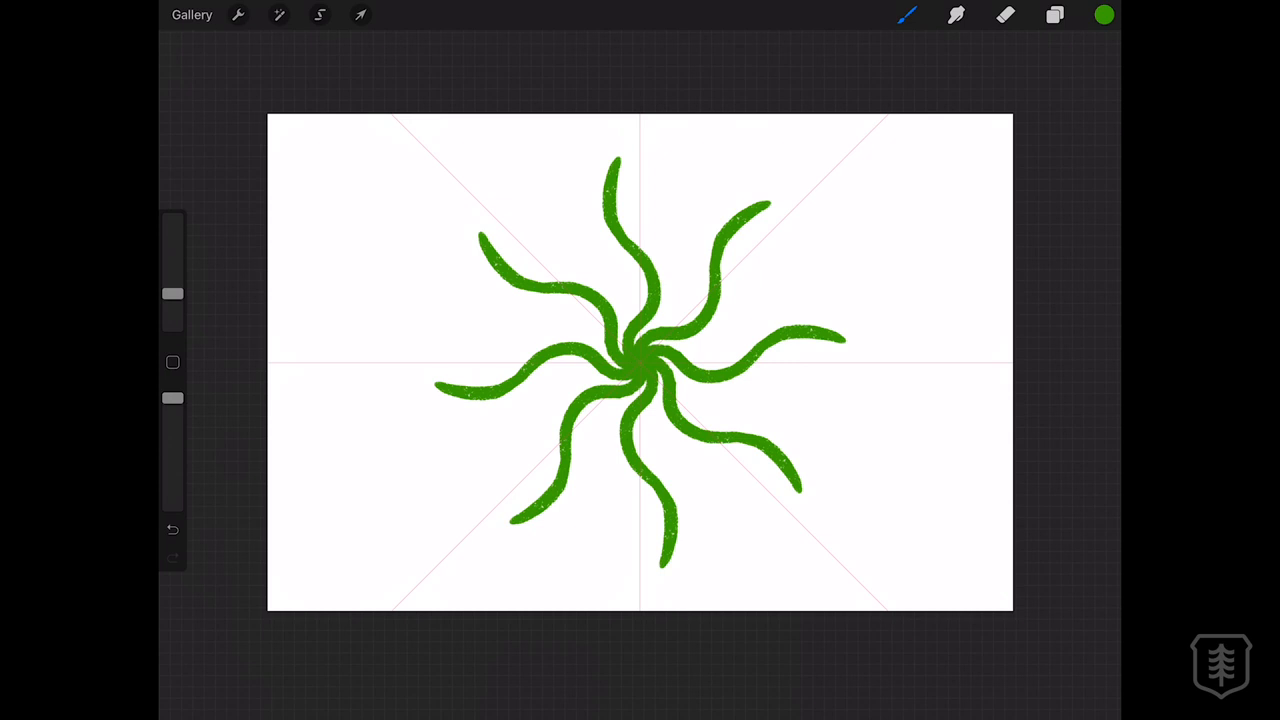
pyautogui.click(172, 530)
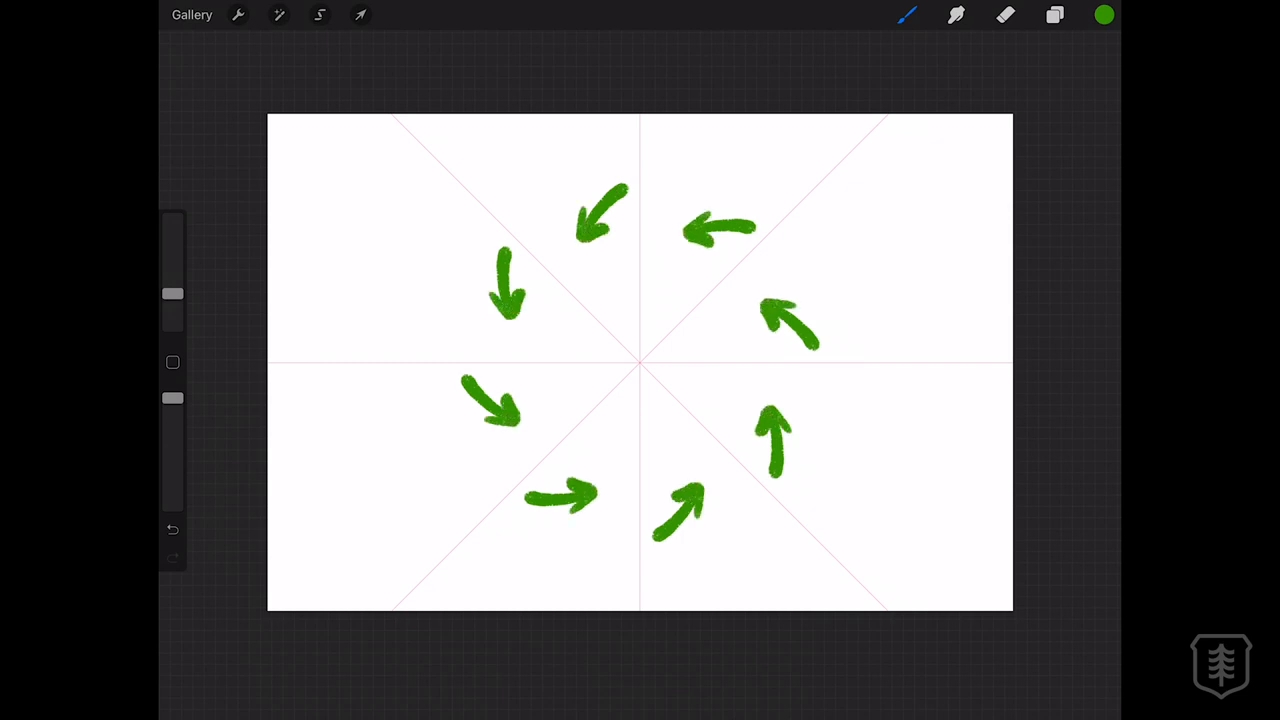
# Step: Clear the green arrows and reopen the guide editor with Rotational Symmetry toggled on
pyautogui.click(1104, 14)
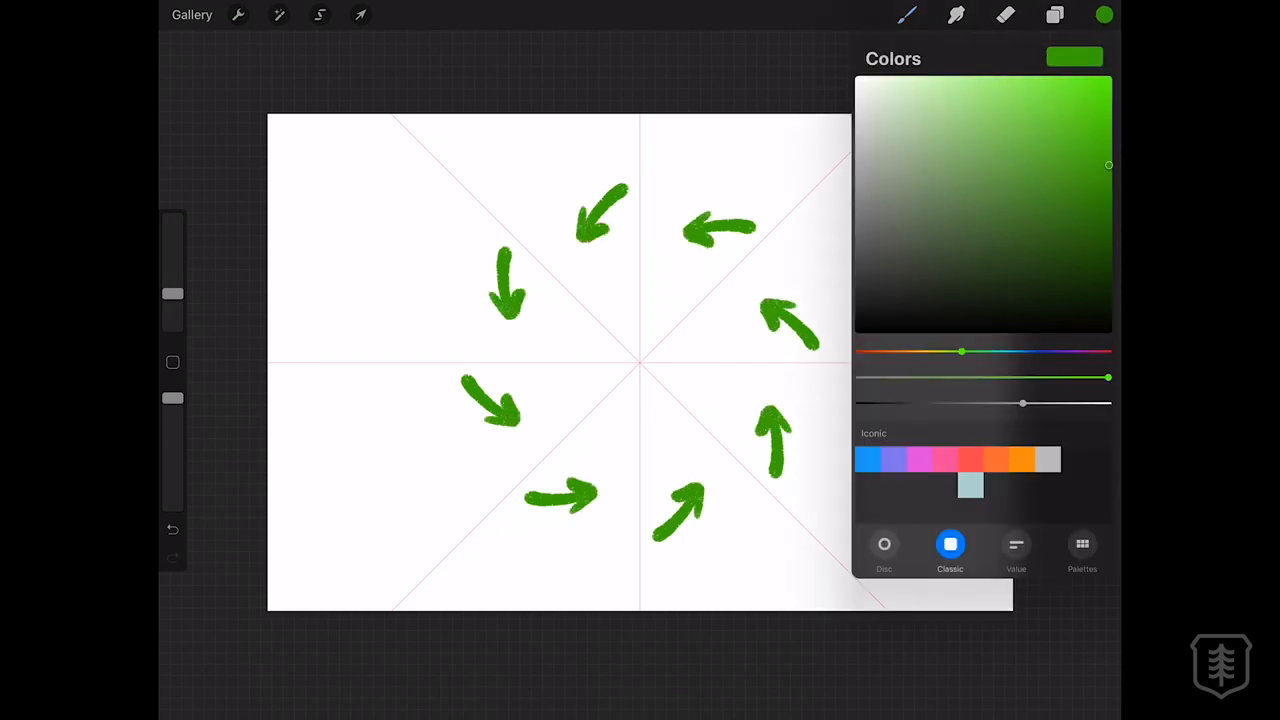
pyautogui.click(238, 14)
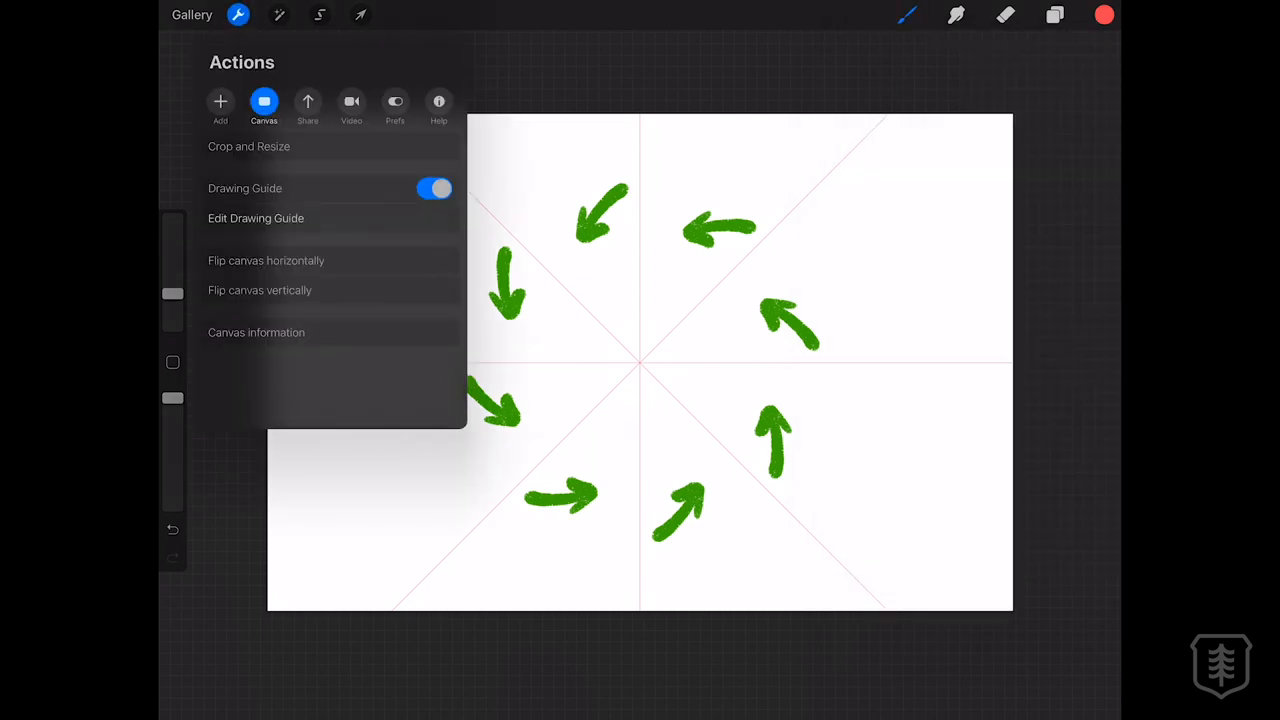
pyautogui.click(256, 218)
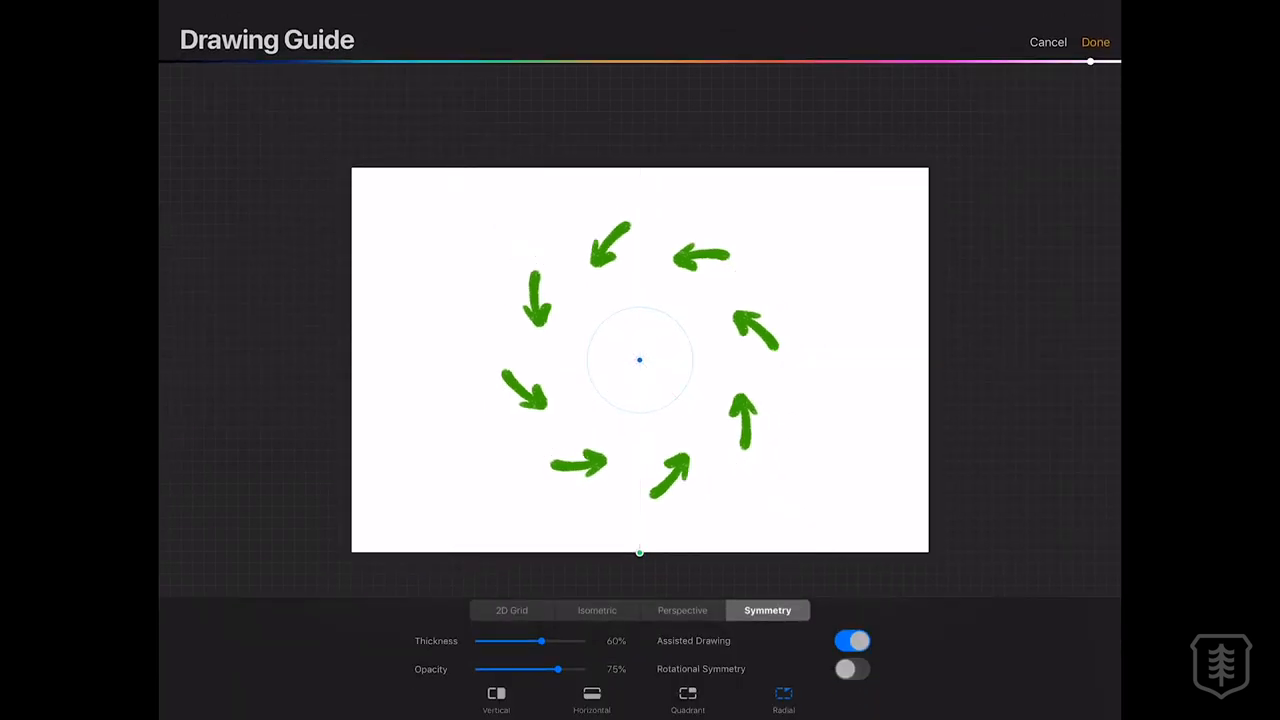
pyautogui.click(1096, 42)
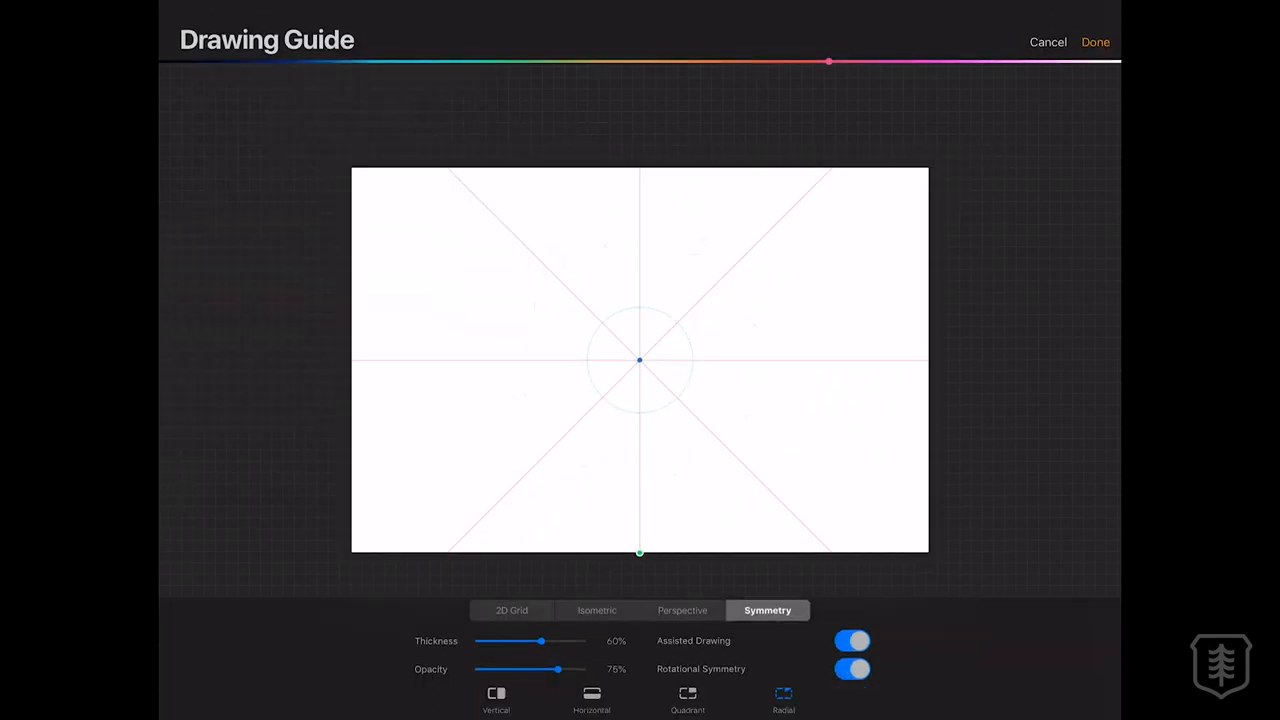
pyautogui.moveTo(828, 62); pyautogui.dragTo(924, 62)
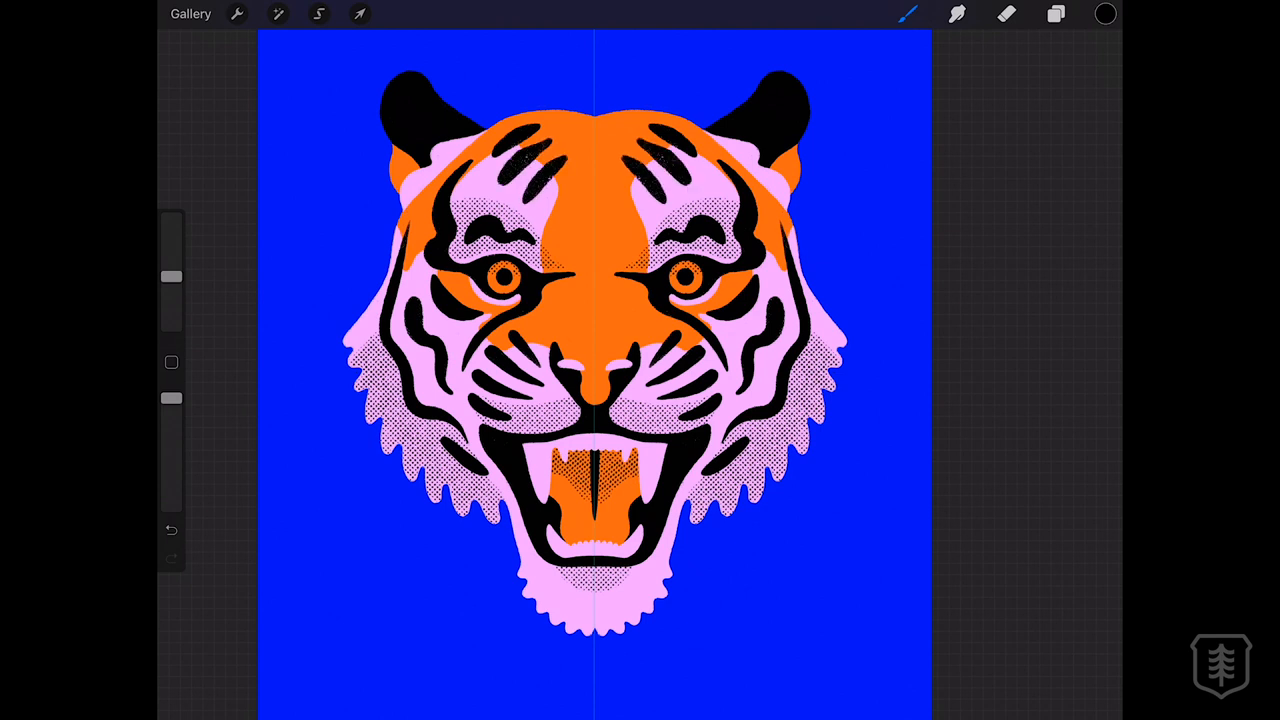
# Step: Add a new empty Layer 12 above the assisted Layer 11 in the tiger file
pyautogui.click(596, 128)
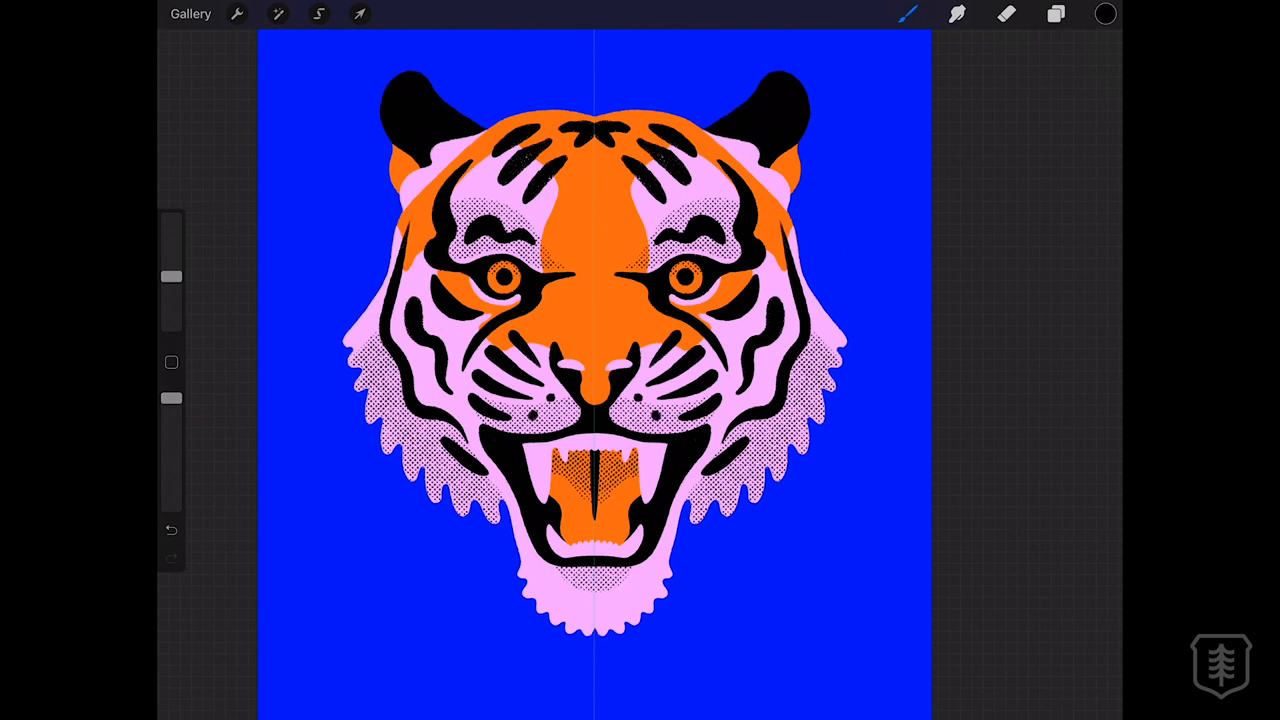
pyautogui.click(1056, 12)
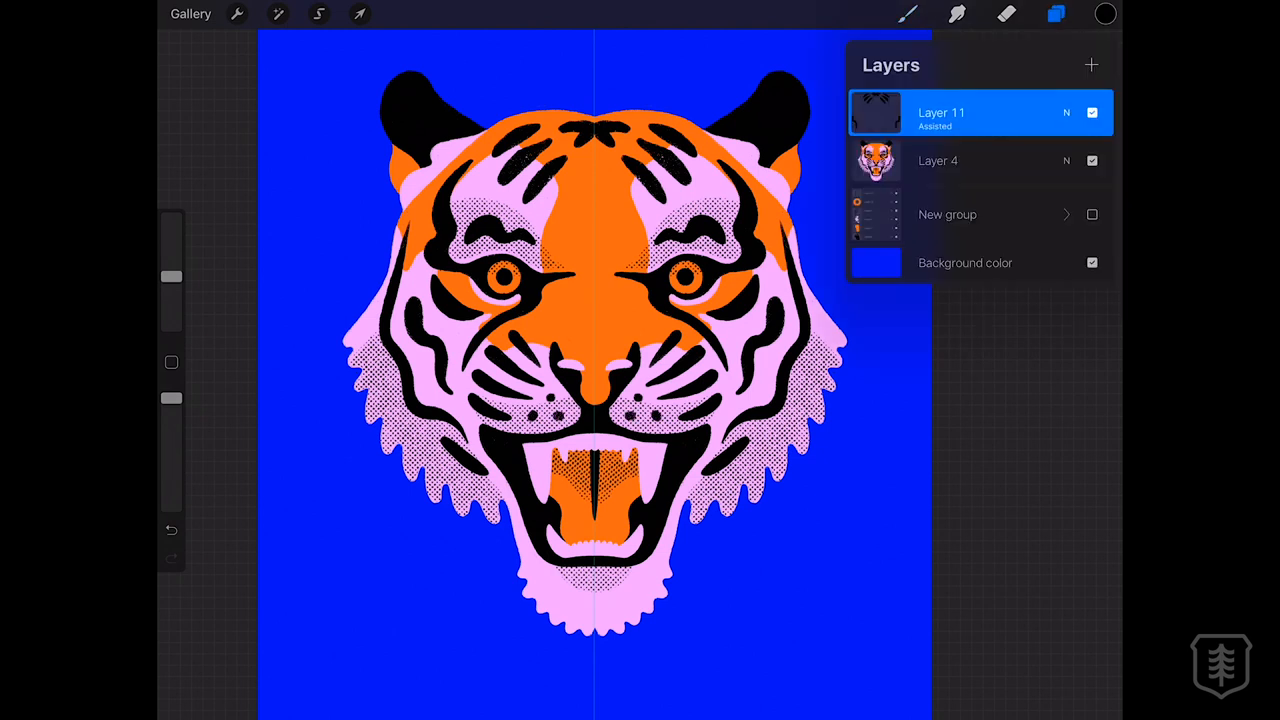
pyautogui.click(906, 12)
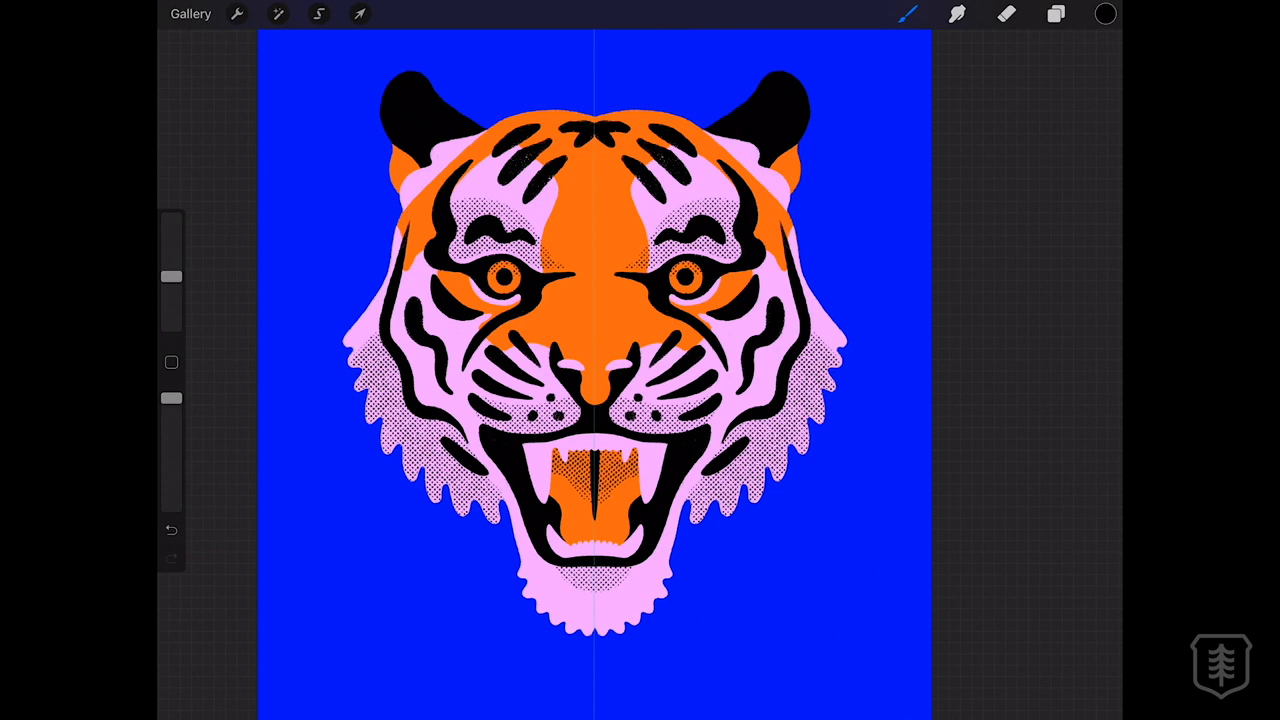
pyautogui.click(1056, 14)
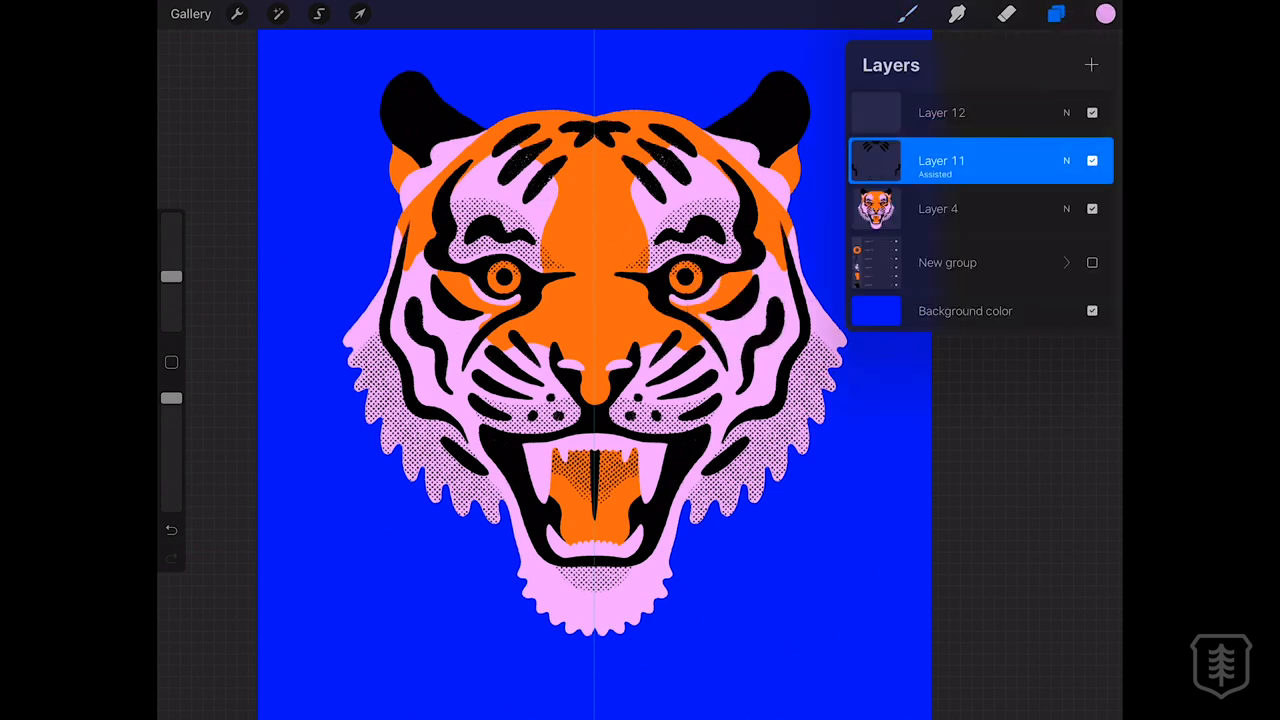
# Step: Pick pink as the paint colour and zoom into the tiger's face
pyautogui.click(940, 160)
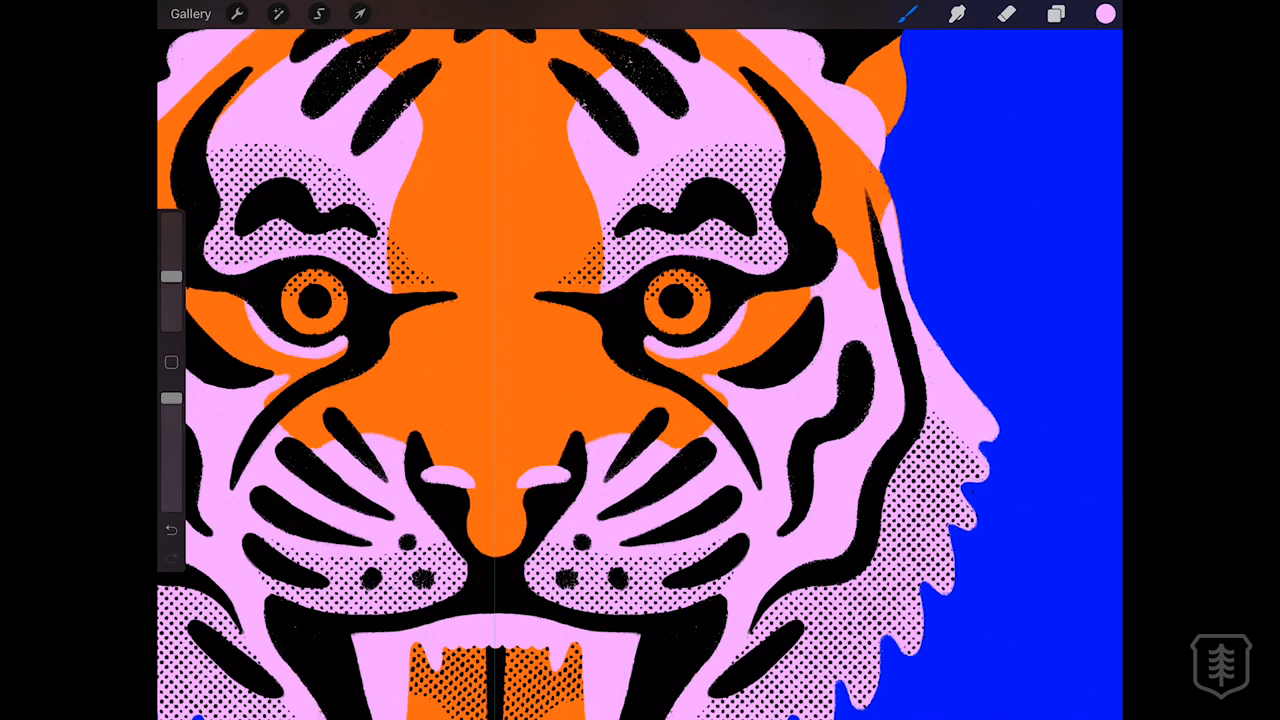
pyautogui.click(684, 288)
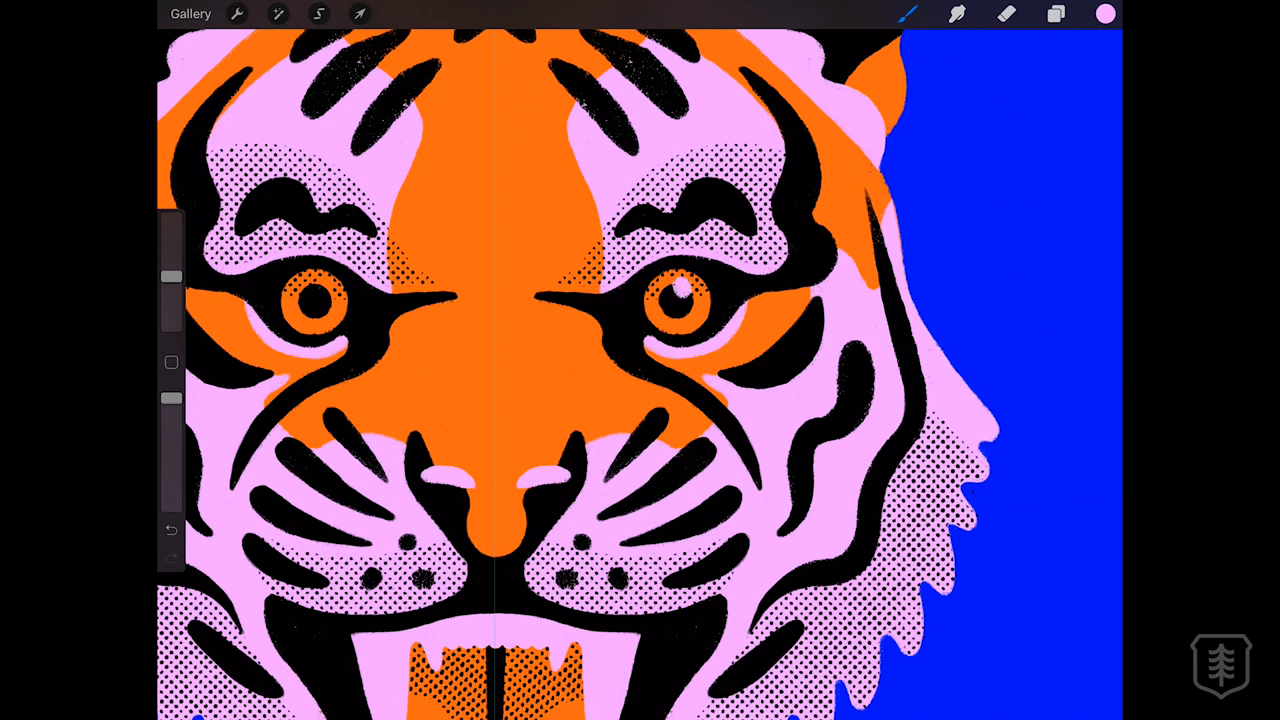